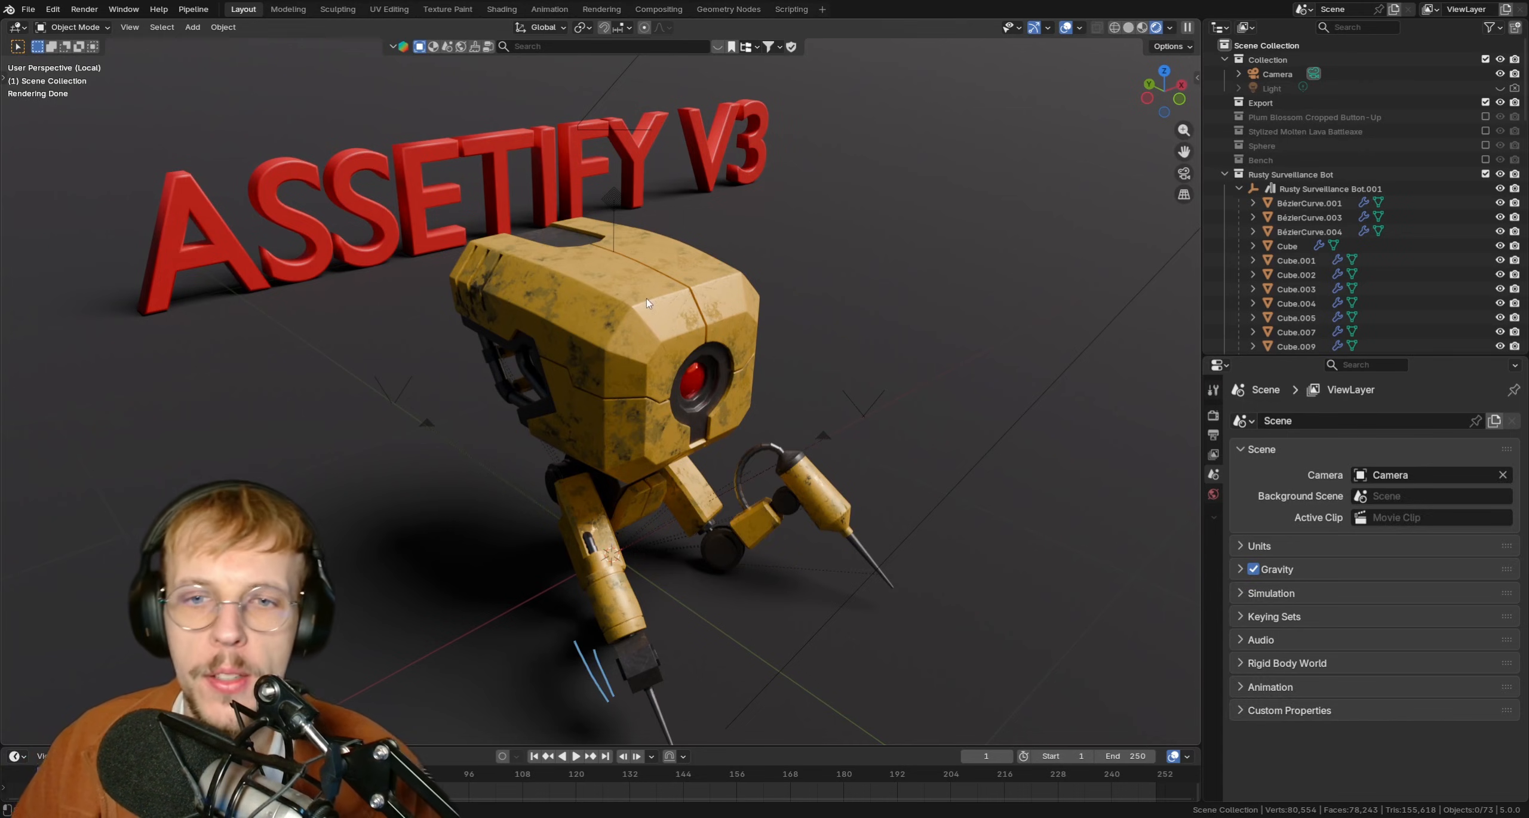
Step: Select a head panel and the right-side head piece to inspect their Subdivision and WeightedNormal modifiers
{"action": "left_click", "coordinate": [1296, 303]}
{"action": "type", "text": "bot"}
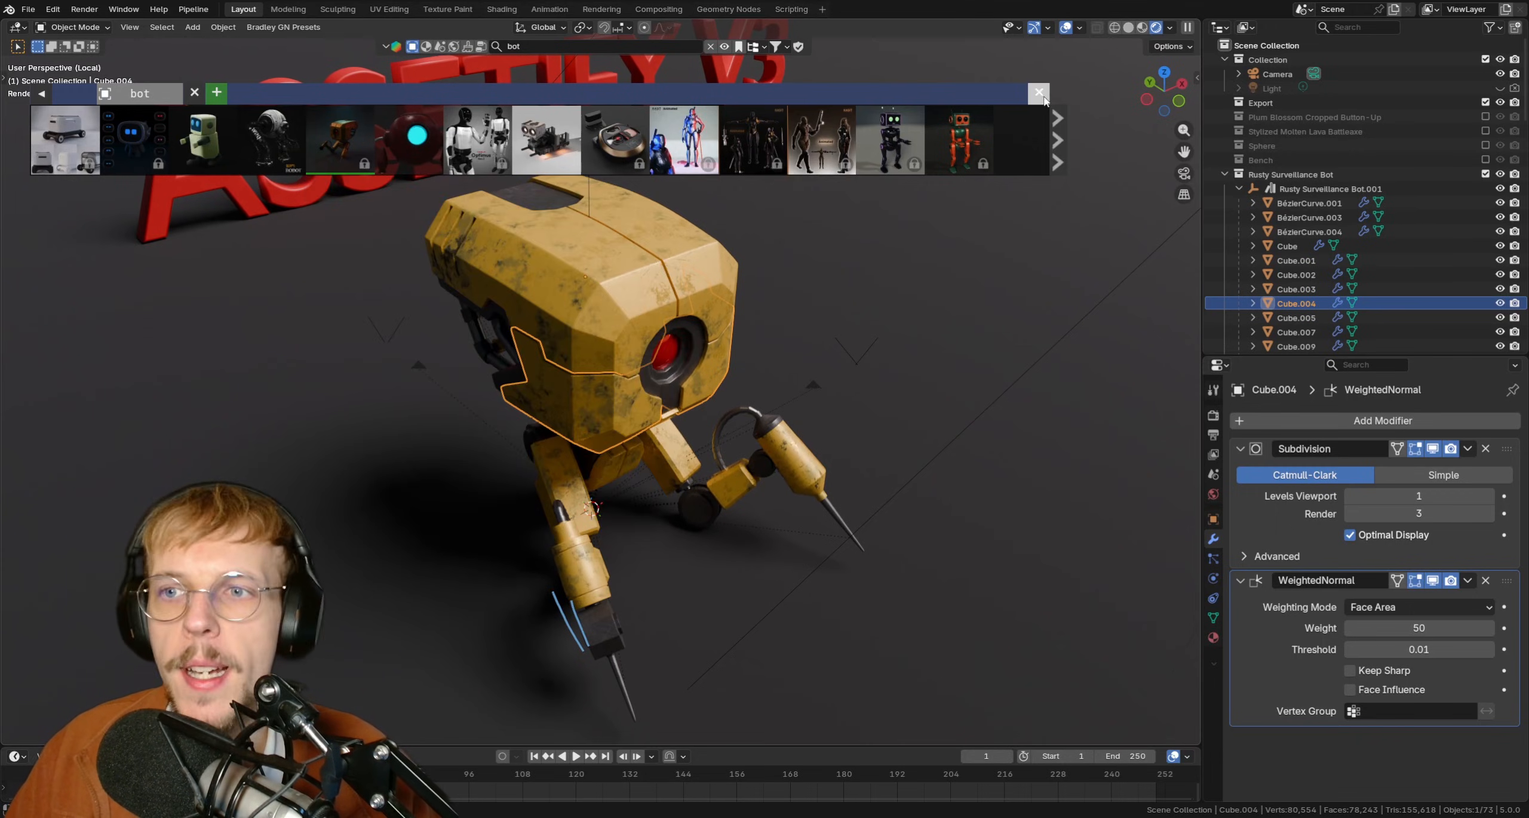
{"action": "left_click", "coordinate": [1039, 93]}
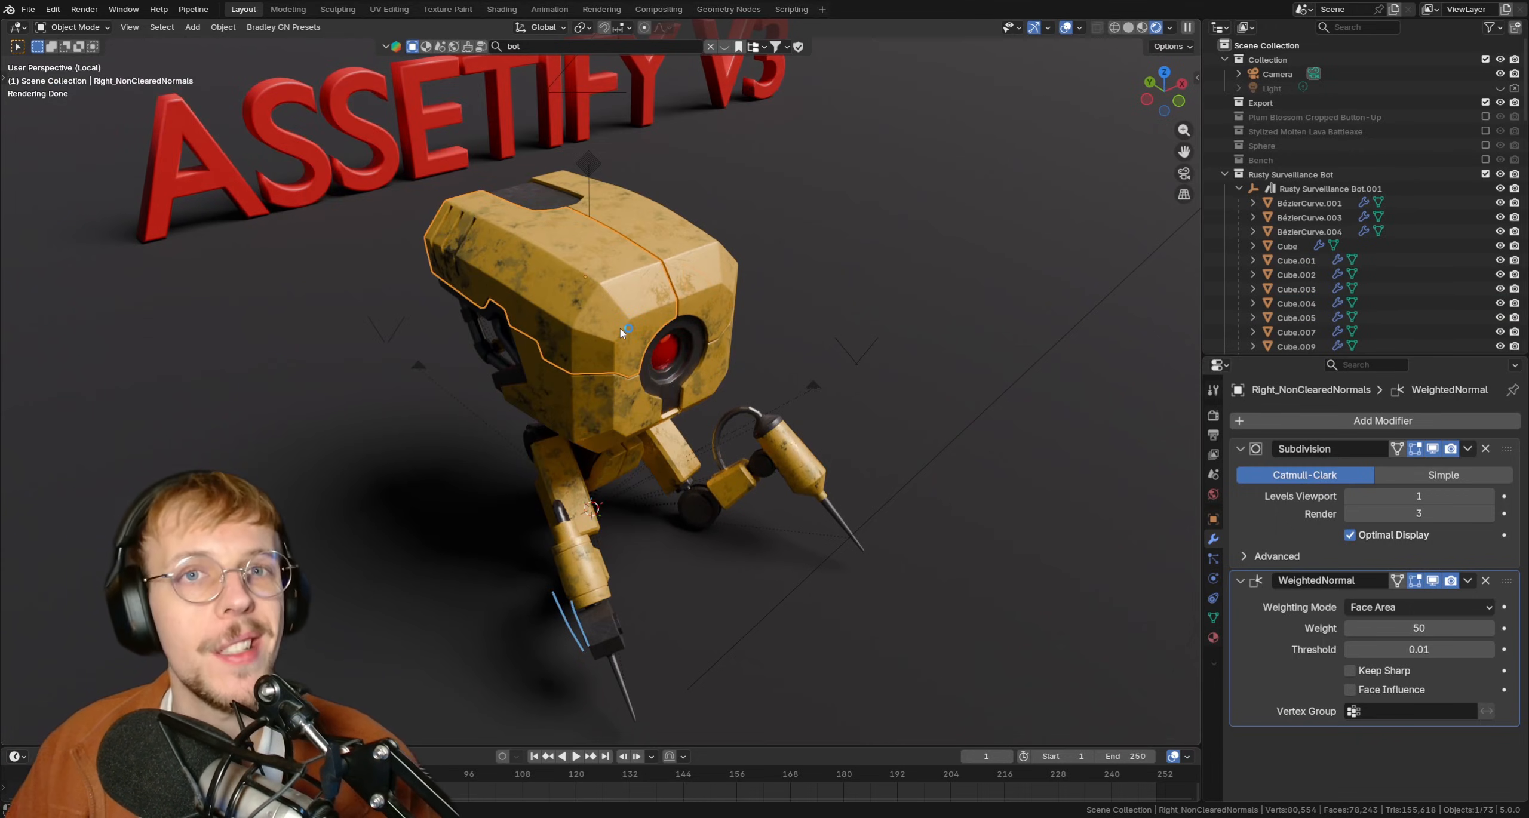
{"action": "mouse_move", "coordinate": [600, 419]}
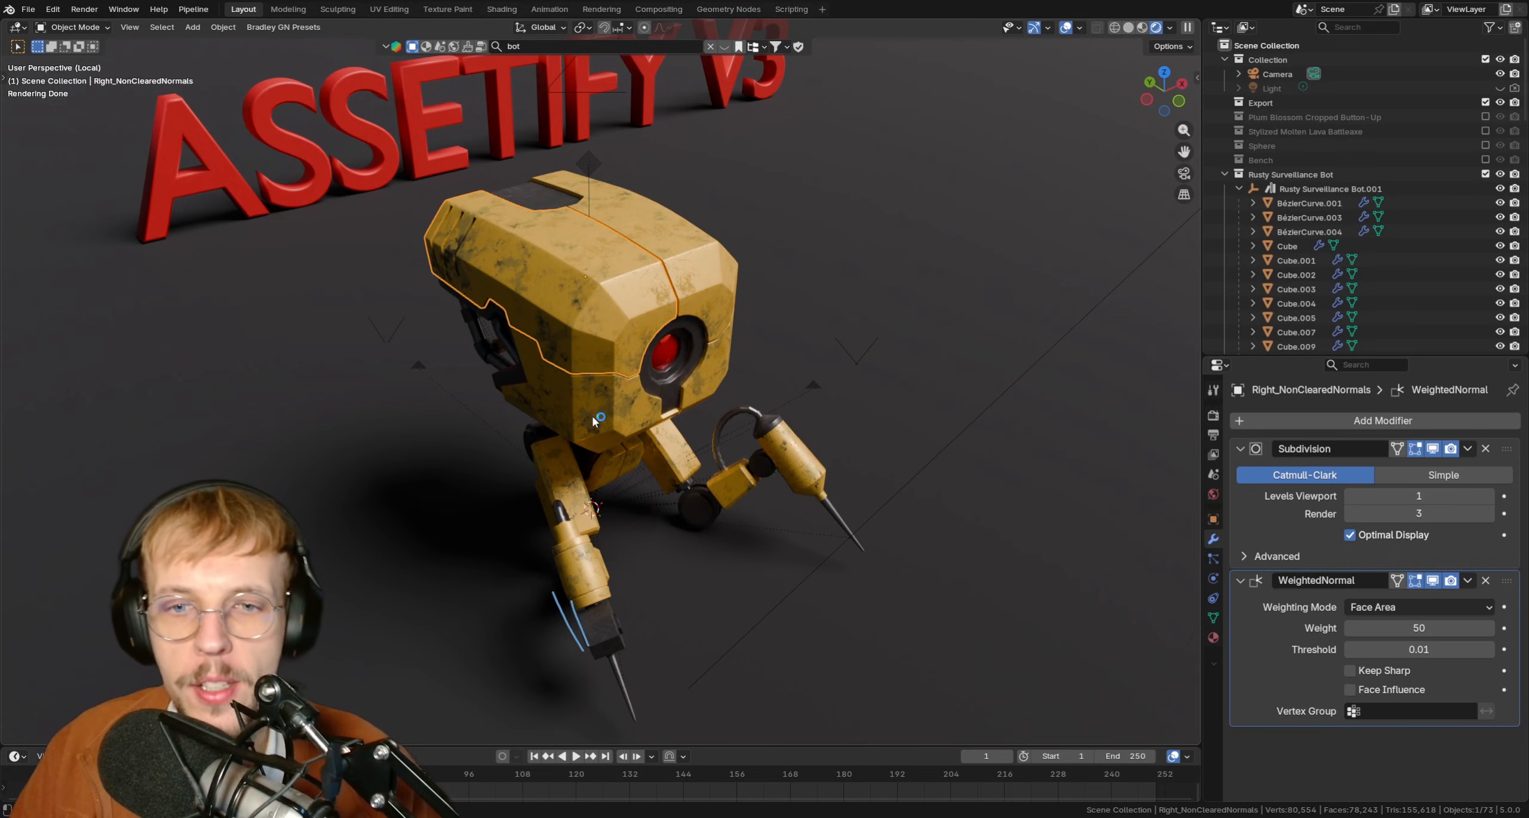
{"action": "mouse_move", "coordinate": [578, 341]}
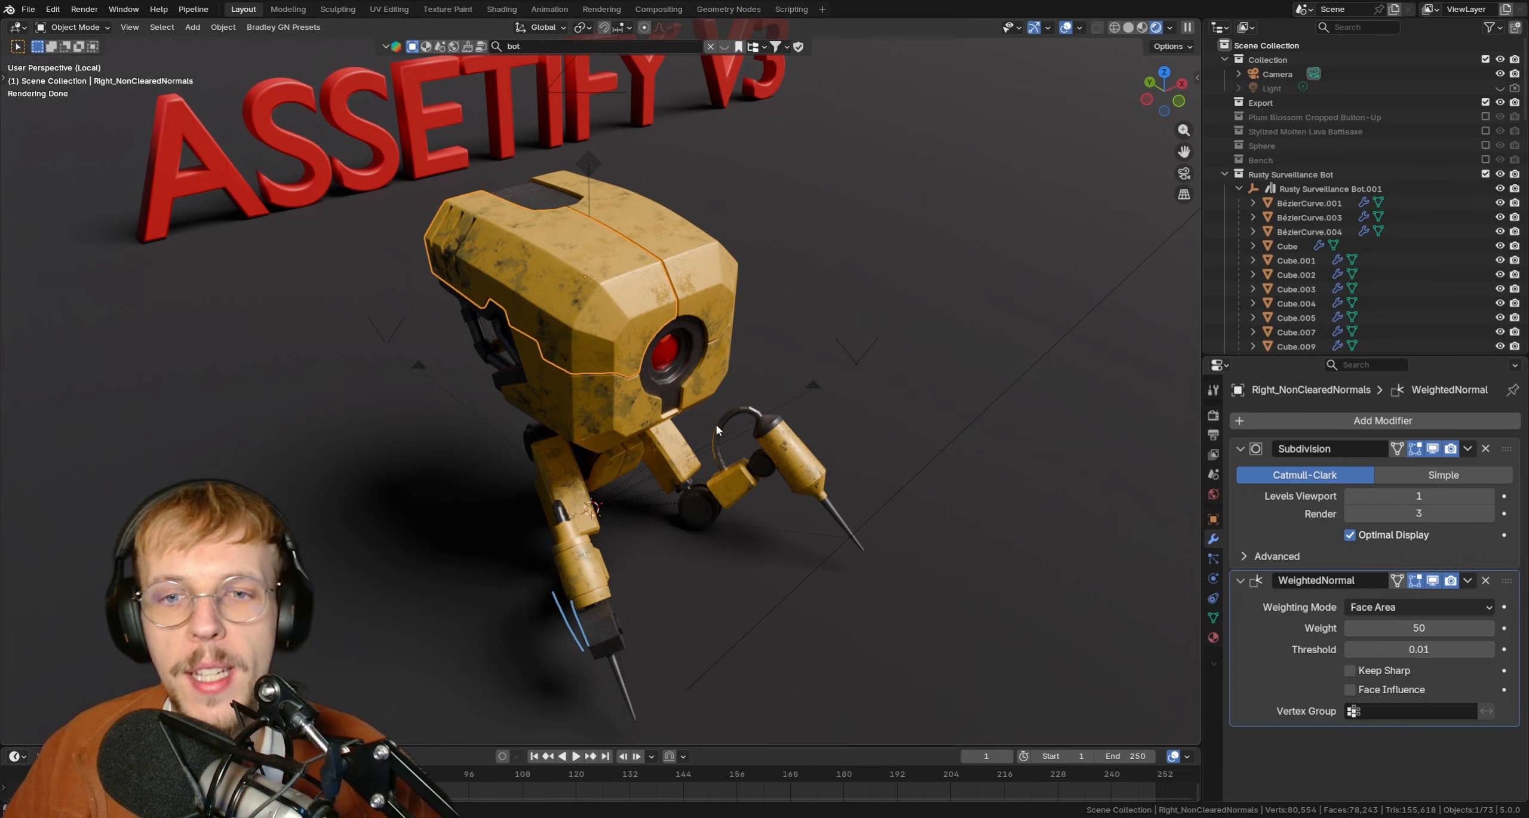
{"action": "mouse_move", "coordinate": [759, 419]}
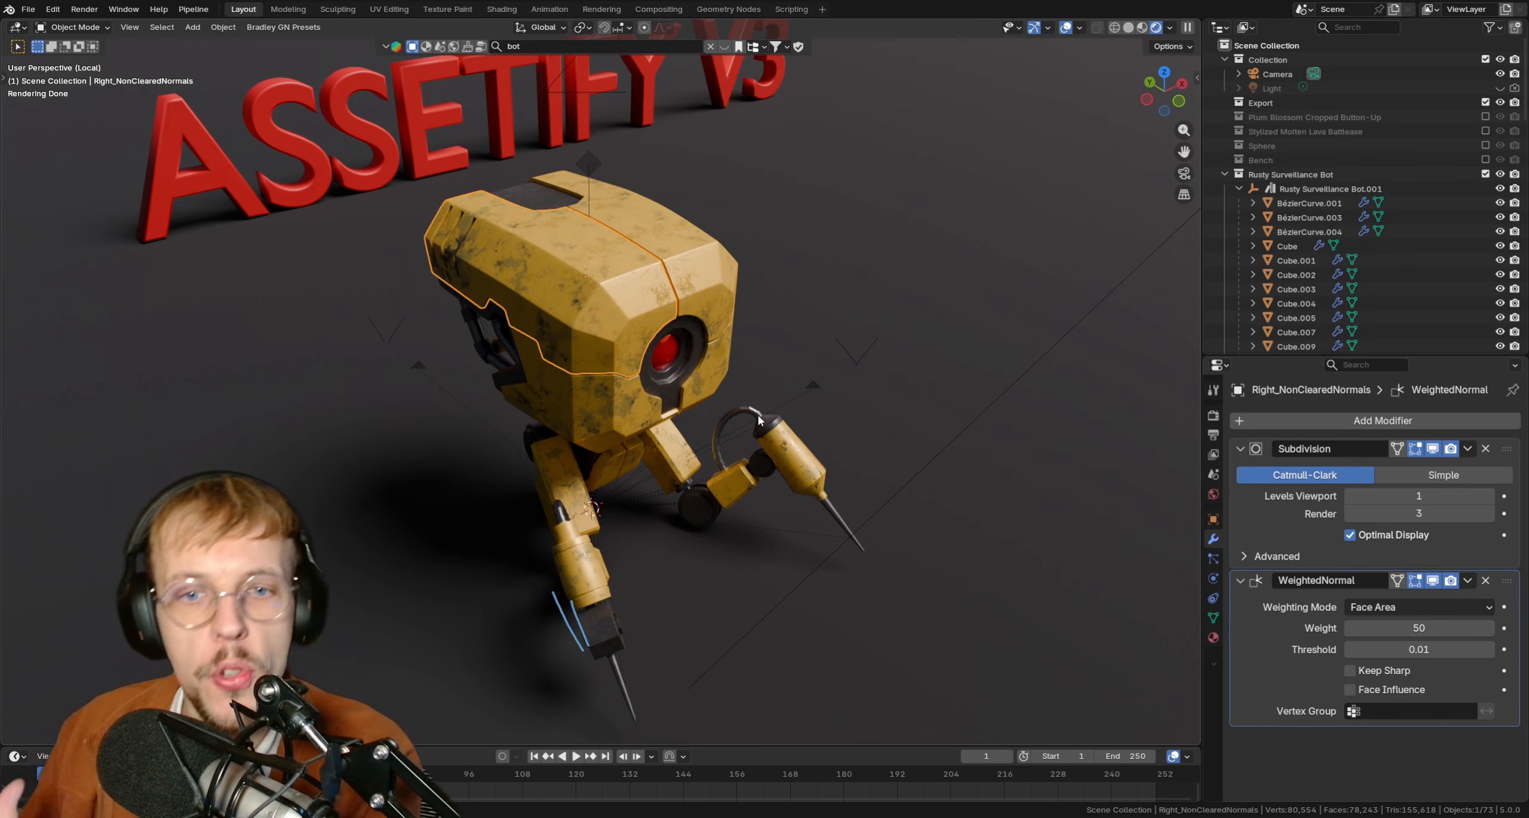
{"action": "mouse_move", "coordinate": [548, 371]}
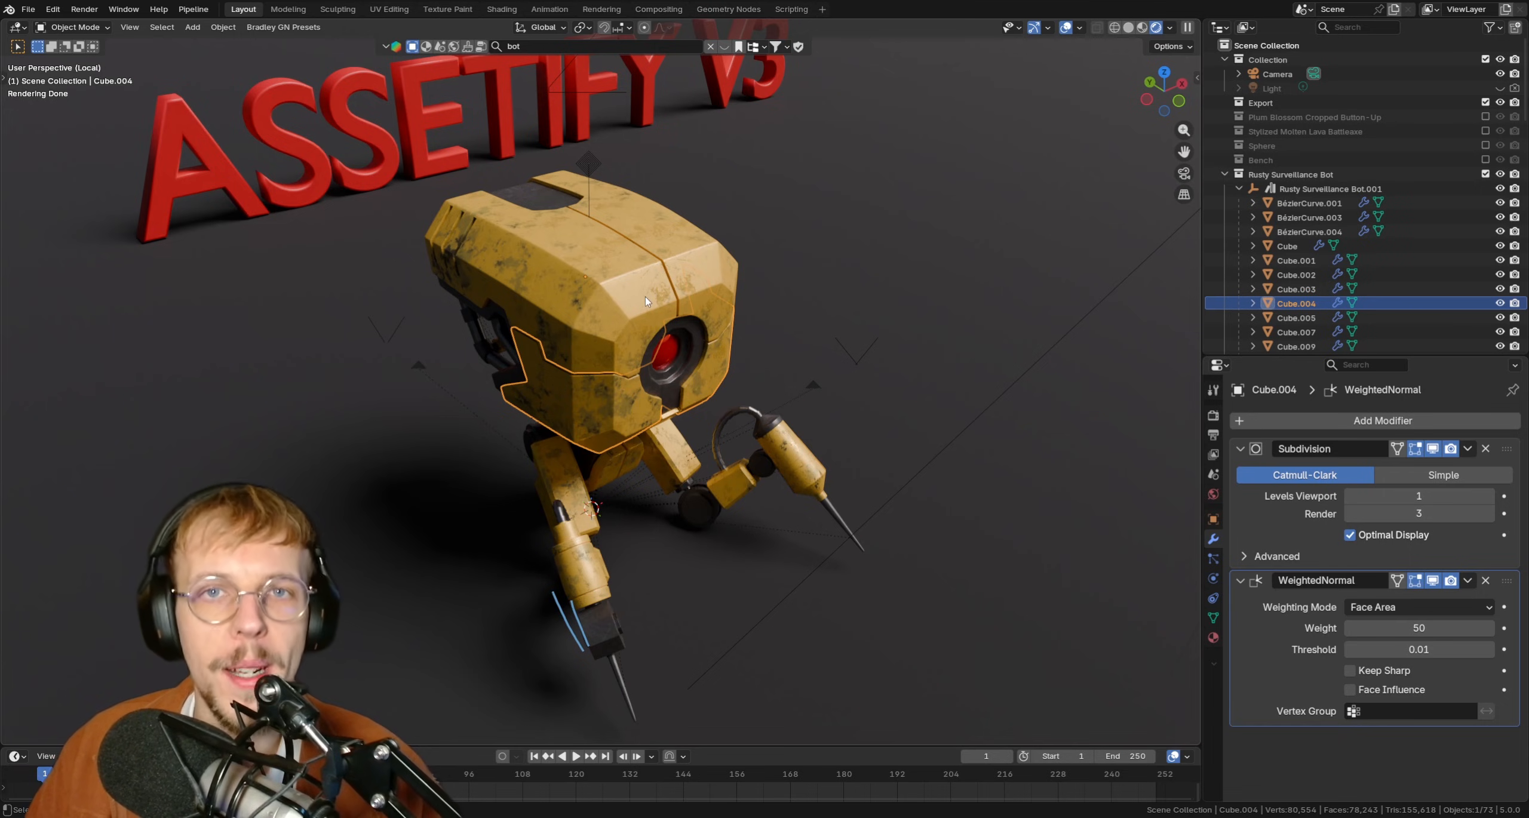
Step: Show Assetify's tools and briefly reveal the asset-processing settings beside the head panel
{"action": "left_click", "coordinate": [1186, 426]}
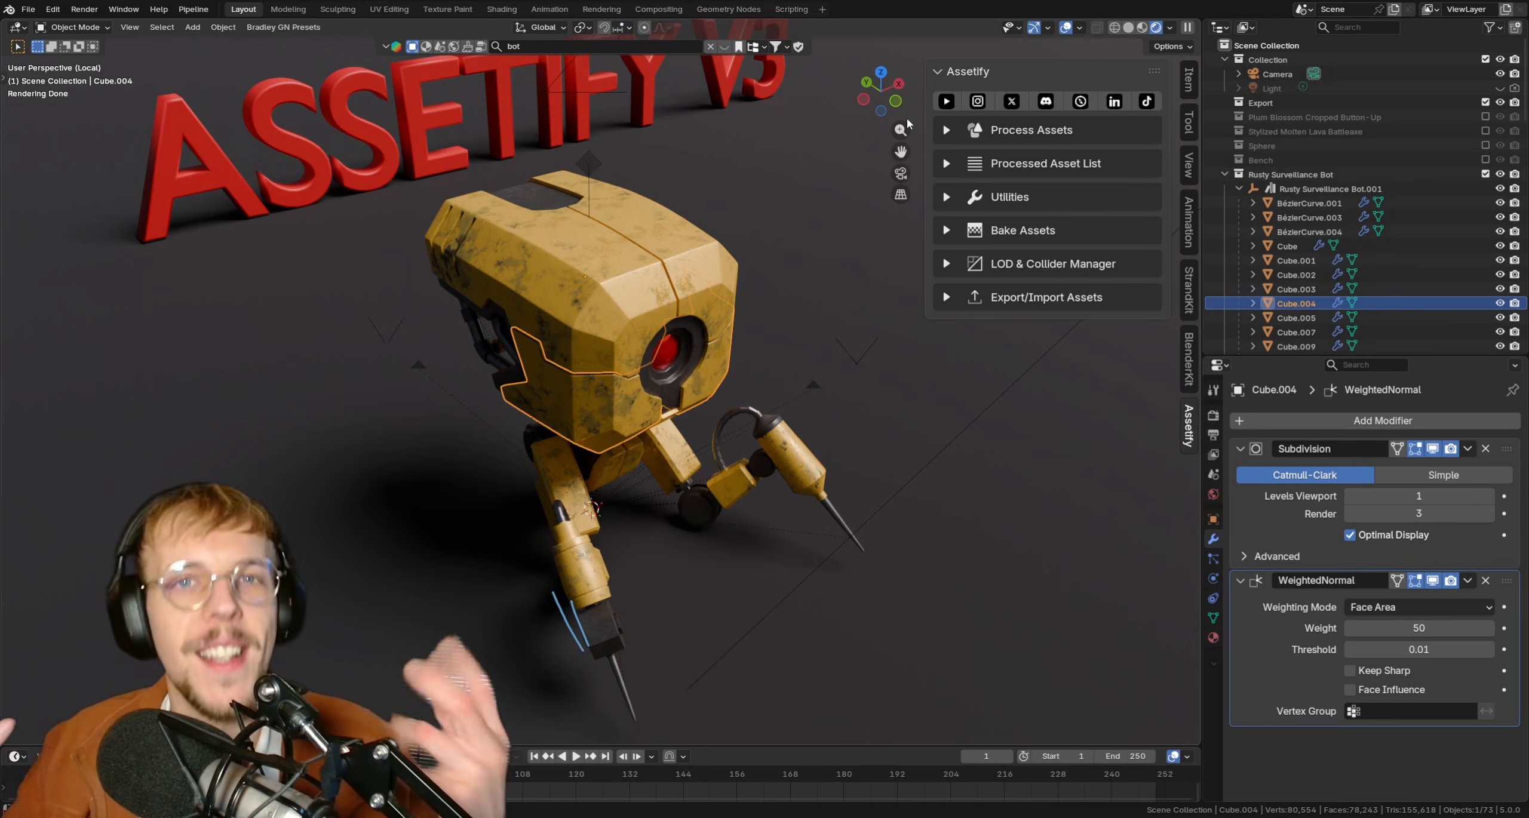
{"action": "mouse_move", "coordinate": [972, 280]}
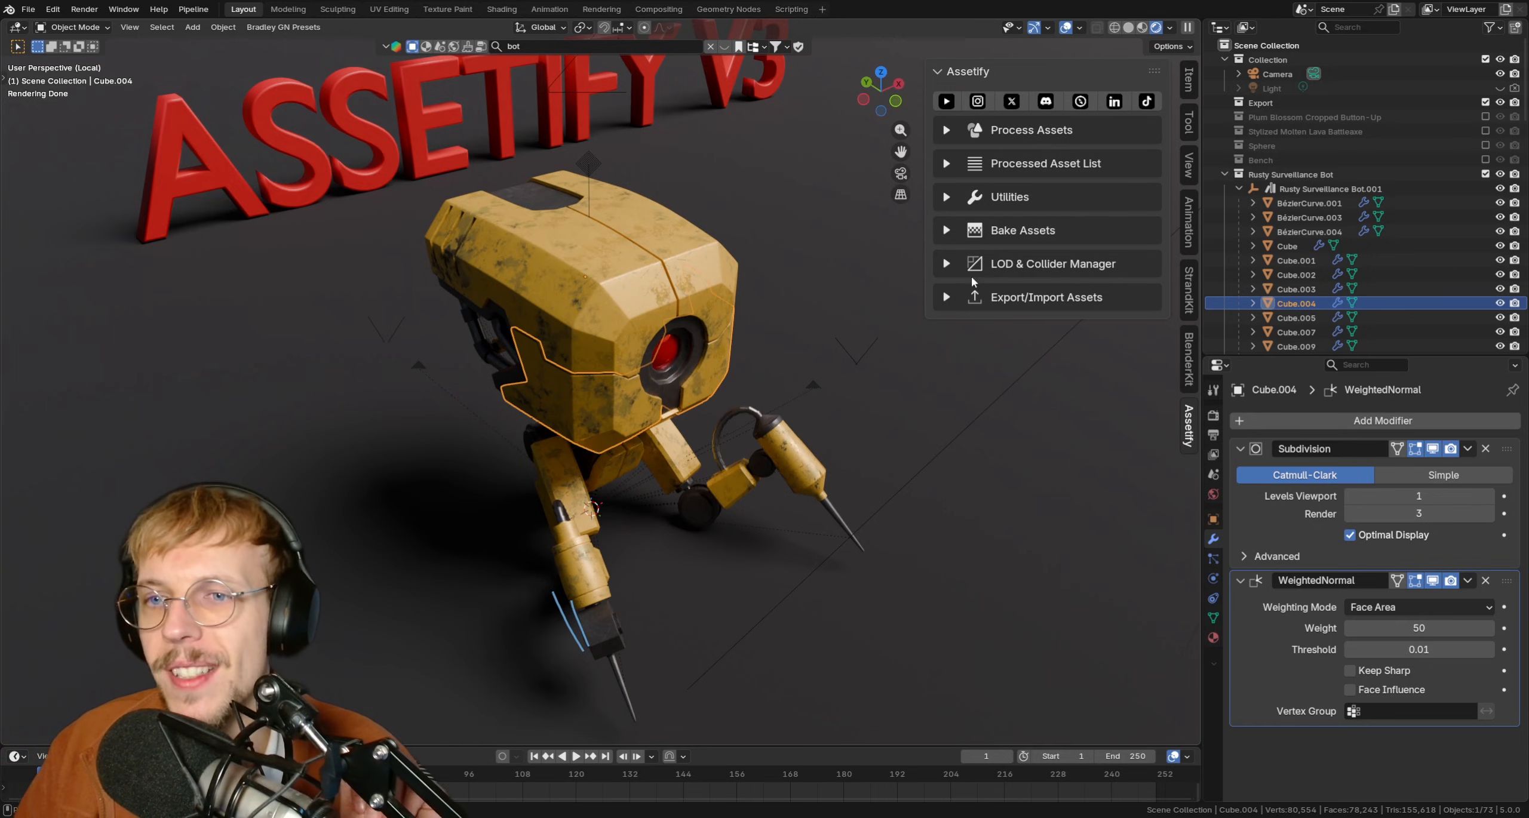
{"action": "mouse_move", "coordinate": [1131, 137]}
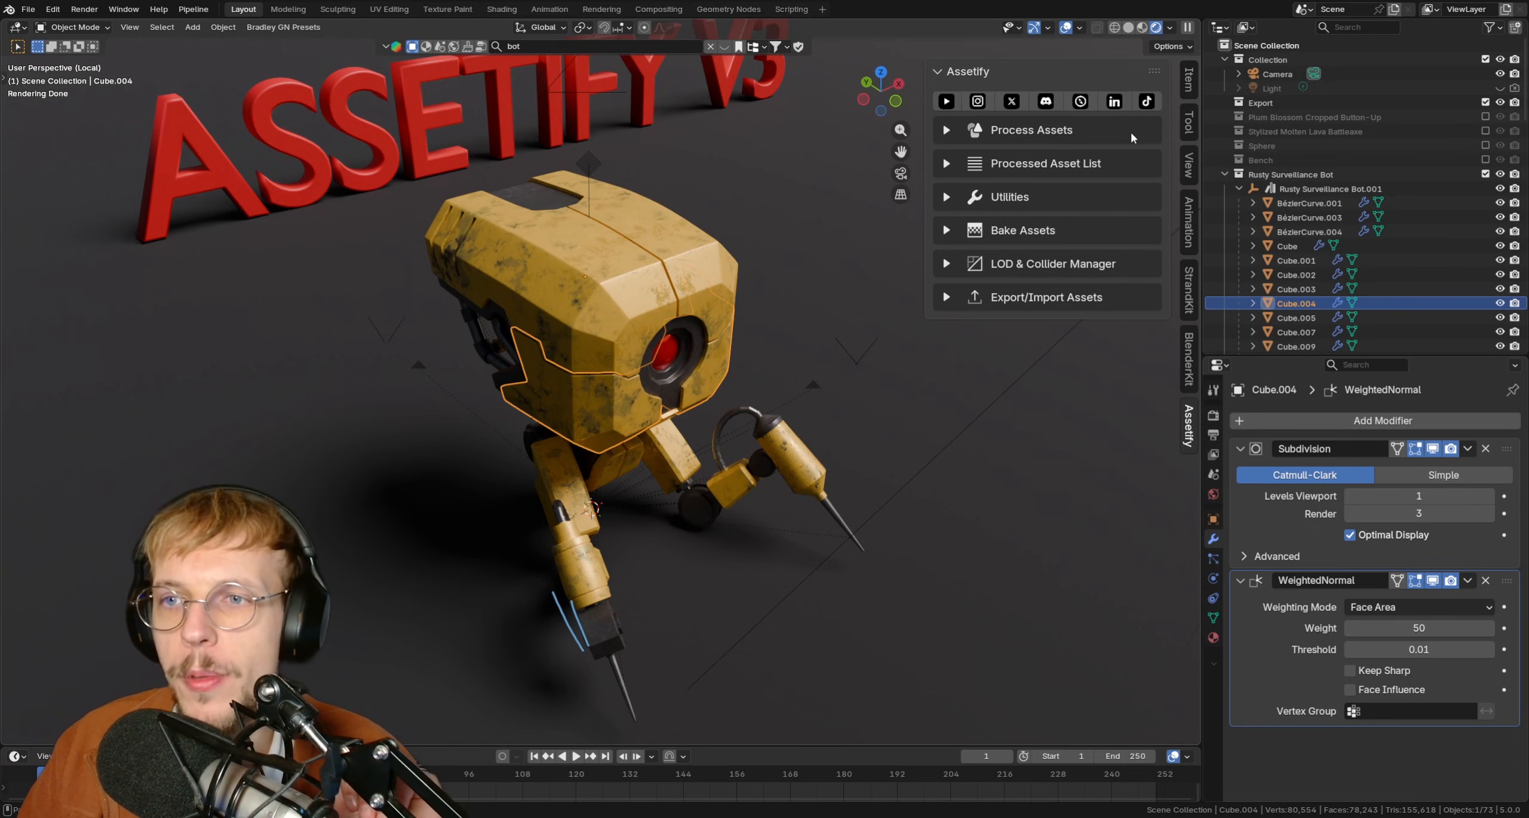
{"action": "mouse_move", "coordinate": [946, 134]}
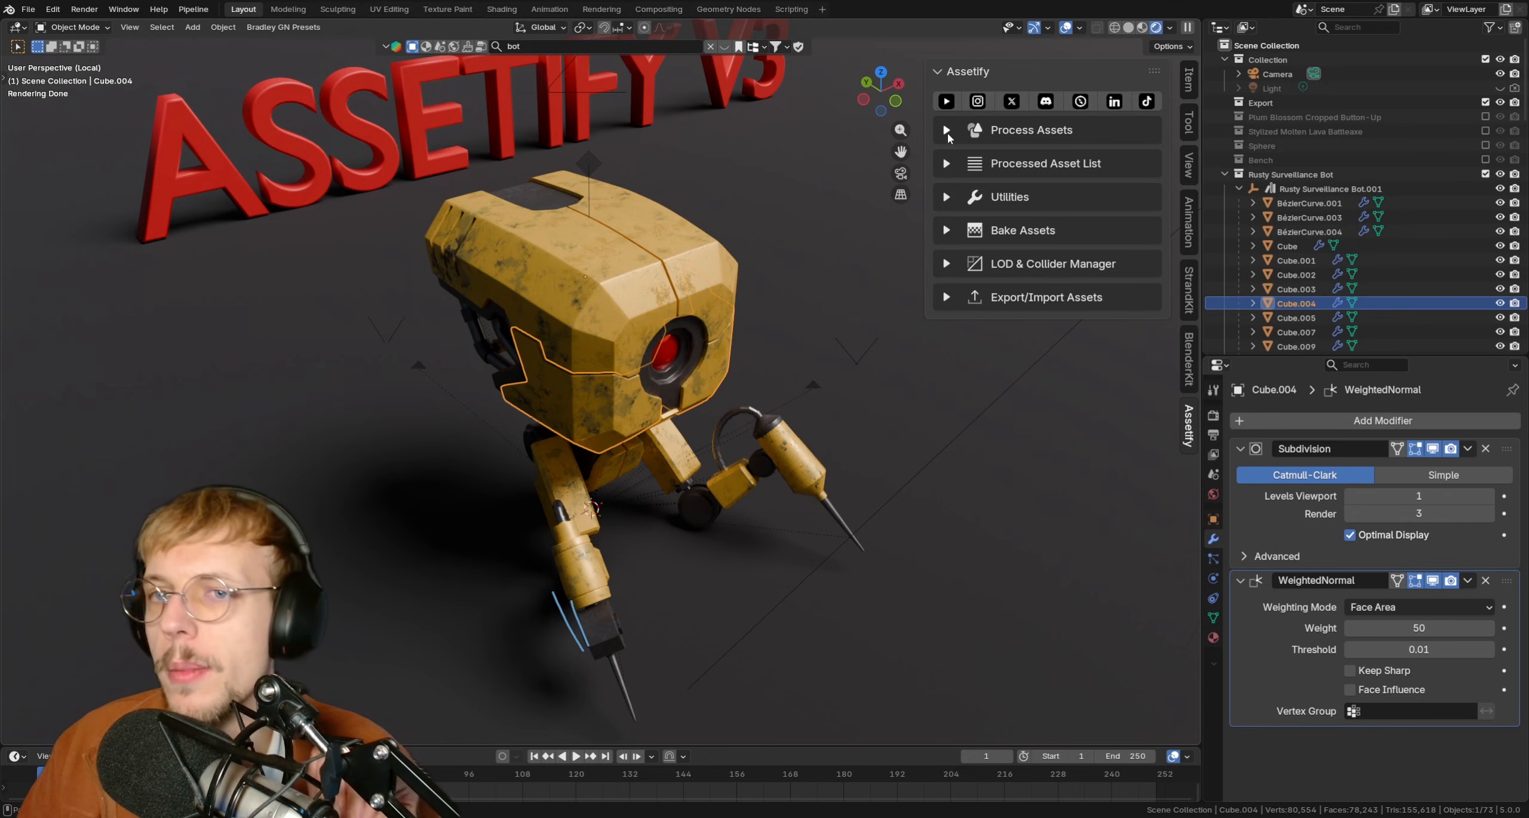
{"action": "left_click", "coordinate": [944, 130]}
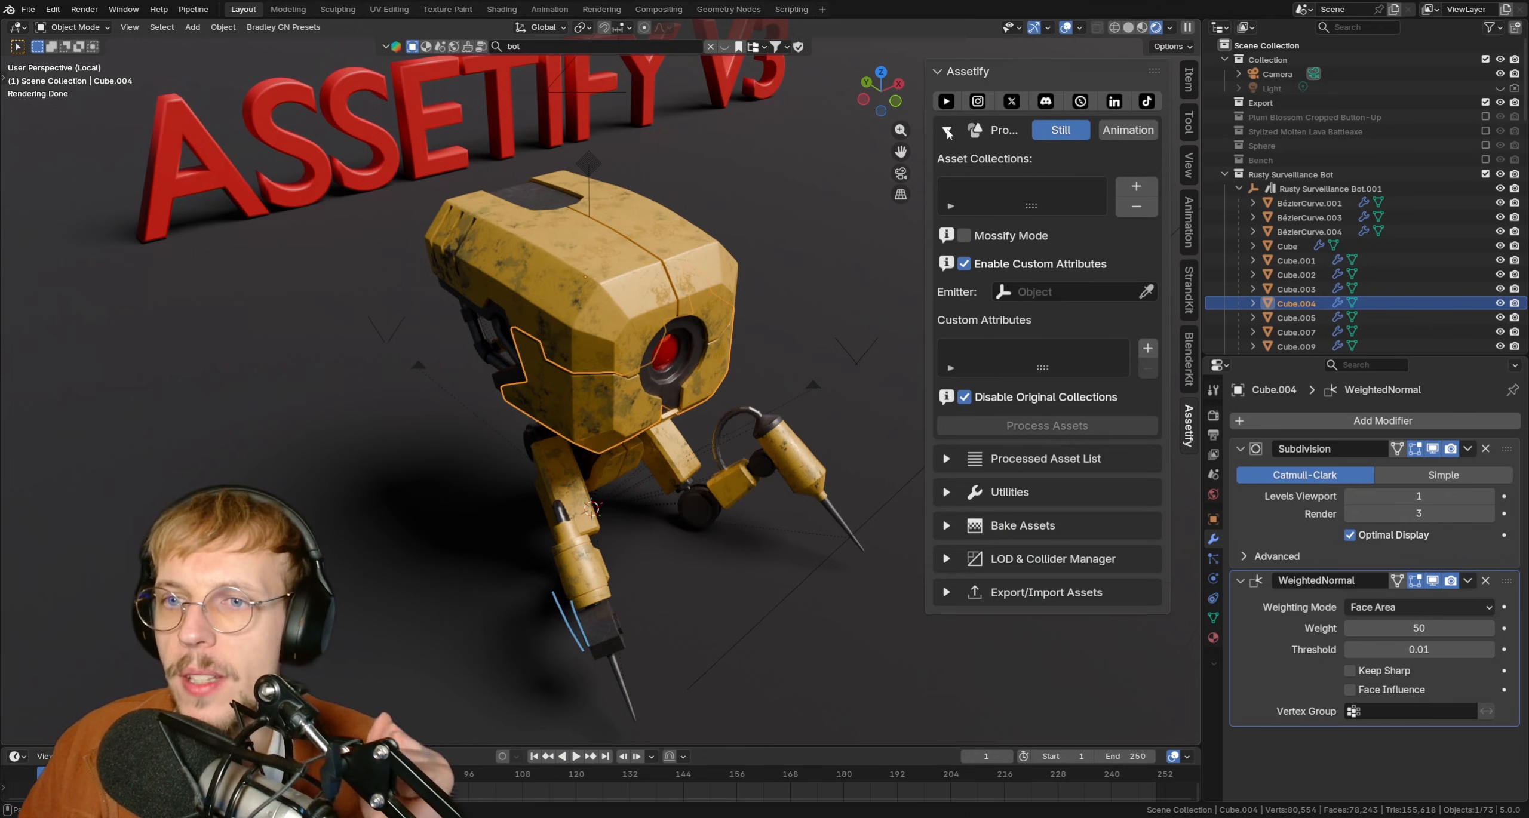
{"action": "left_click", "coordinate": [946, 129]}
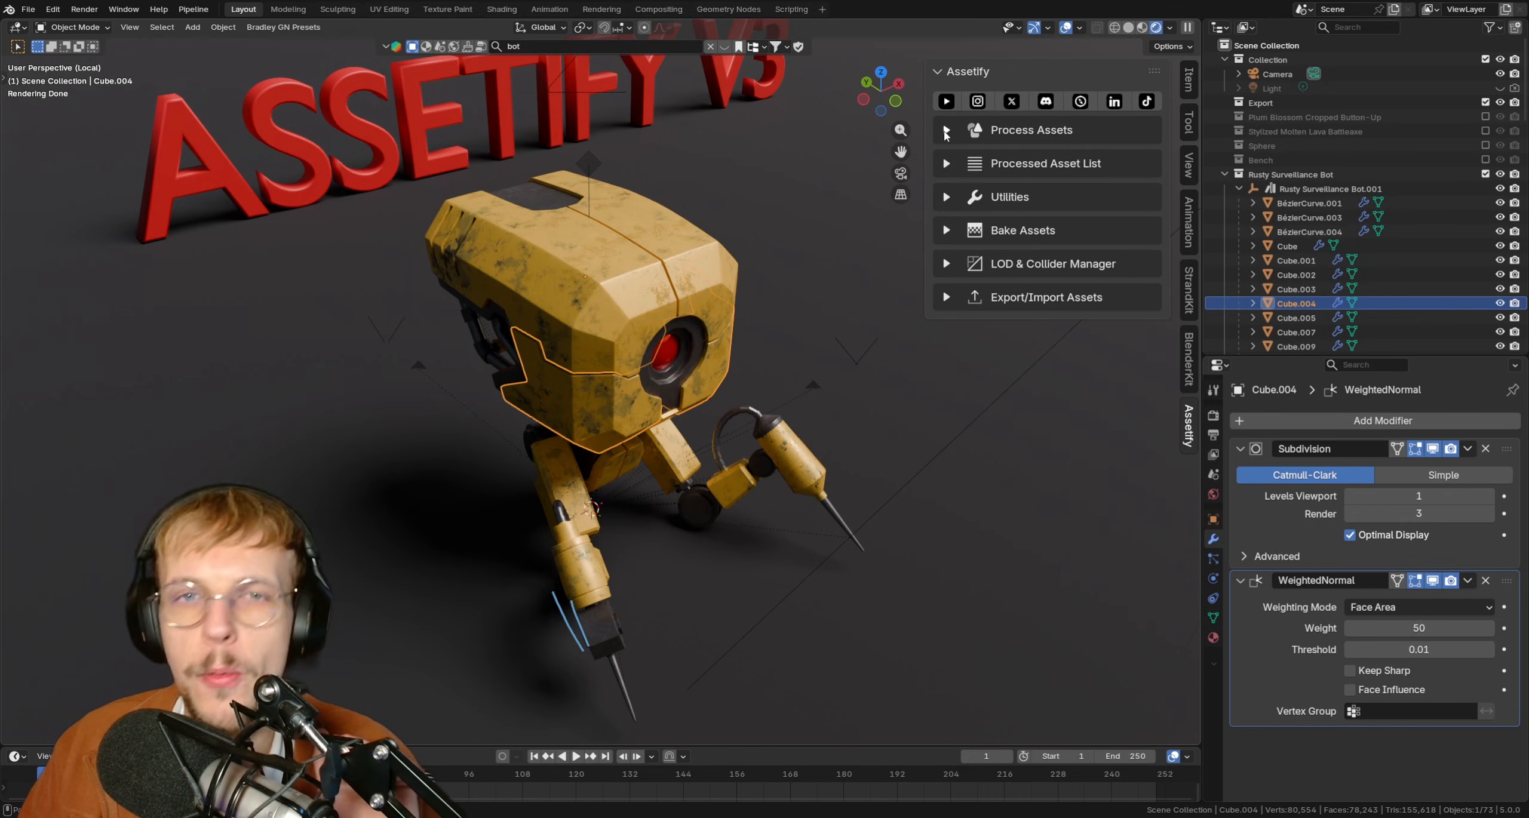
{"action": "mouse_move", "coordinate": [859, 134]}
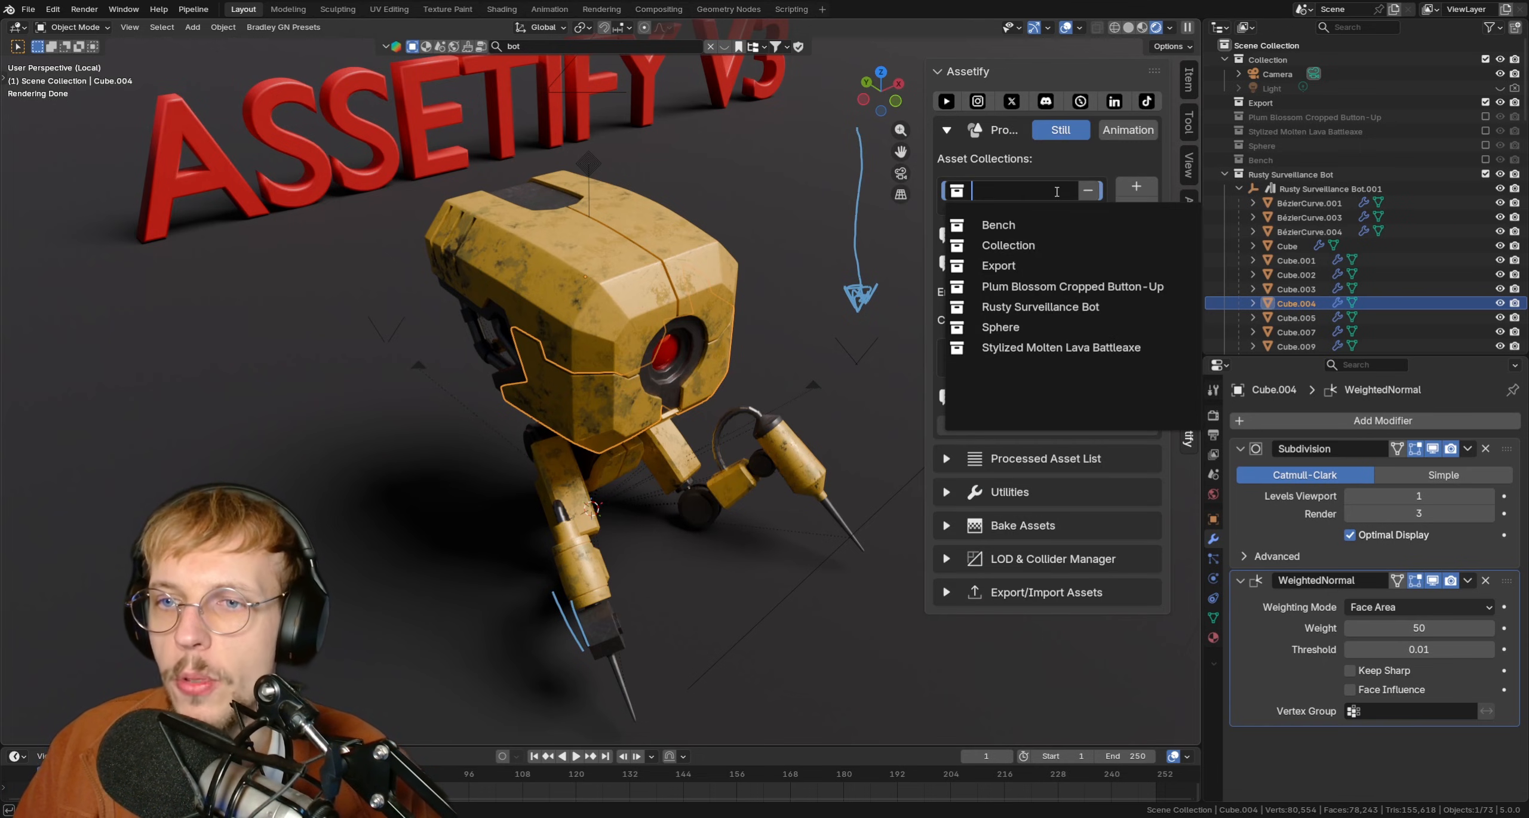
Step: Process the Rusty Surveillance Bot collection into game-ready asset copies
{"action": "left_click", "coordinate": [1039, 306]}
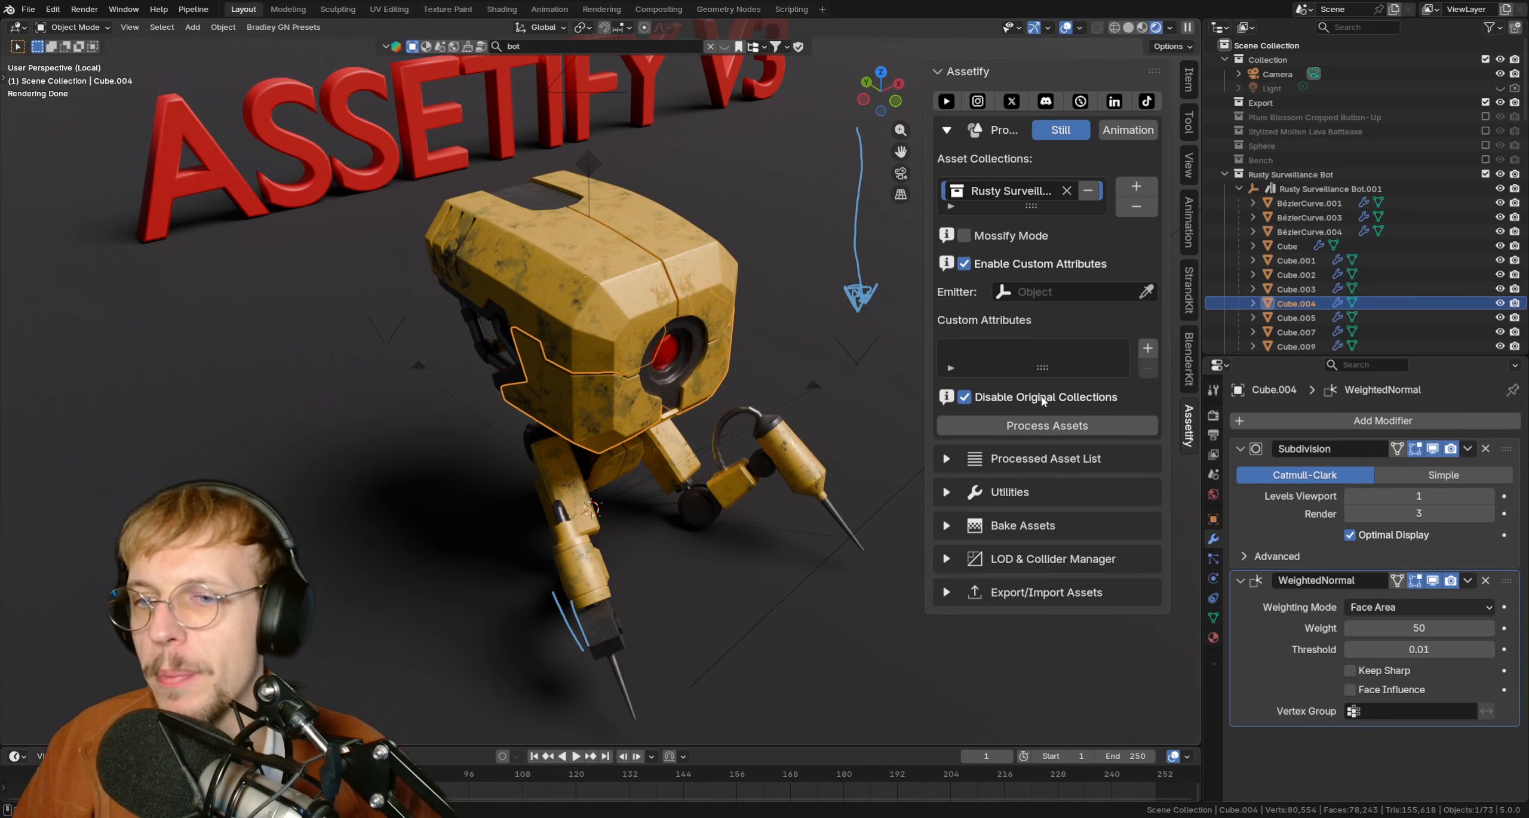
{"action": "left_click", "coordinate": [1047, 425]}
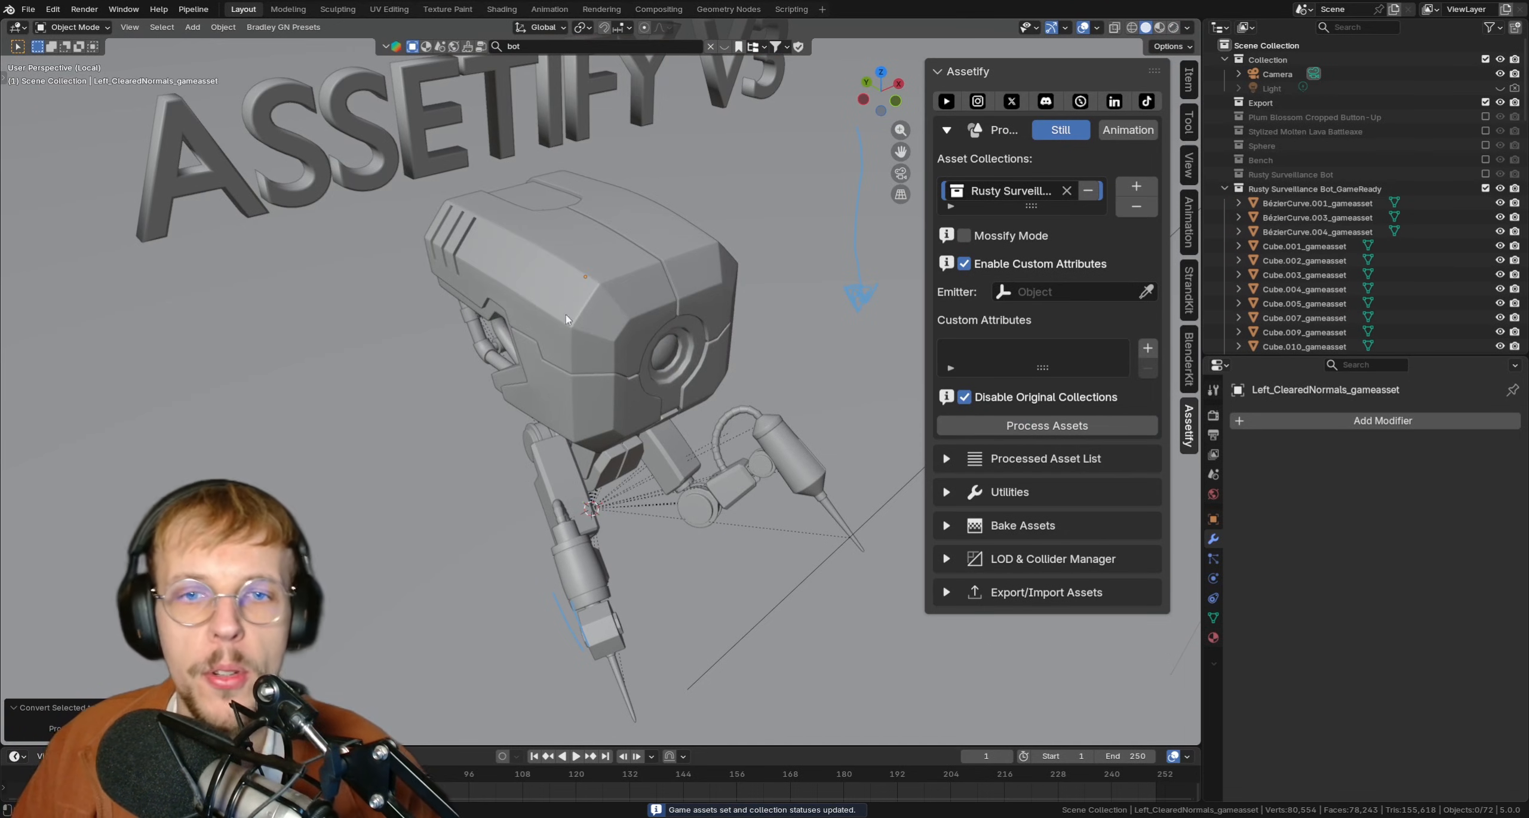
{"action": "mouse_move", "coordinate": [621, 283]}
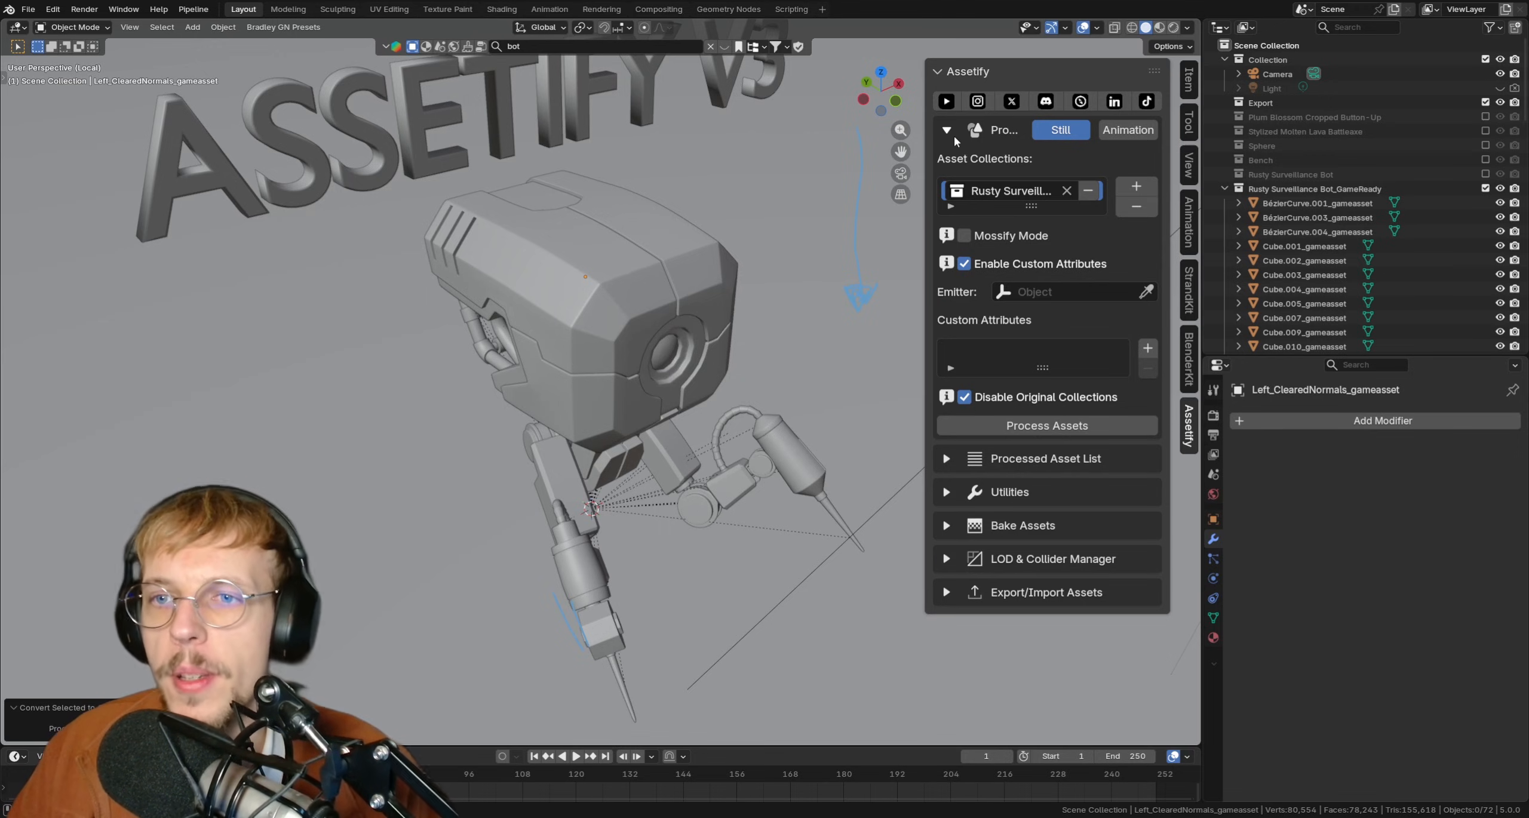
Step: Fold the processing settings and show the processed list as assets, then as collections
{"action": "left_click", "coordinate": [945, 129]}
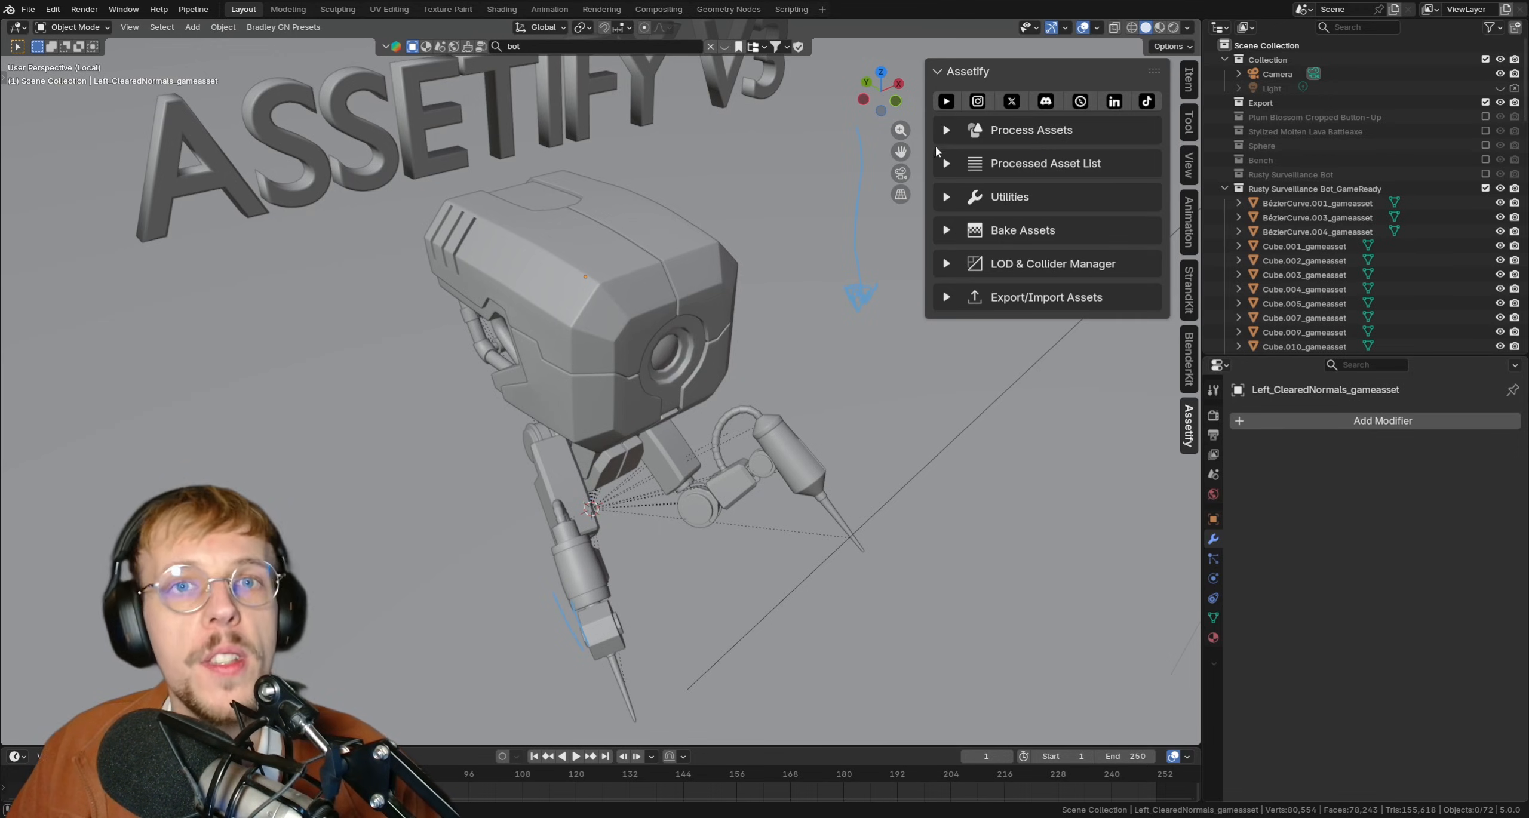
{"action": "mouse_move", "coordinate": [943, 164]}
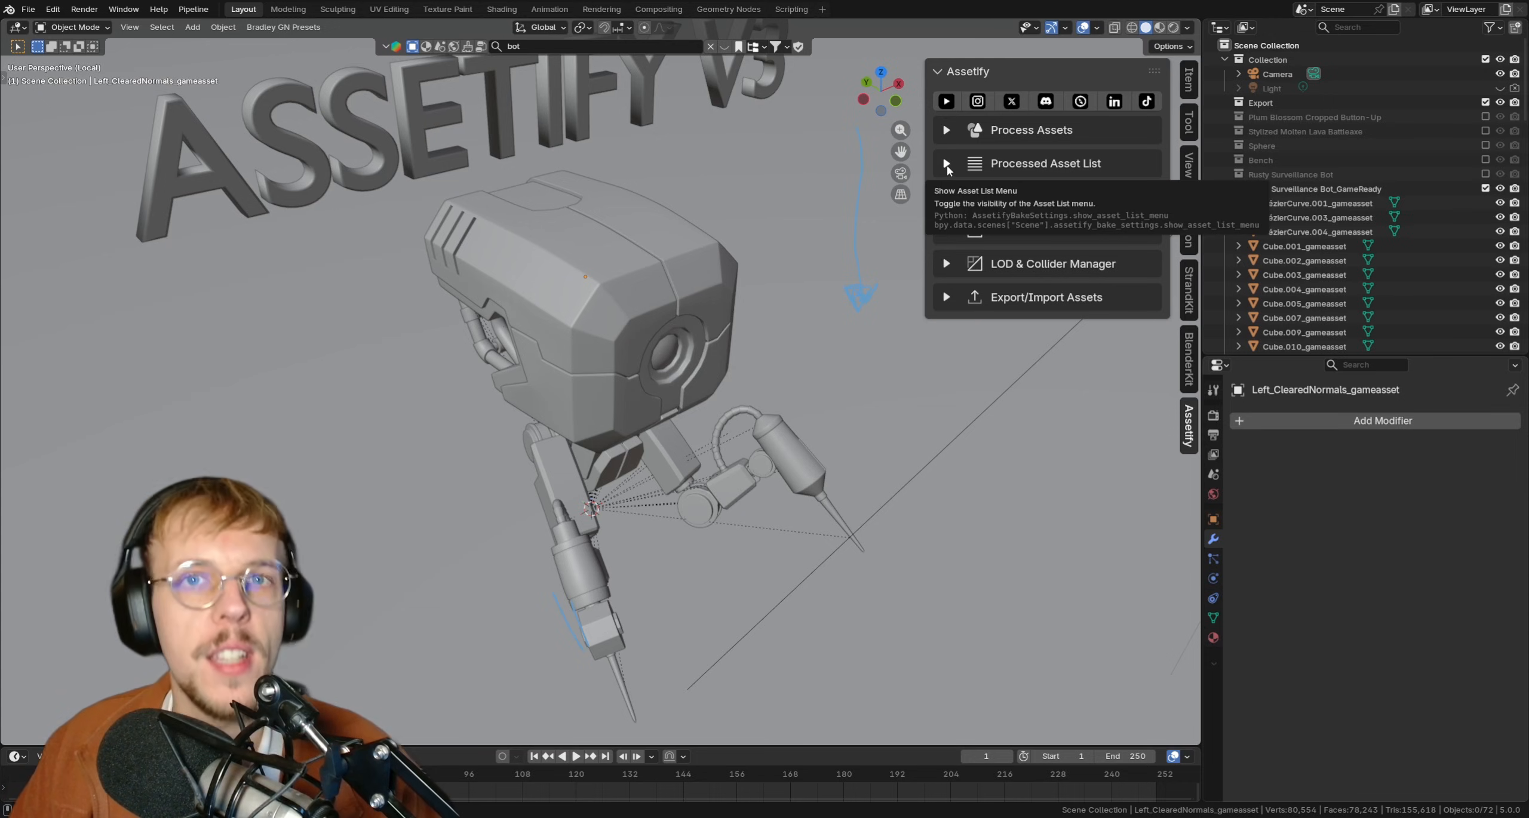
{"action": "left_click", "coordinate": [945, 164]}
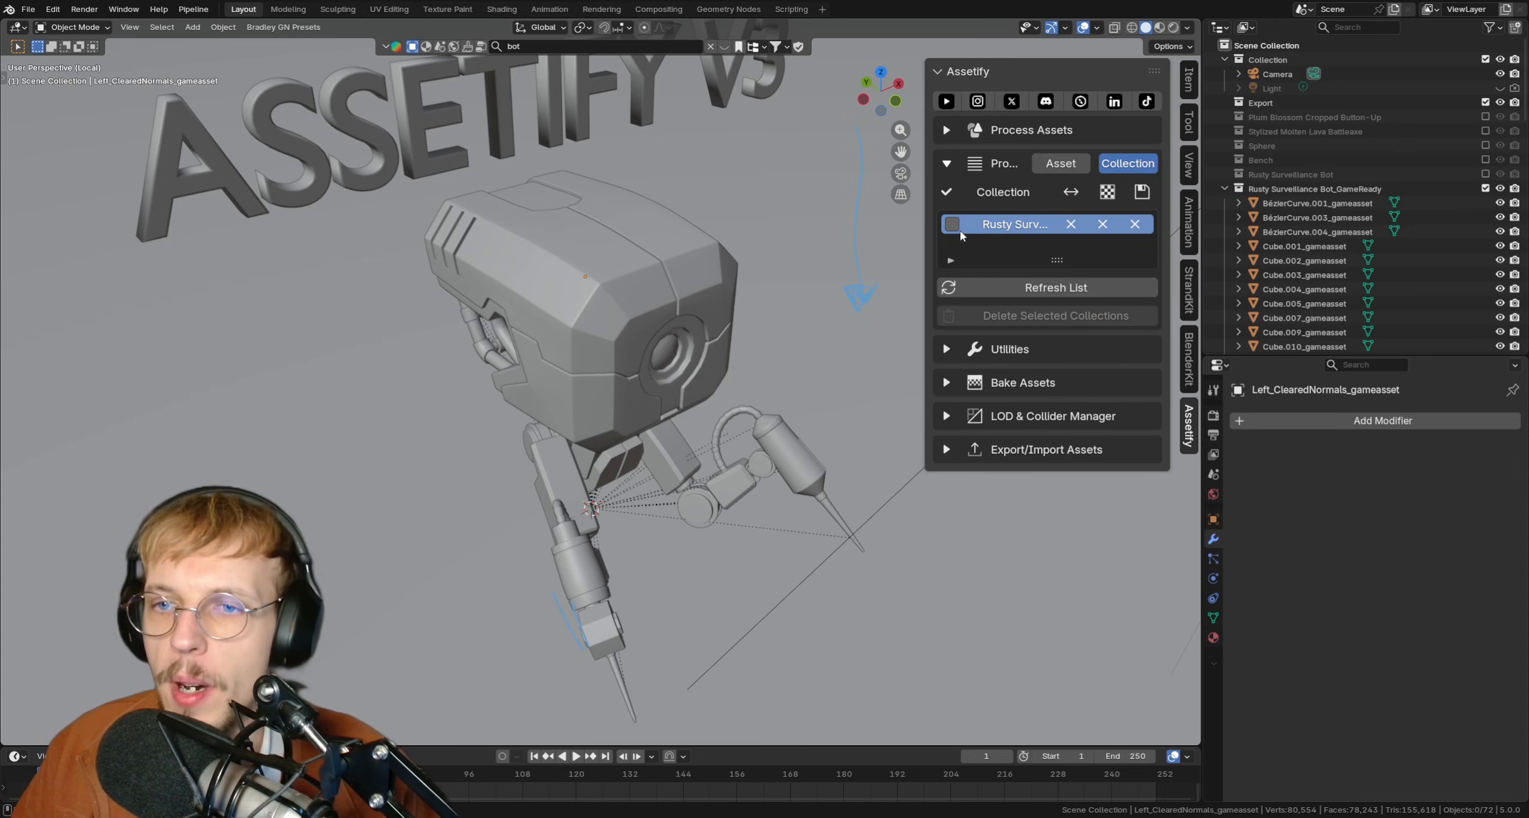
{"action": "left_click", "coordinate": [1060, 163]}
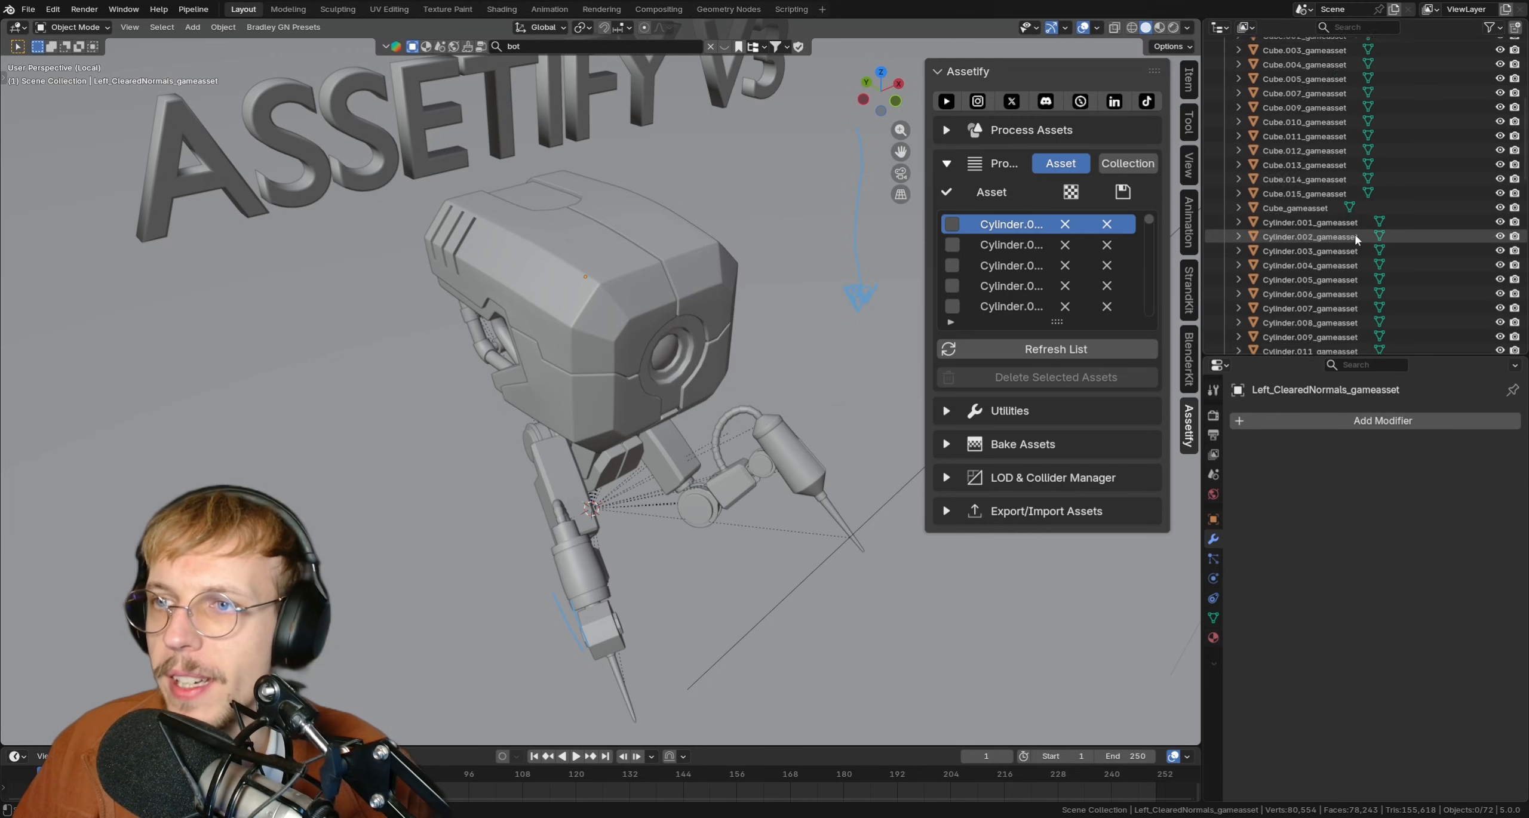
{"action": "scroll", "scroll_direction": "up", "scroll_amount": 3}
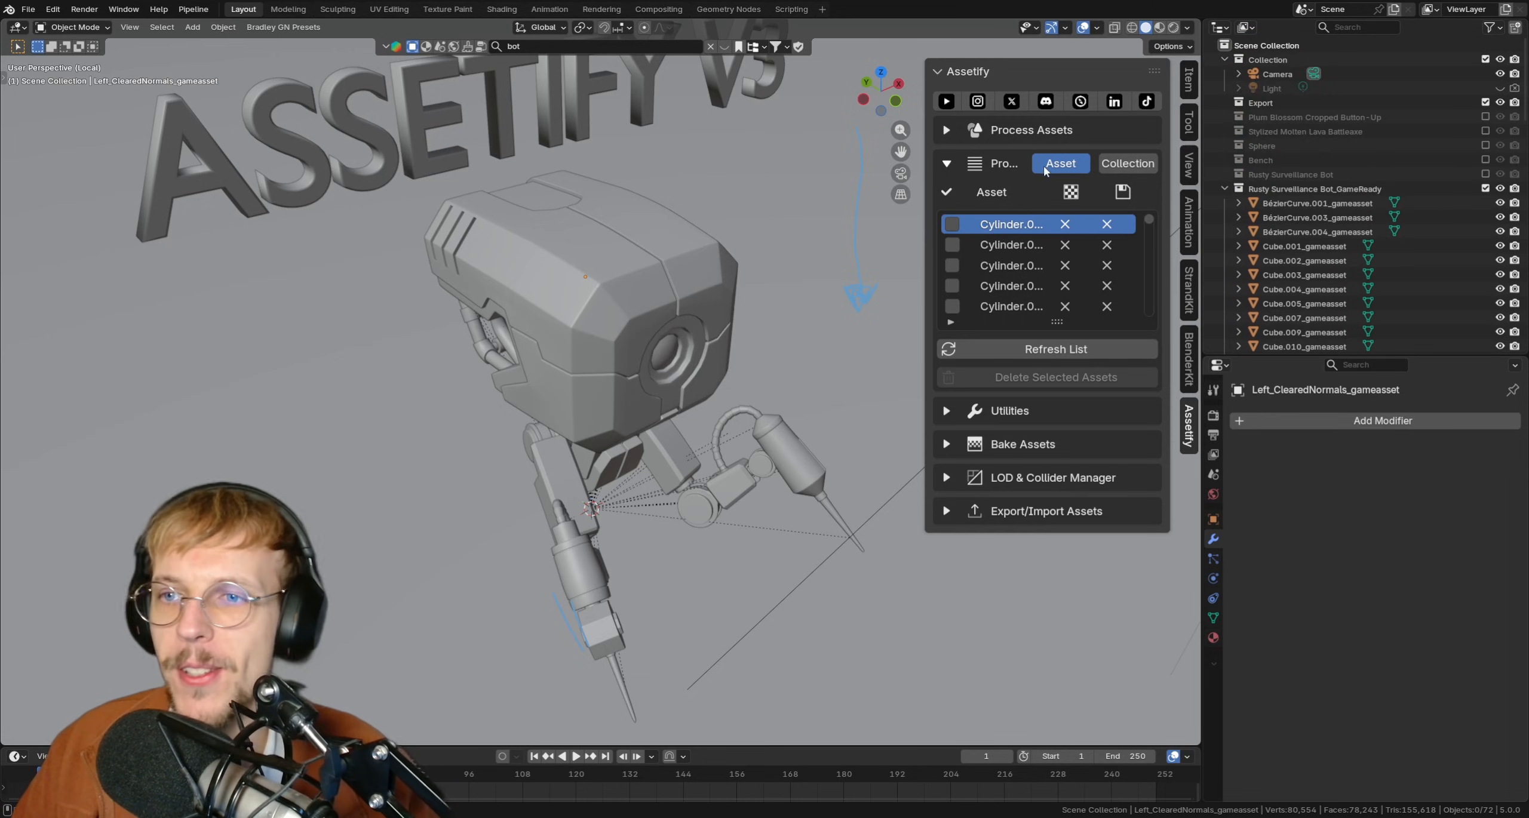
{"action": "left_click", "coordinate": [1127, 163]}
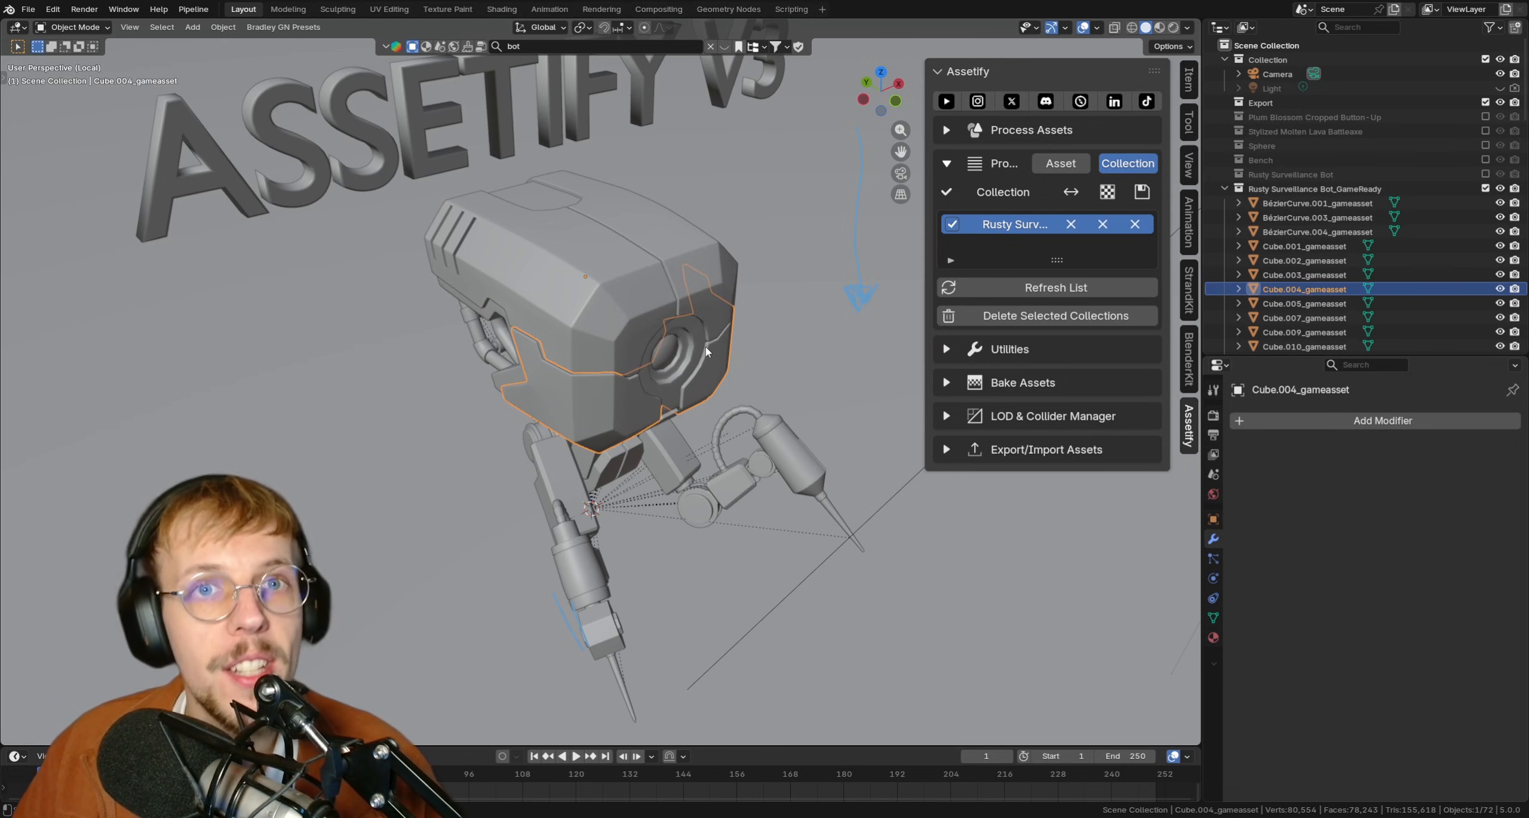
Step: Select an upper leg part and the right-side head piece to view their processed data
{"action": "left_click", "coordinate": [1304, 331]}
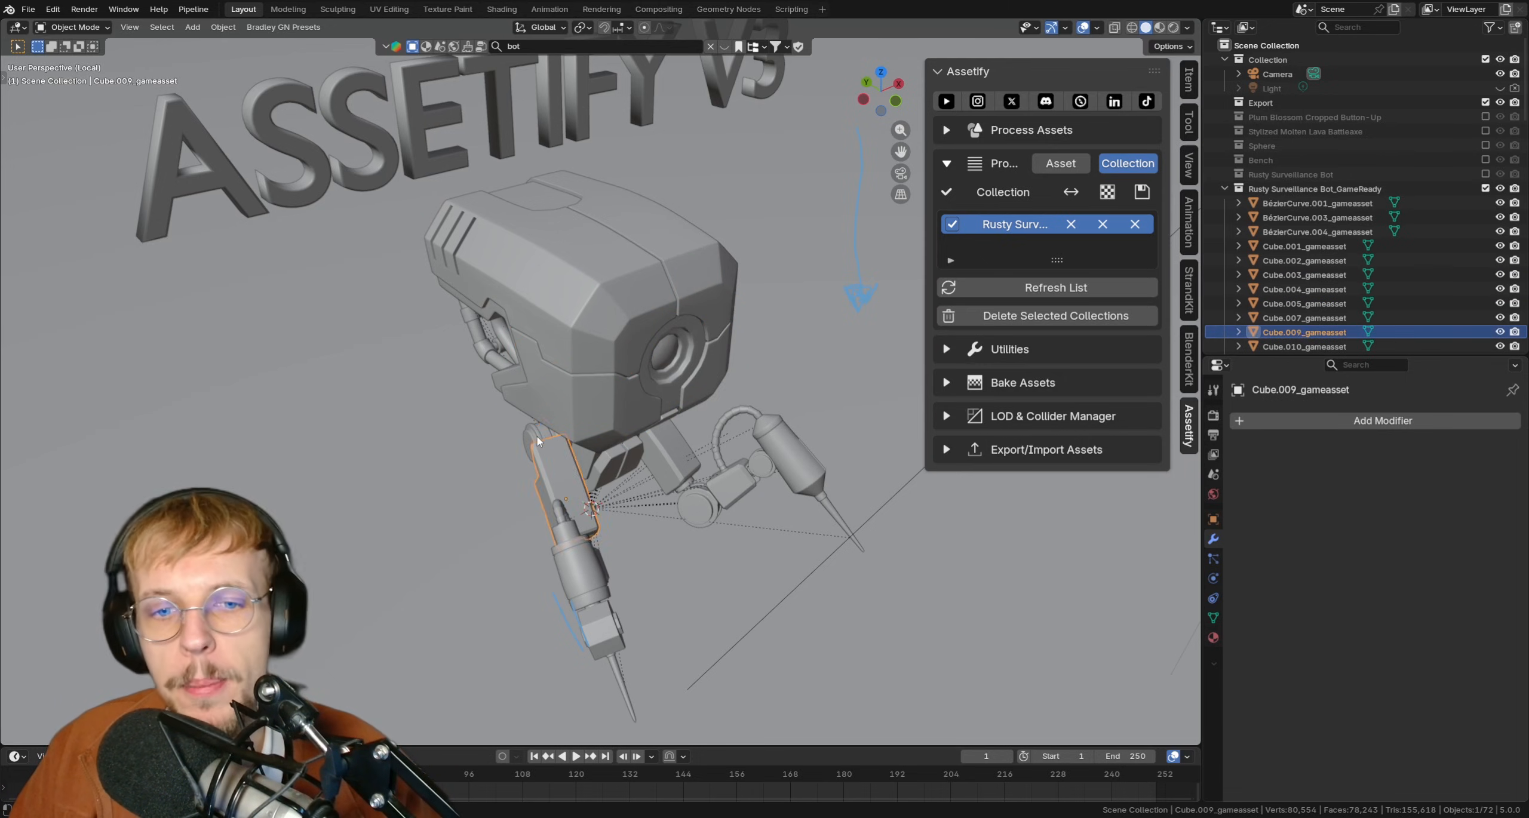
{"action": "left_click", "coordinate": [517, 263]}
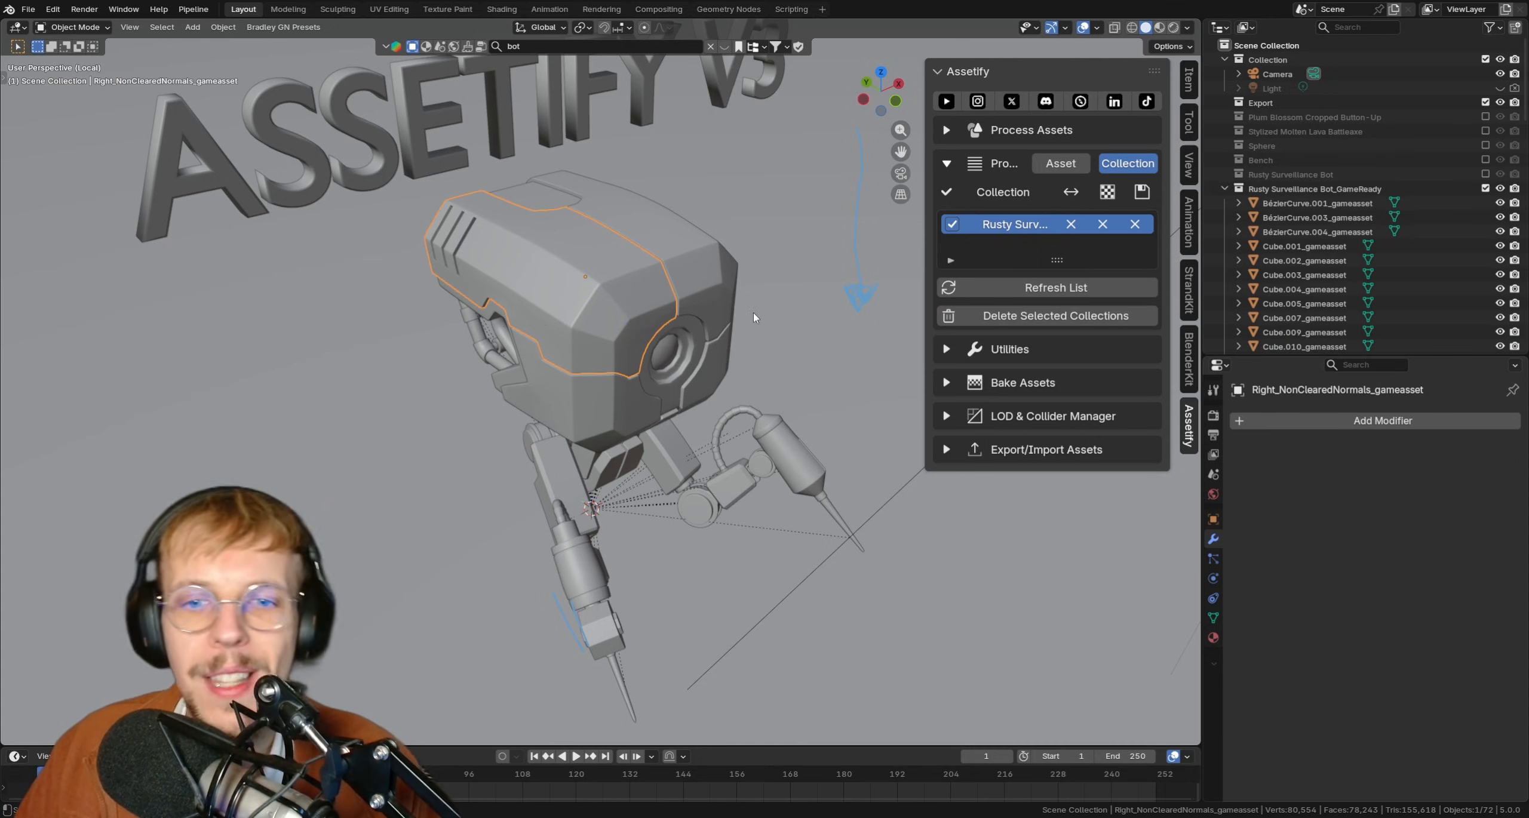
{"action": "mouse_move", "coordinate": [702, 299]}
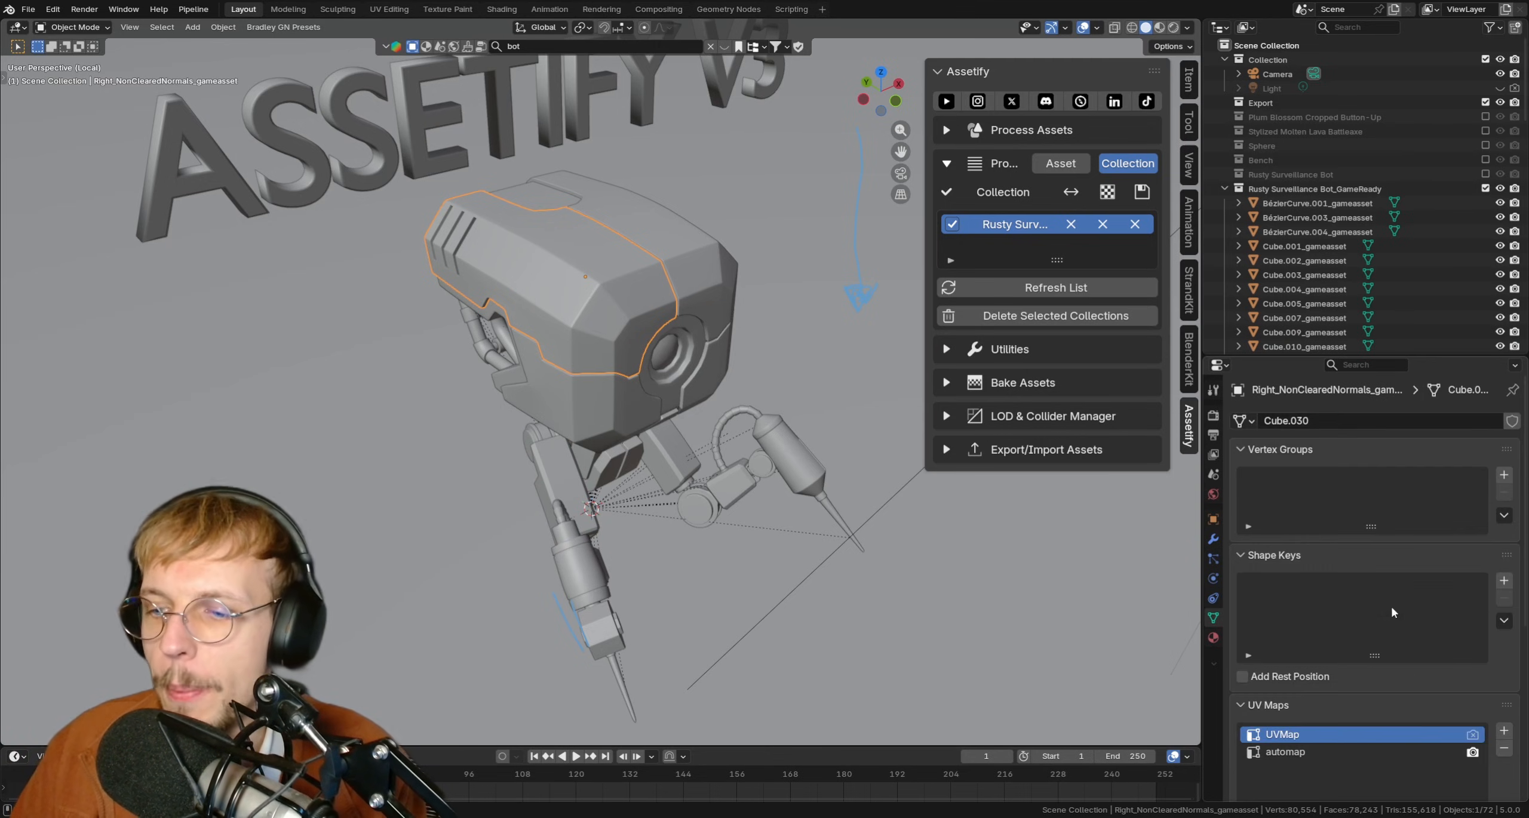
Step: Select the small piece between the robot's legs to review its UVMap and automap UV maps
{"action": "scroll", "scroll_direction": "down", "scroll_amount": 3}
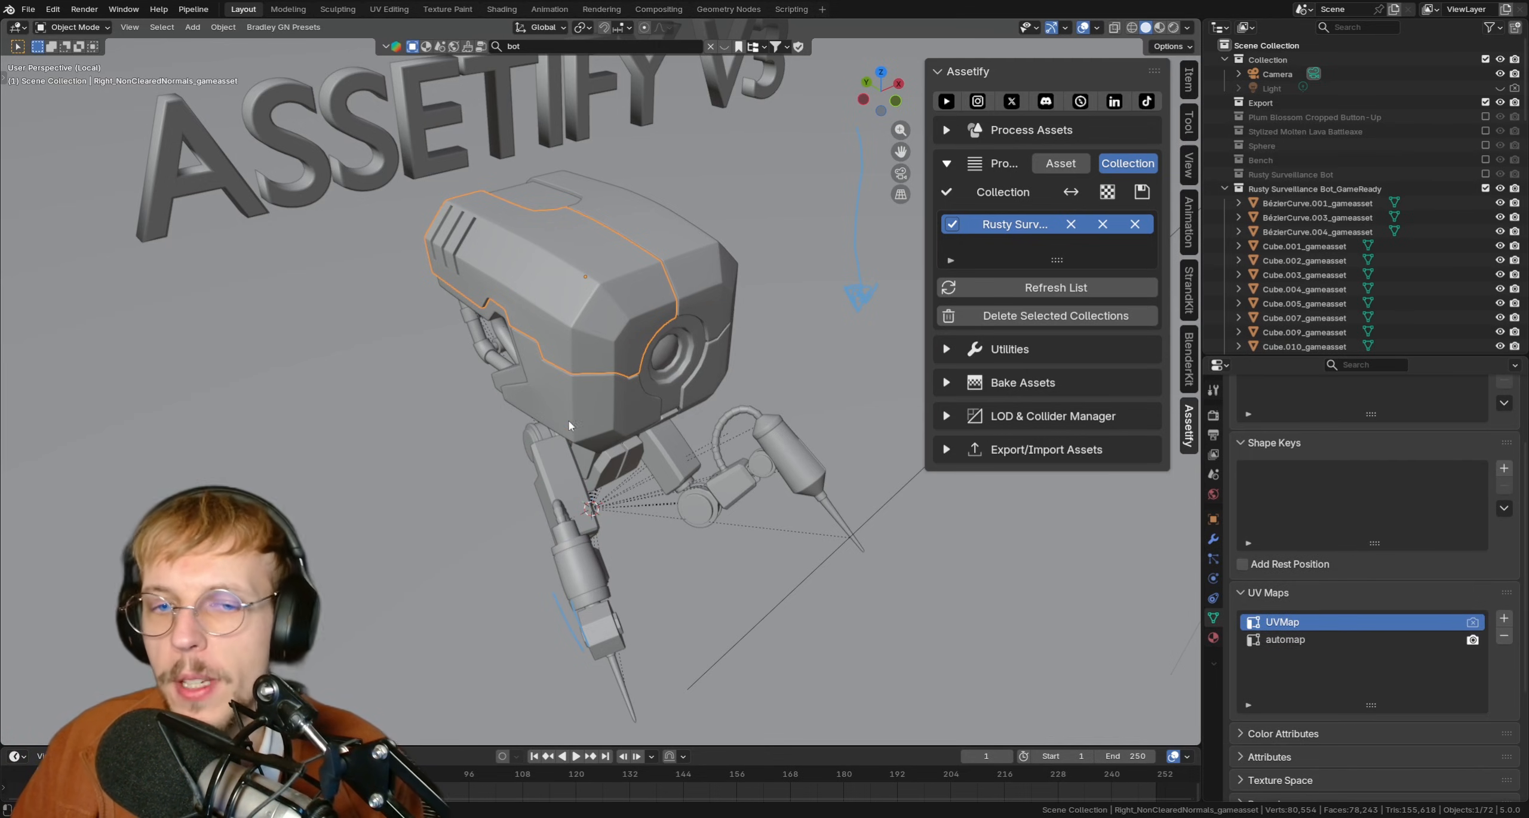
{"action": "left_click", "coordinate": [1303, 346]}
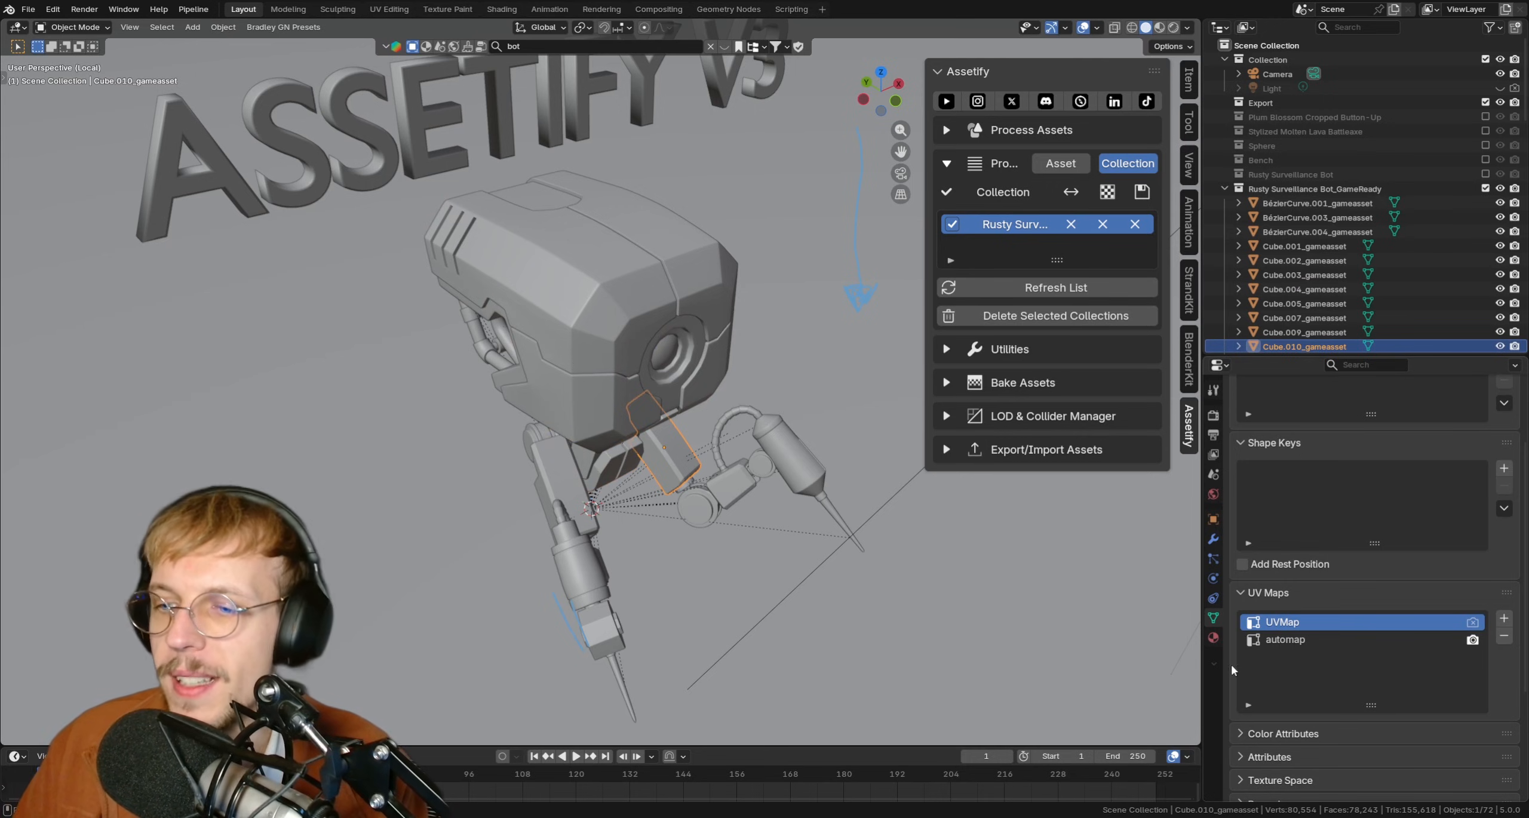
{"action": "mouse_move", "coordinate": [1213, 578]}
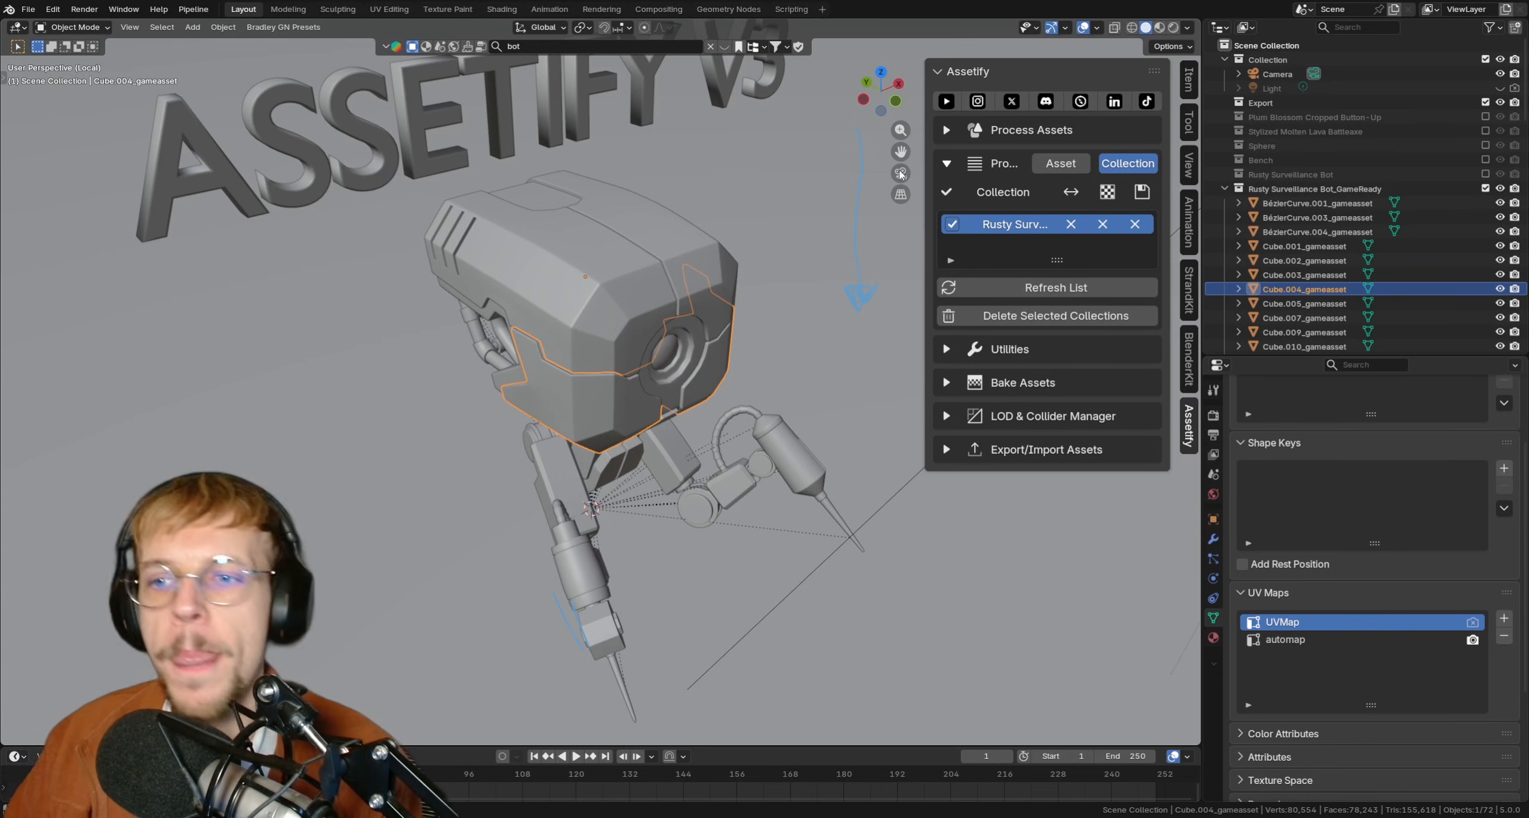
Step: Show the pivot, separate, join and swap utilities and fold away the processed asset list
{"action": "left_click", "coordinate": [944, 349]}
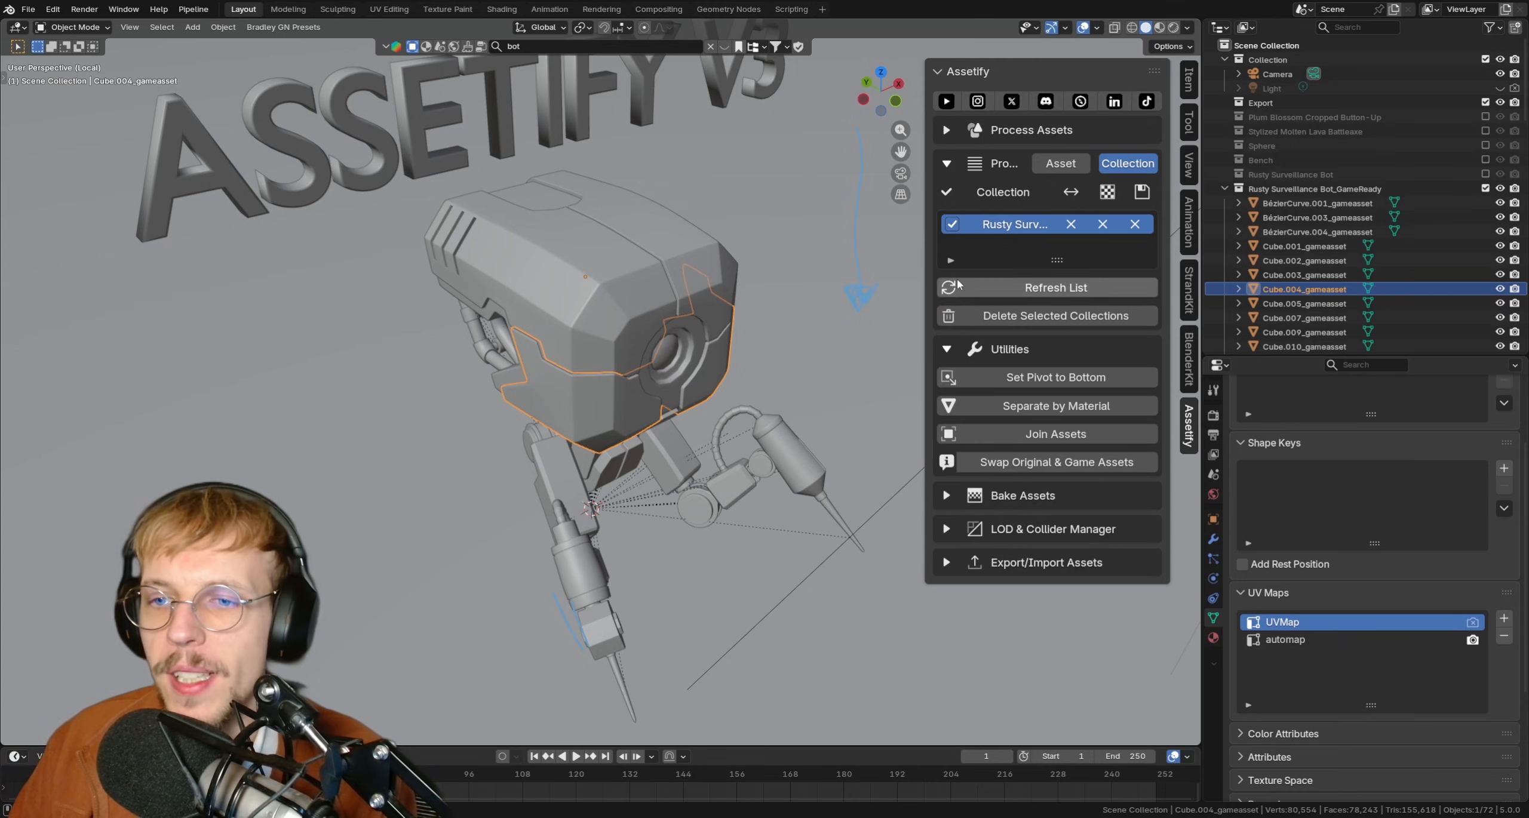
{"action": "mouse_move", "coordinate": [992, 452]}
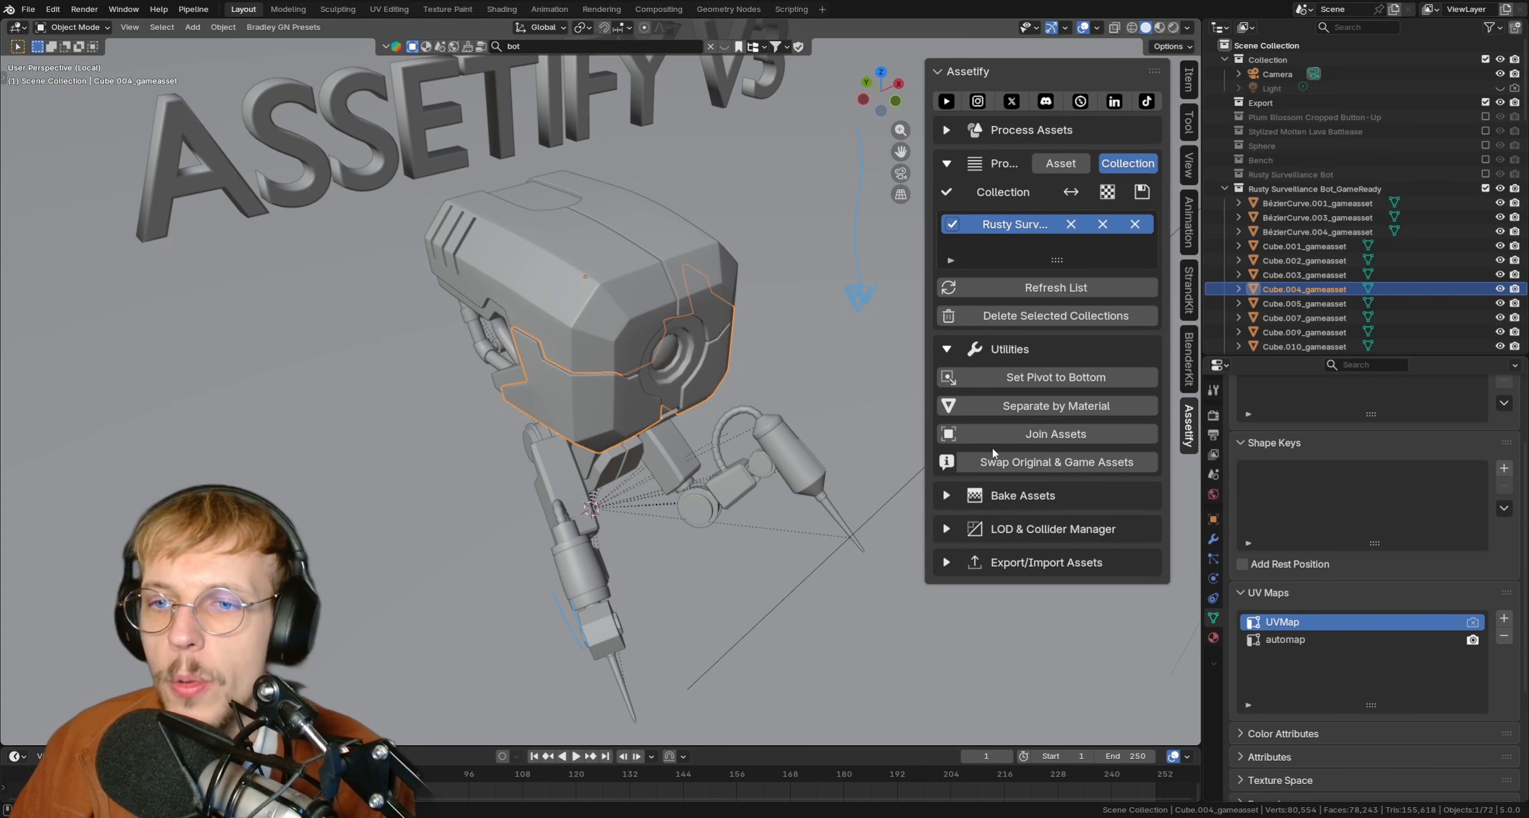
{"action": "mouse_move", "coordinate": [1051, 178]}
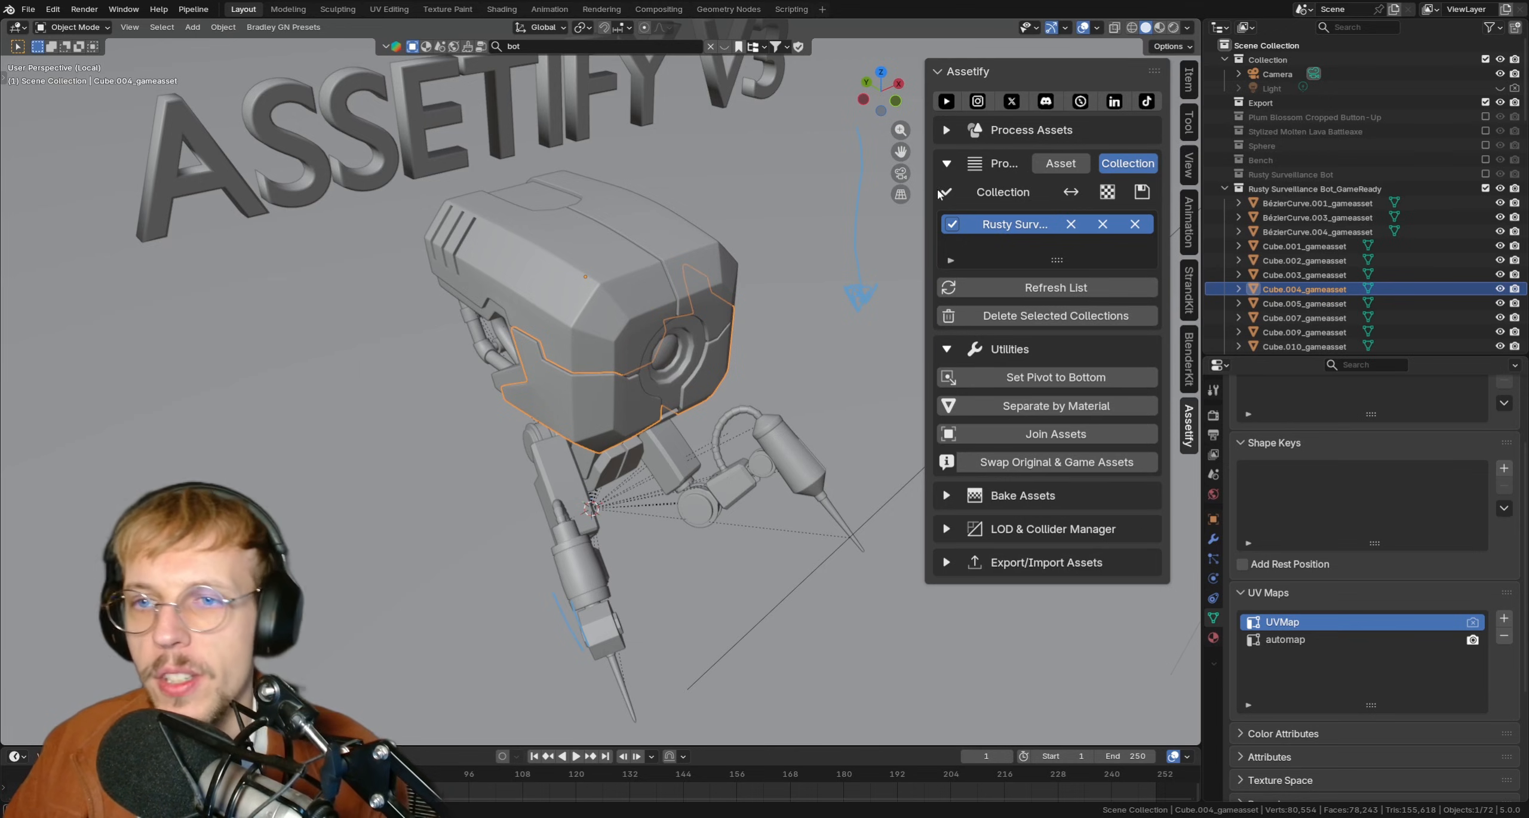
{"action": "left_click", "coordinate": [945, 163]}
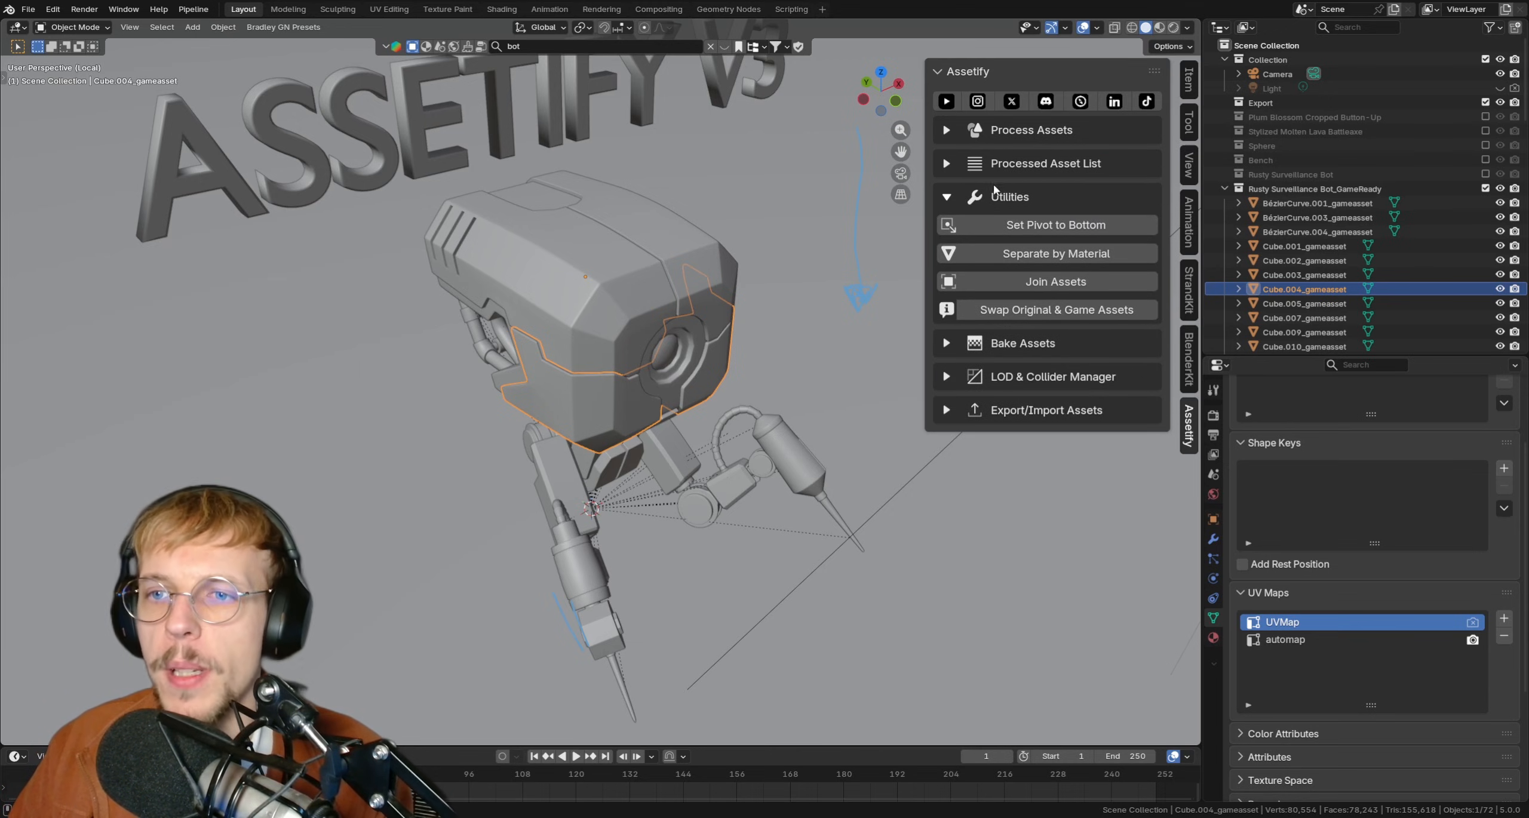
{"action": "mouse_move", "coordinate": [1105, 185]}
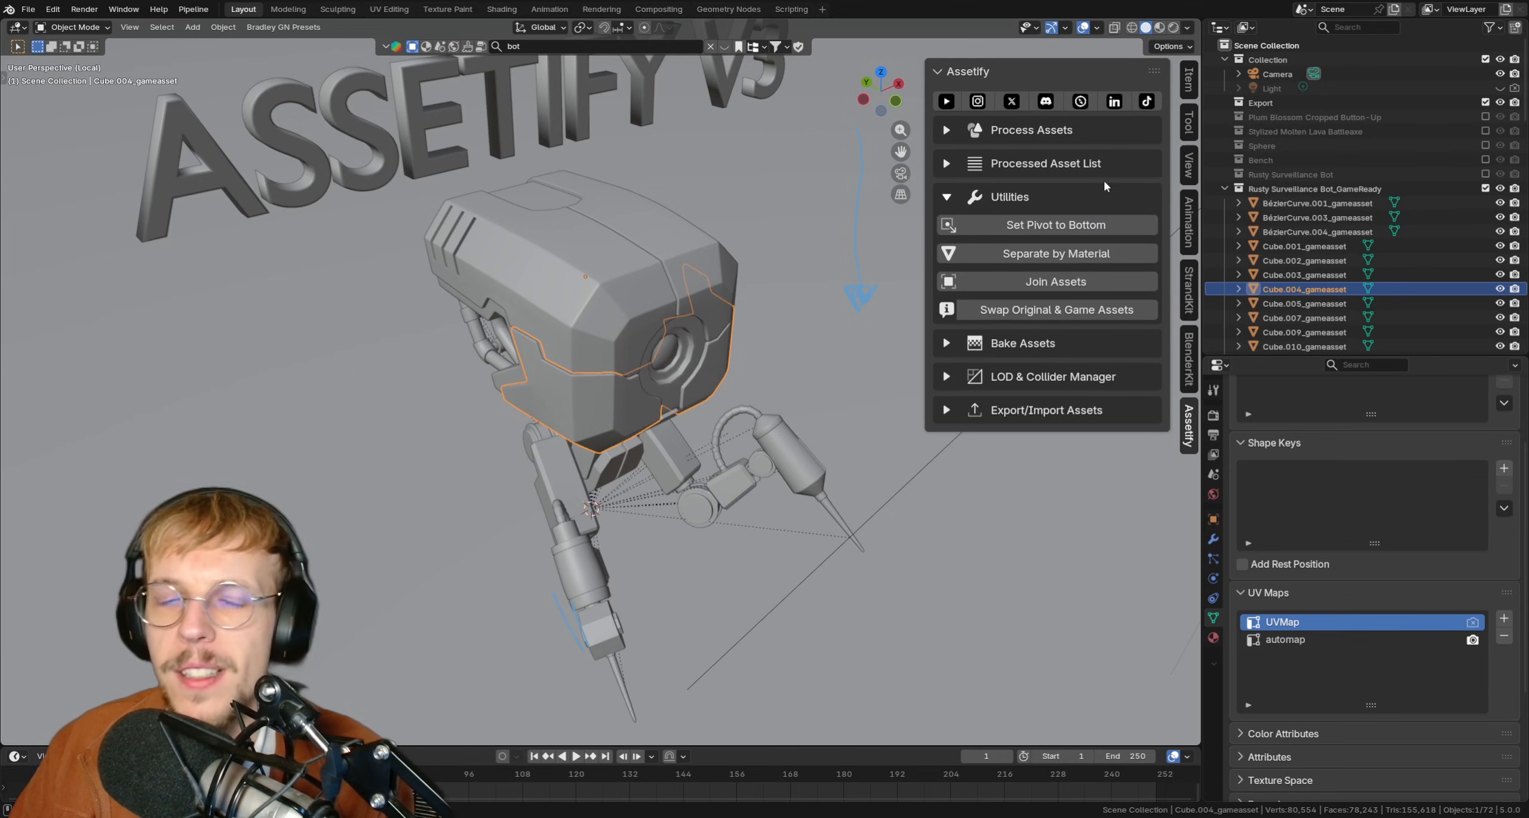
{"action": "mouse_move", "coordinate": [985, 207]}
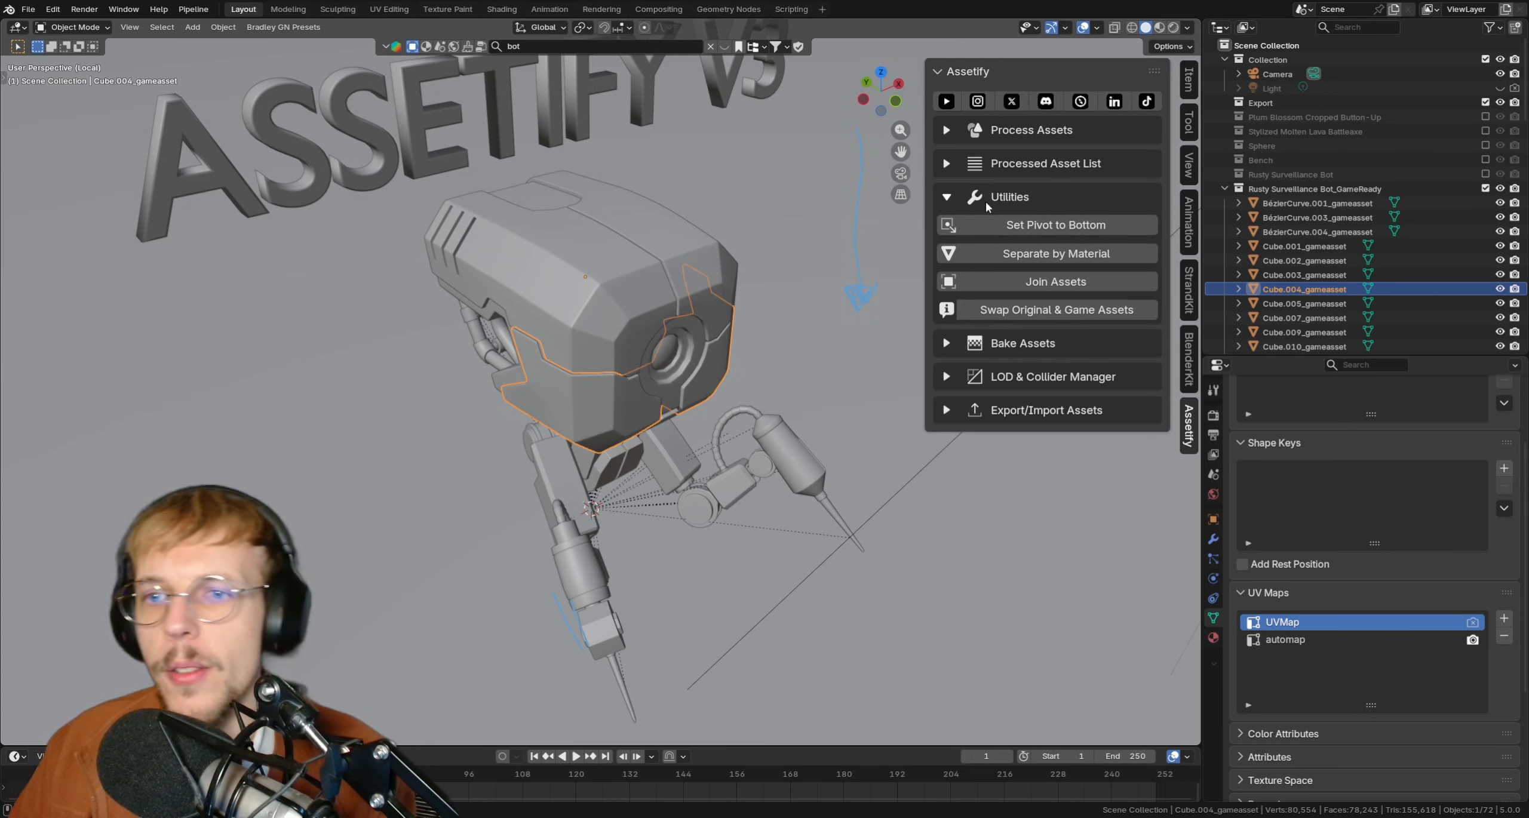
{"action": "mouse_move", "coordinate": [966, 221]}
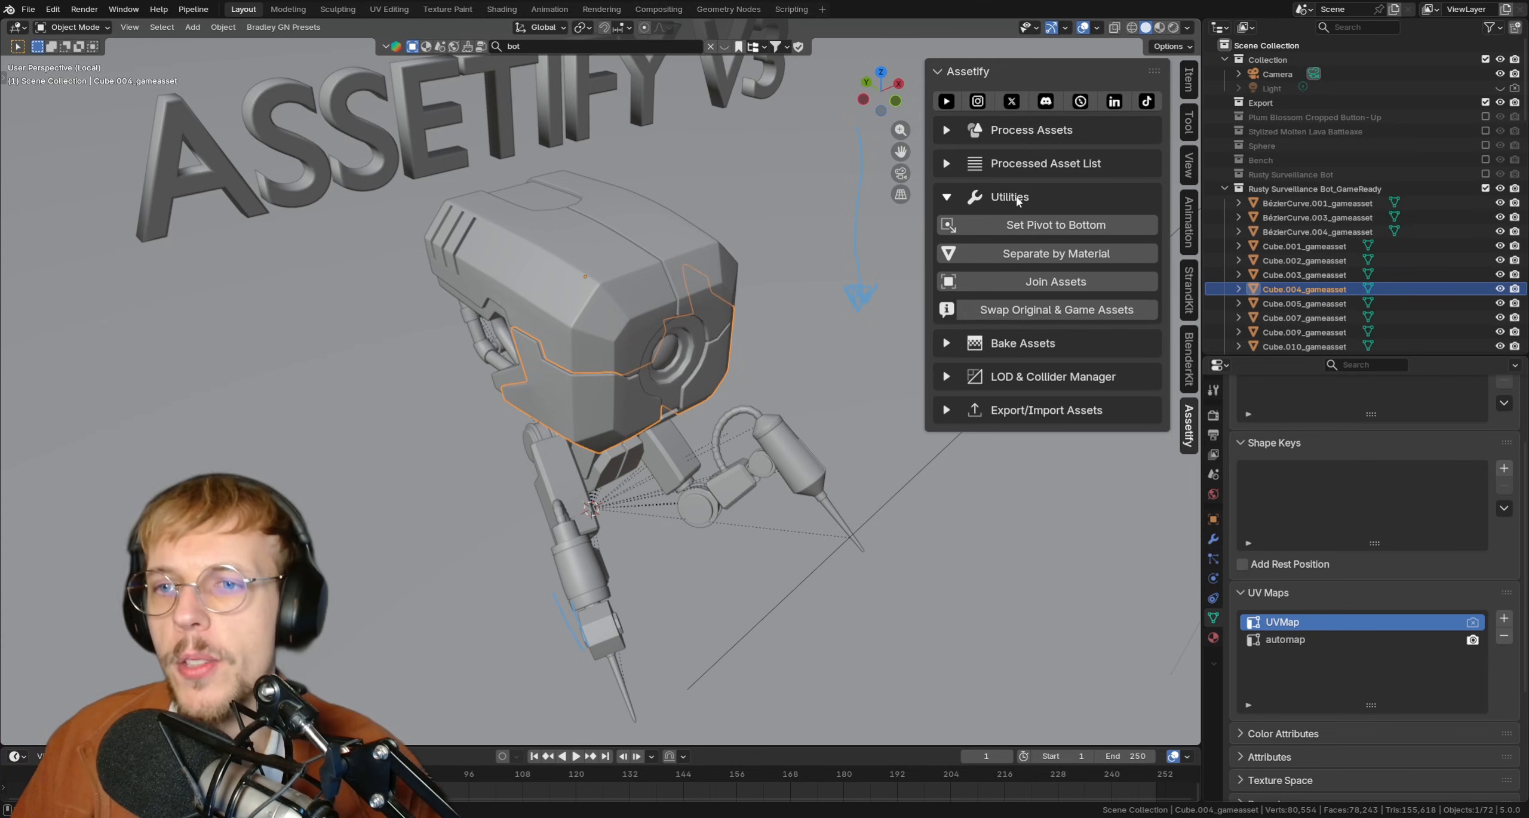
{"action": "mouse_move", "coordinate": [934, 208]}
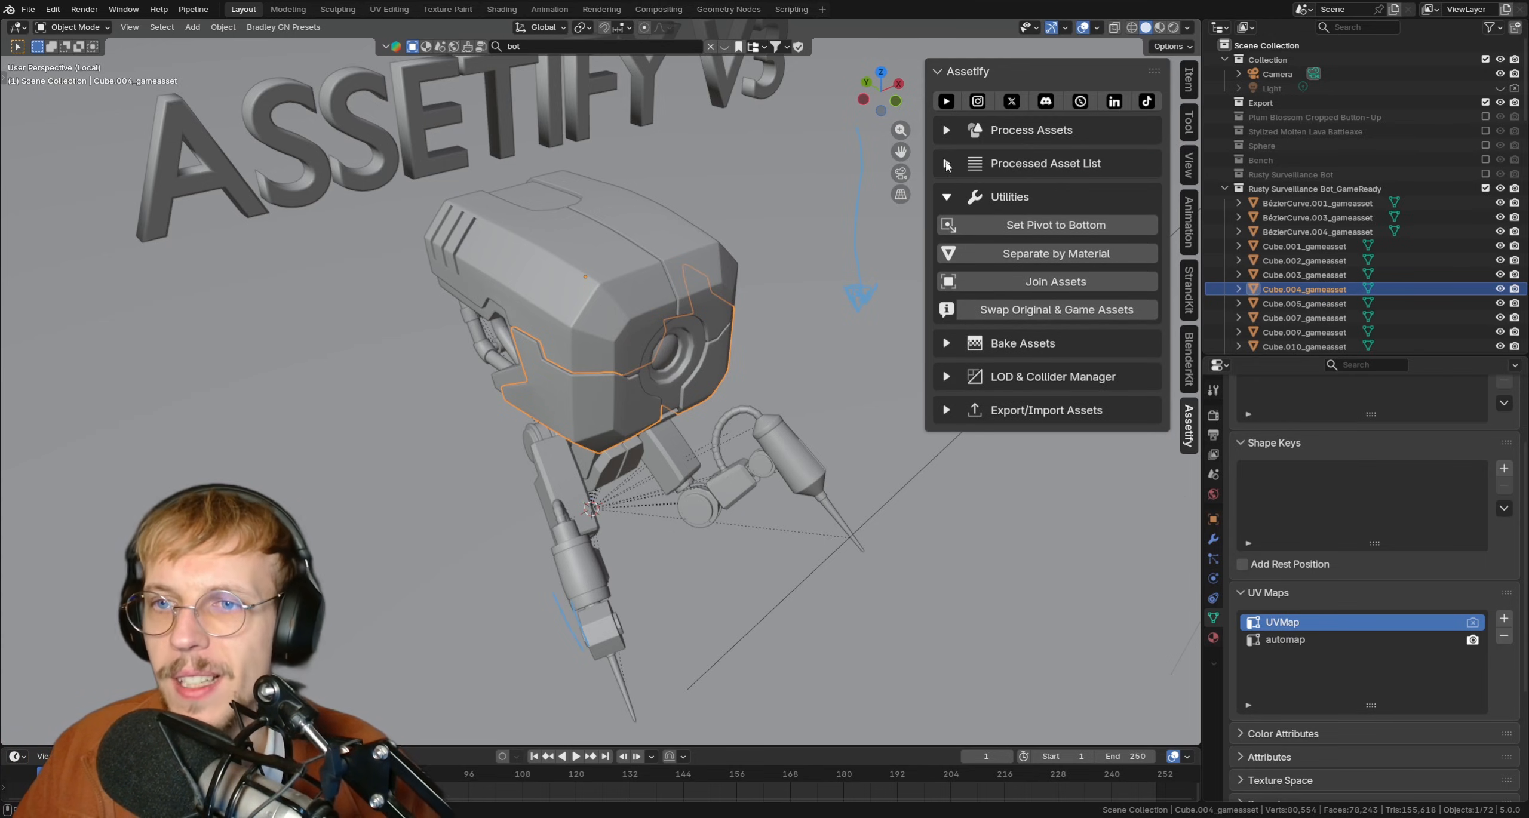
Step: Join the robot's game-ready parts into a single object named Robot
{"action": "left_click", "coordinate": [1054, 280]}
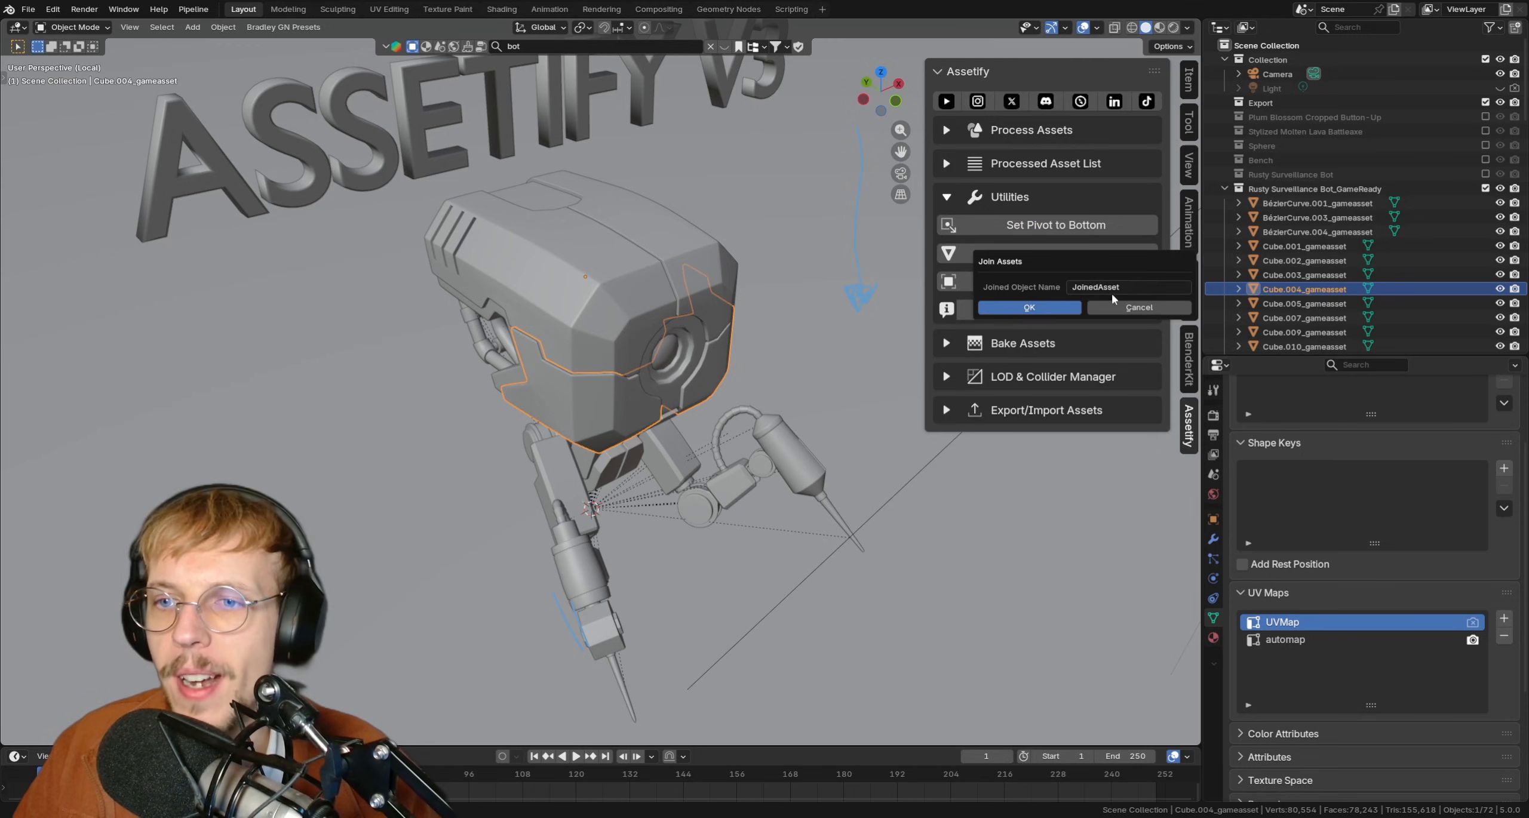
{"action": "type", "text": "Robot"}
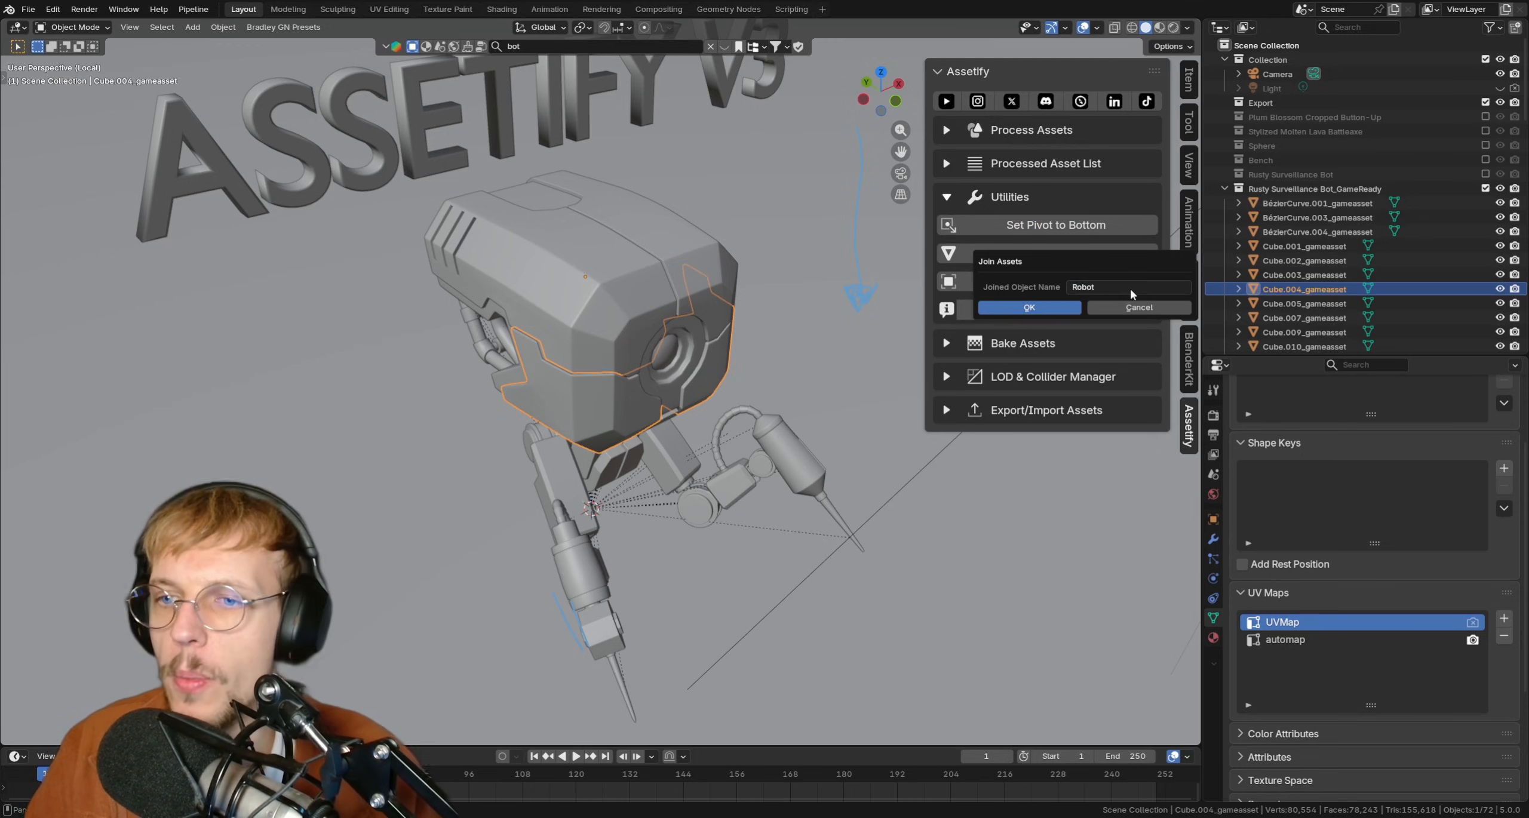
{"action": "left_click", "coordinate": [1028, 307]}
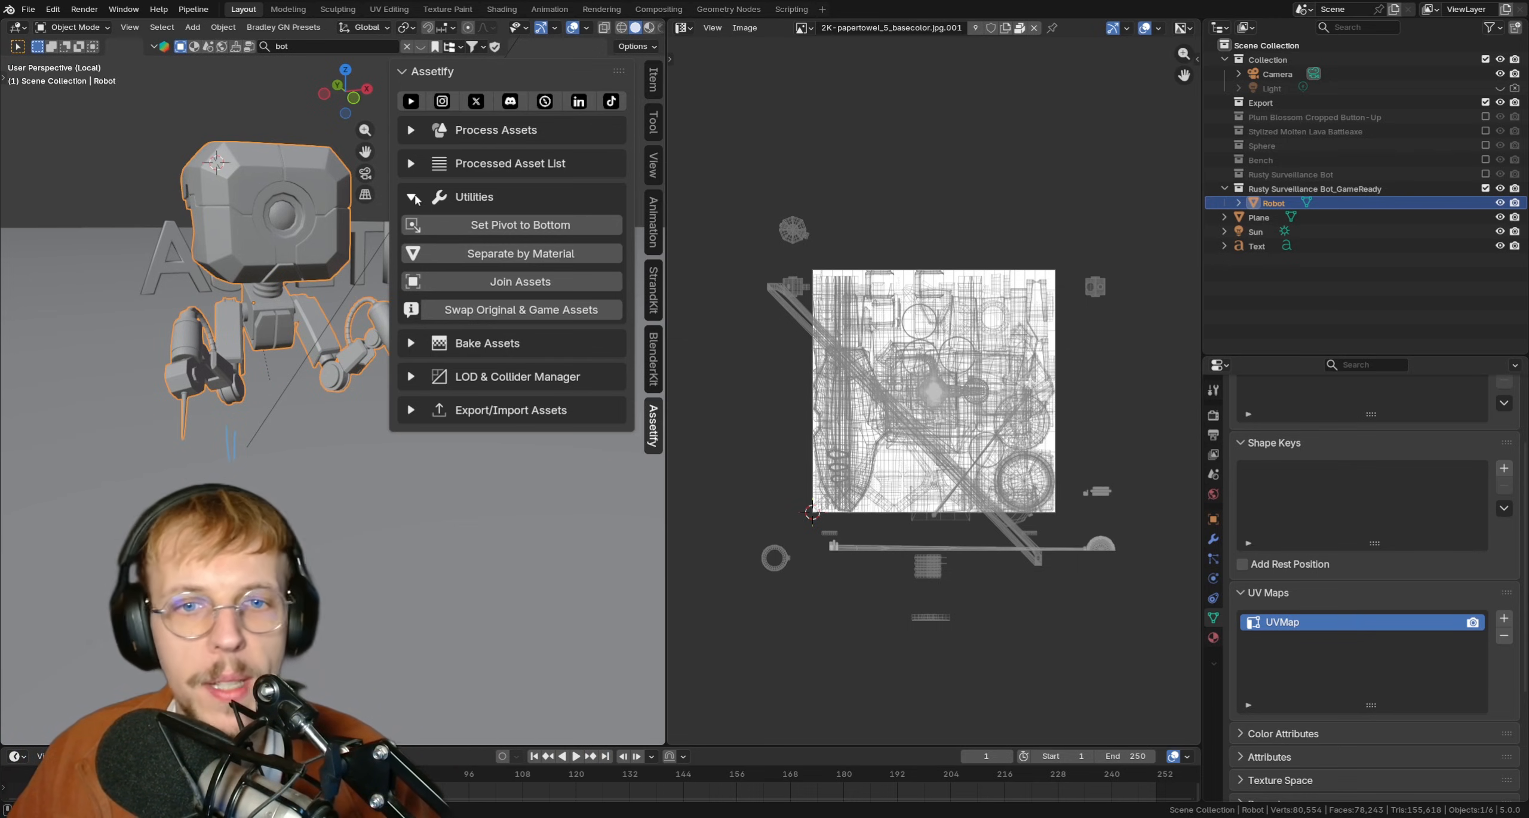
Step: Set the Robot object's pivot to its bottom
{"action": "left_click", "coordinate": [520, 225]}
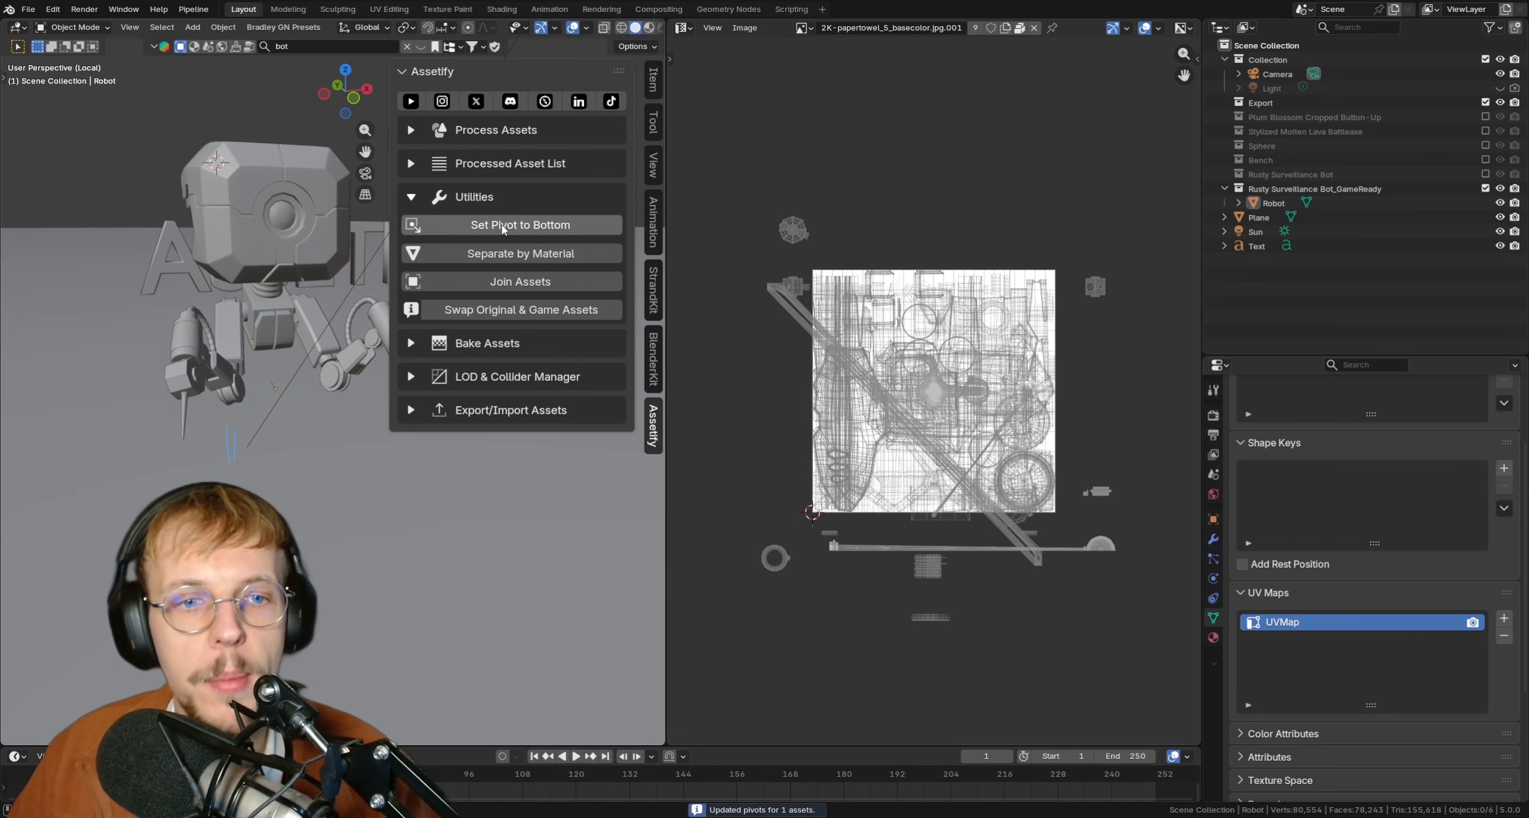
{"action": "mouse_move", "coordinate": [354, 233]}
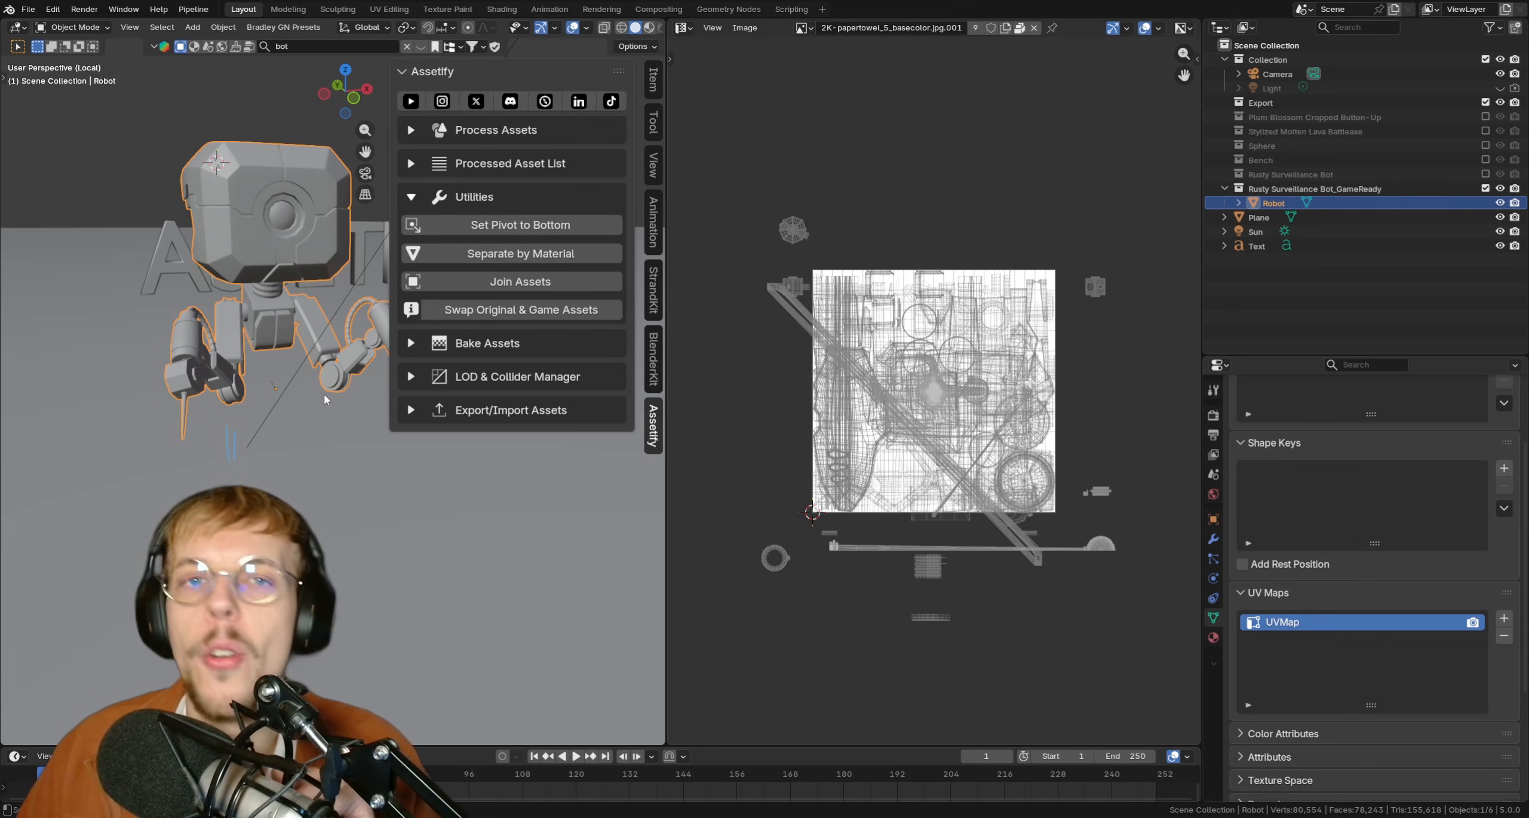
{"action": "mouse_move", "coordinate": [316, 313]}
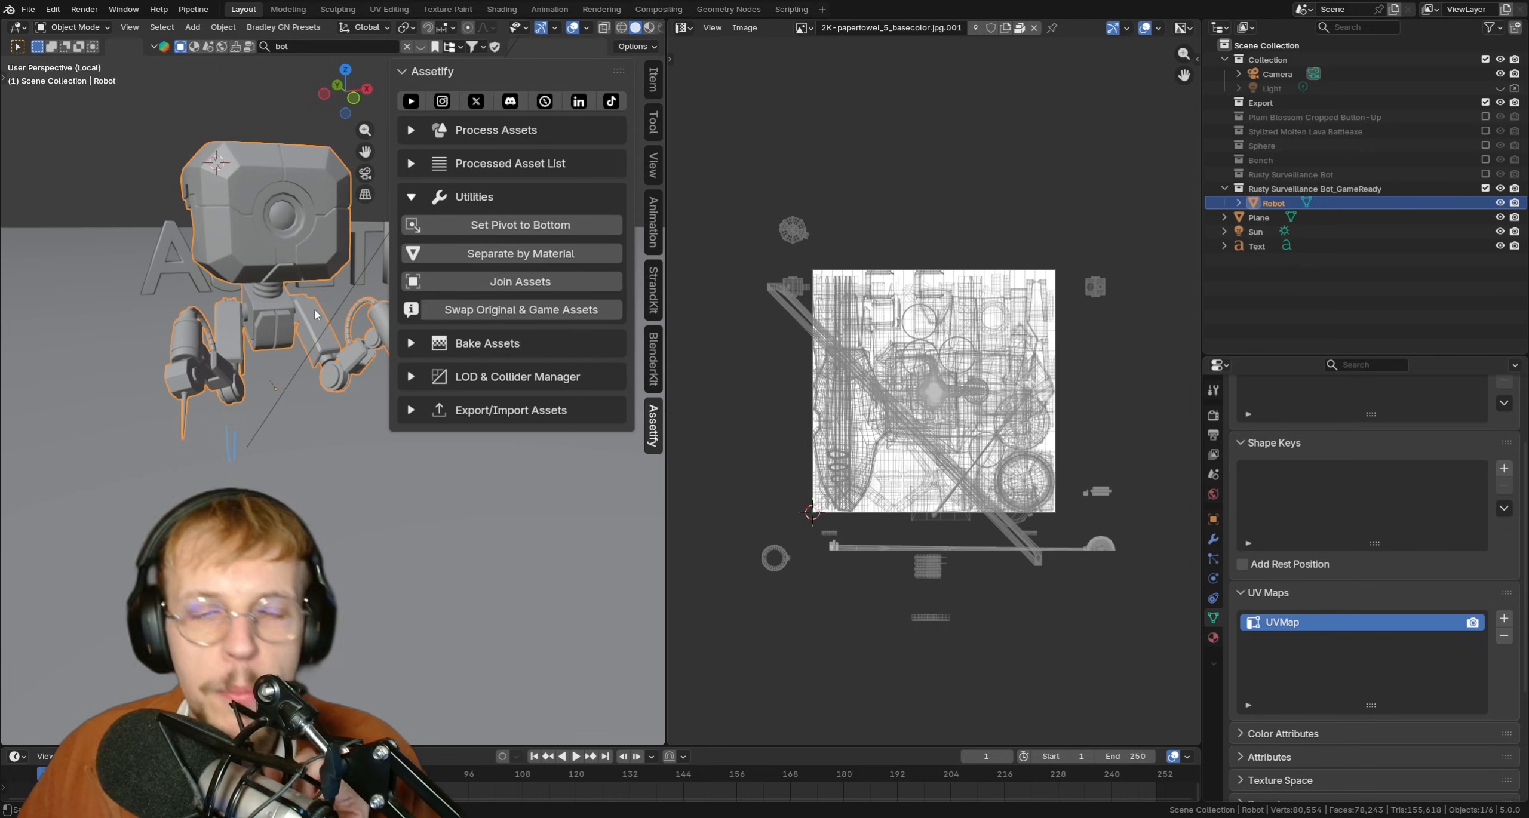
{"action": "mouse_move", "coordinate": [471, 273]}
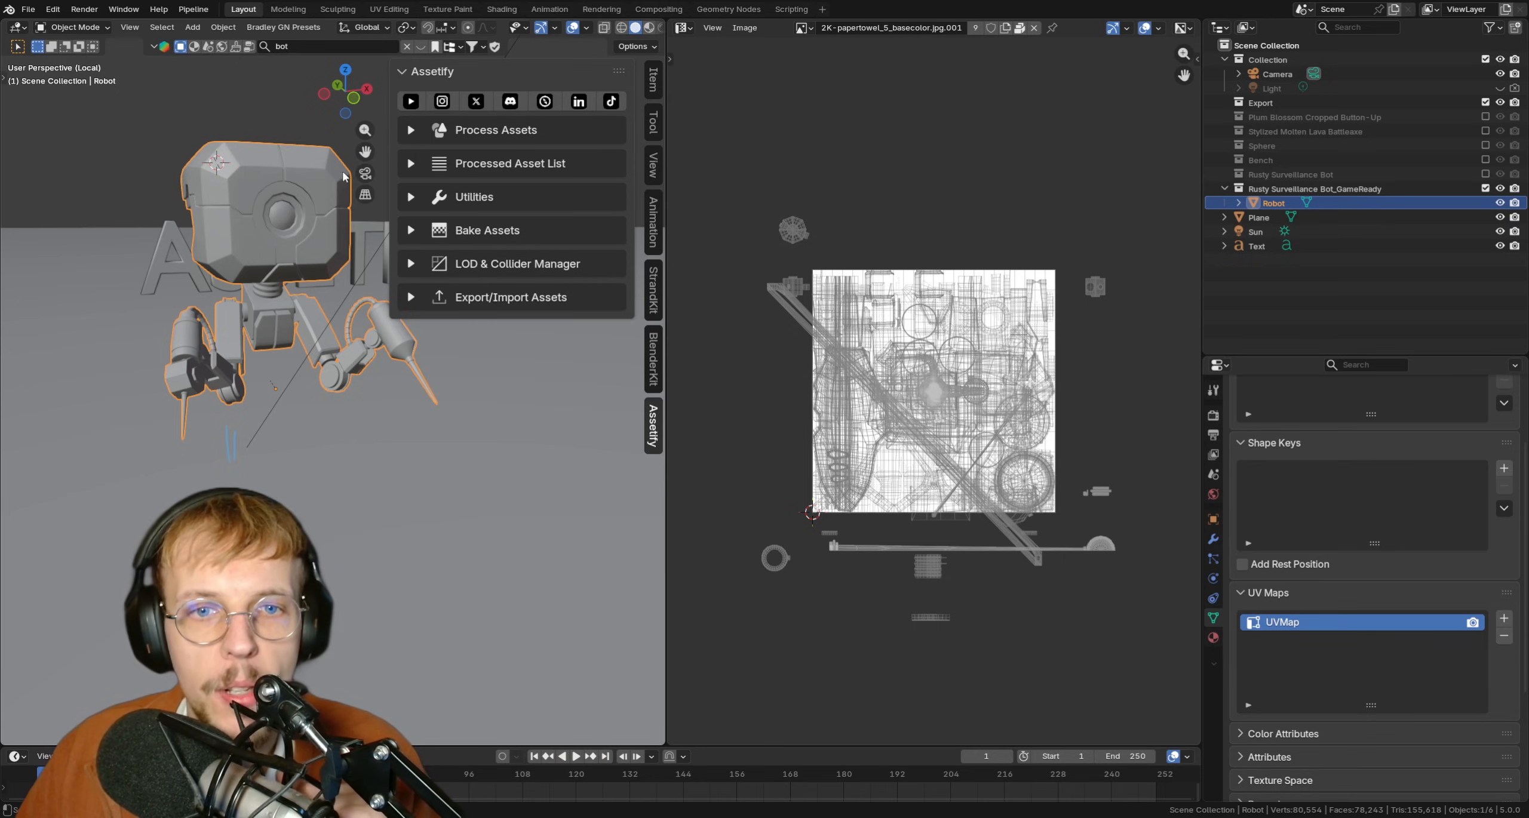
{"action": "mouse_move", "coordinate": [419, 233]}
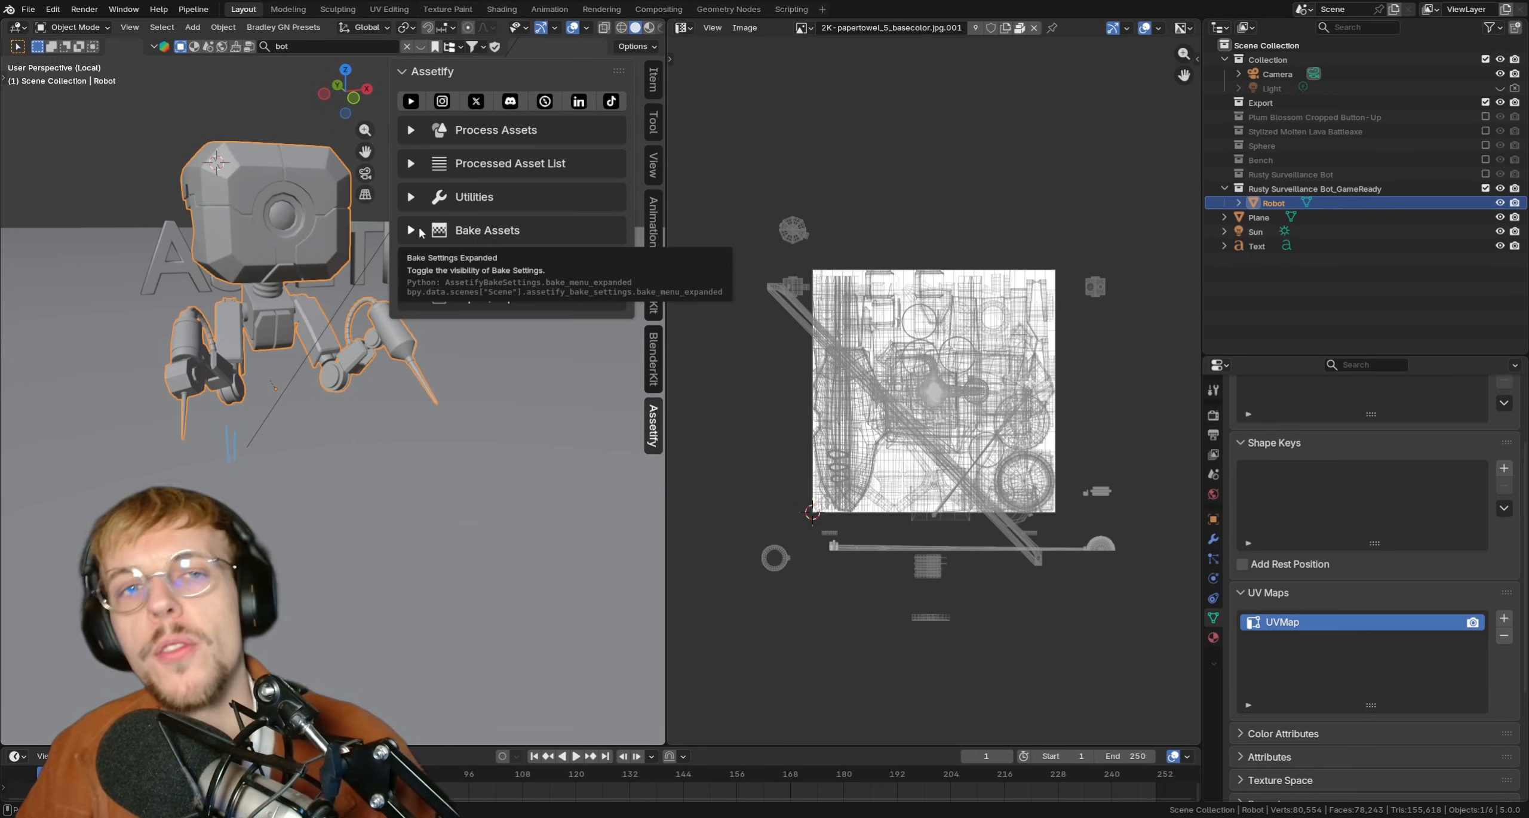
Step: Enable an Ambient Occlusion extra map in the Robot's bake settings
{"action": "left_click", "coordinate": [410, 230]}
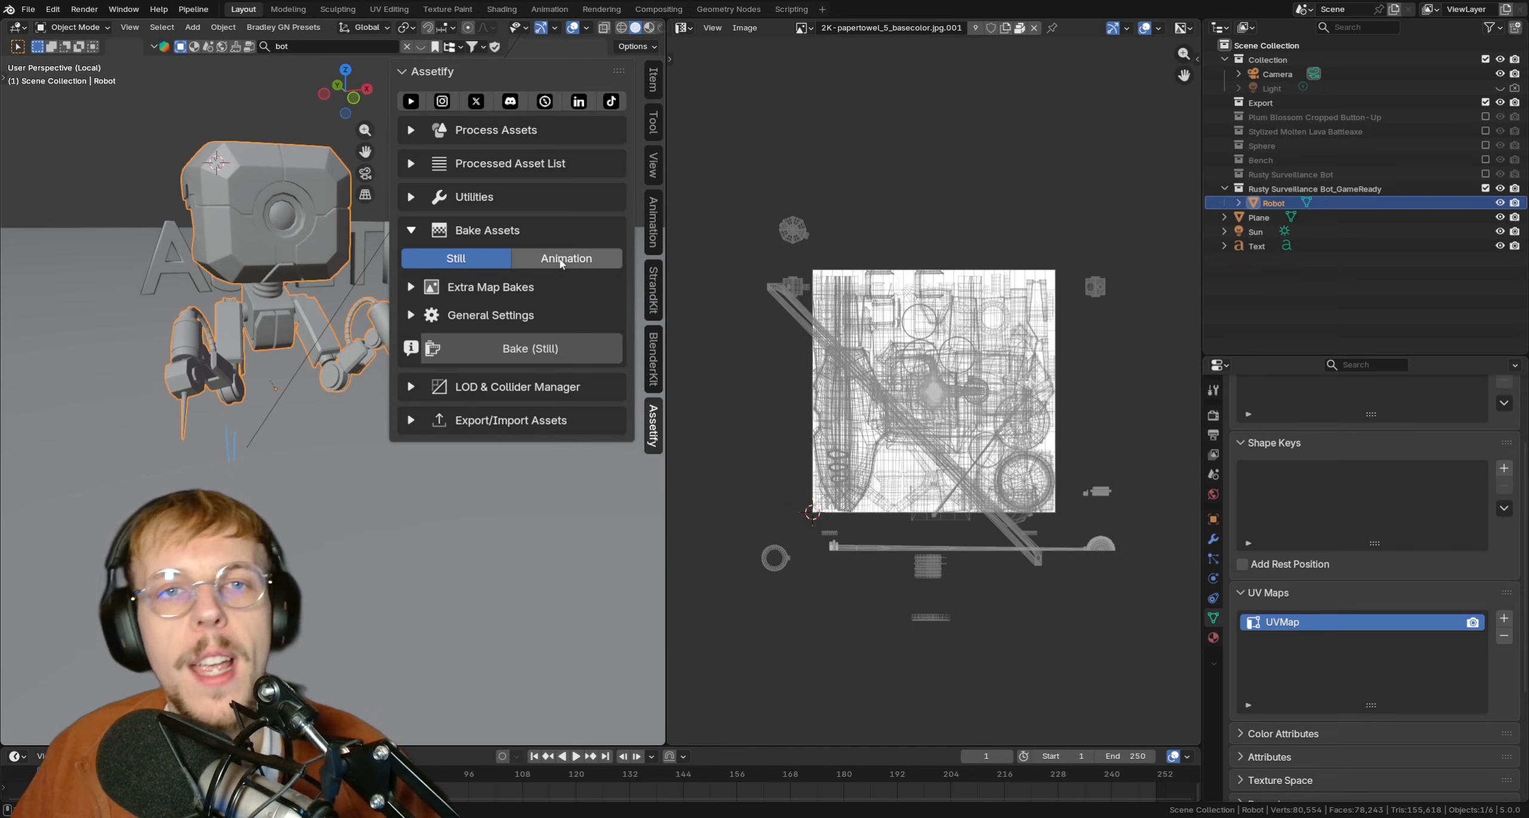
{"action": "left_click", "coordinate": [410, 286]}
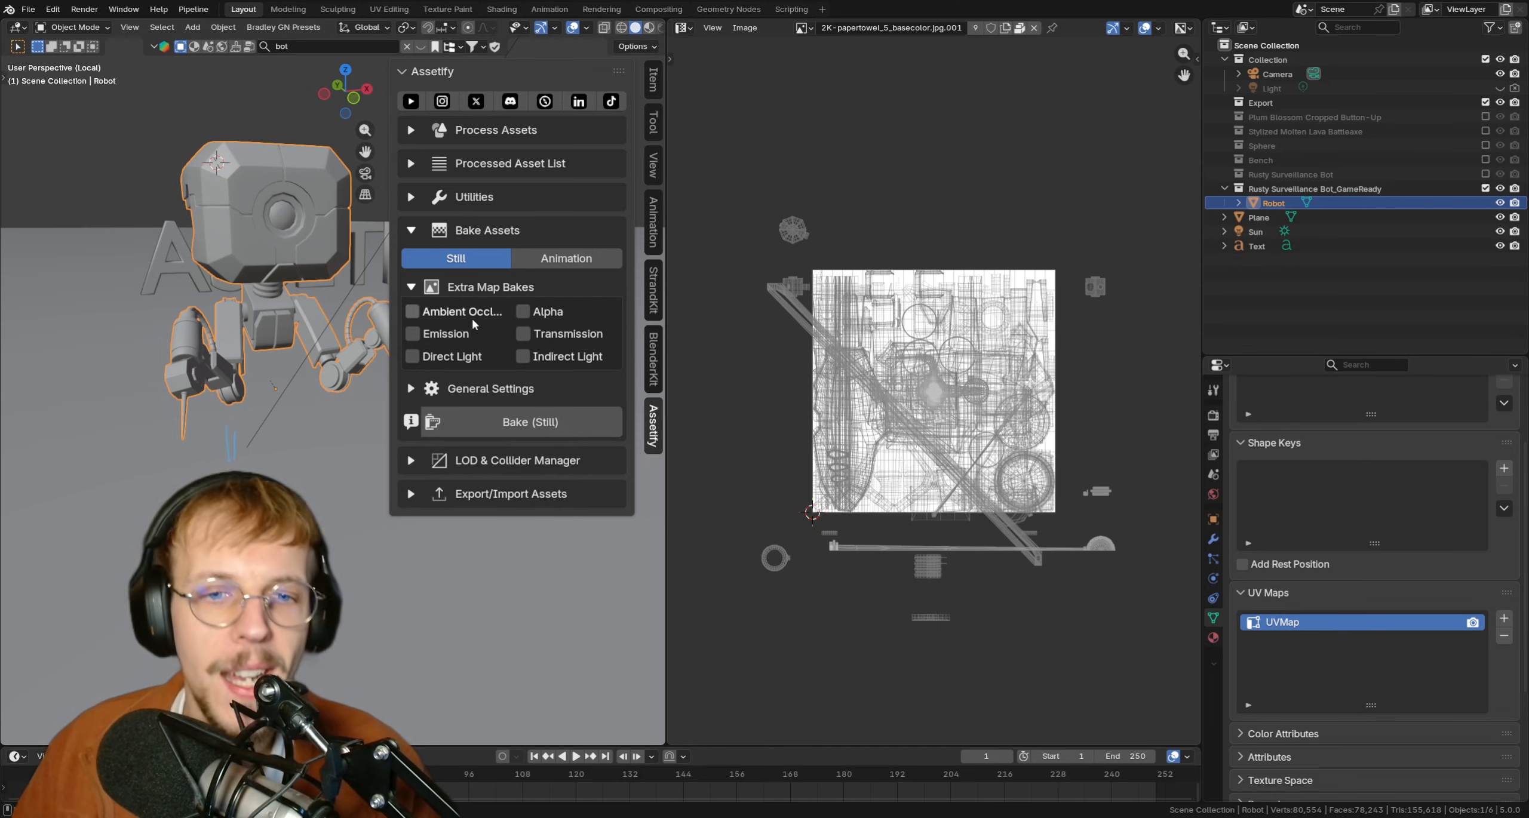
{"action": "left_click", "coordinate": [412, 311]}
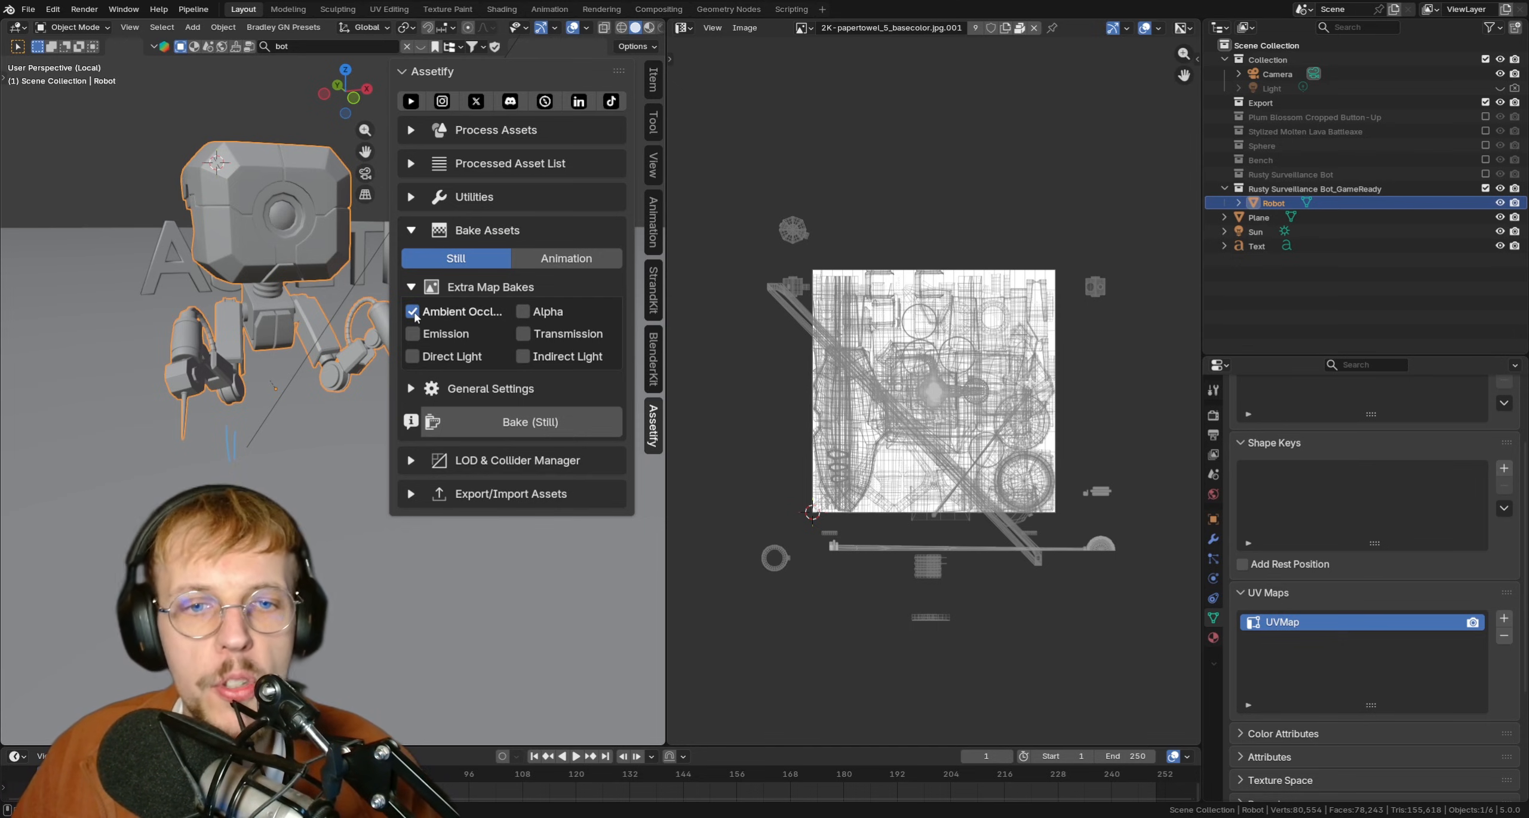
{"action": "mouse_move", "coordinate": [259, 234]}
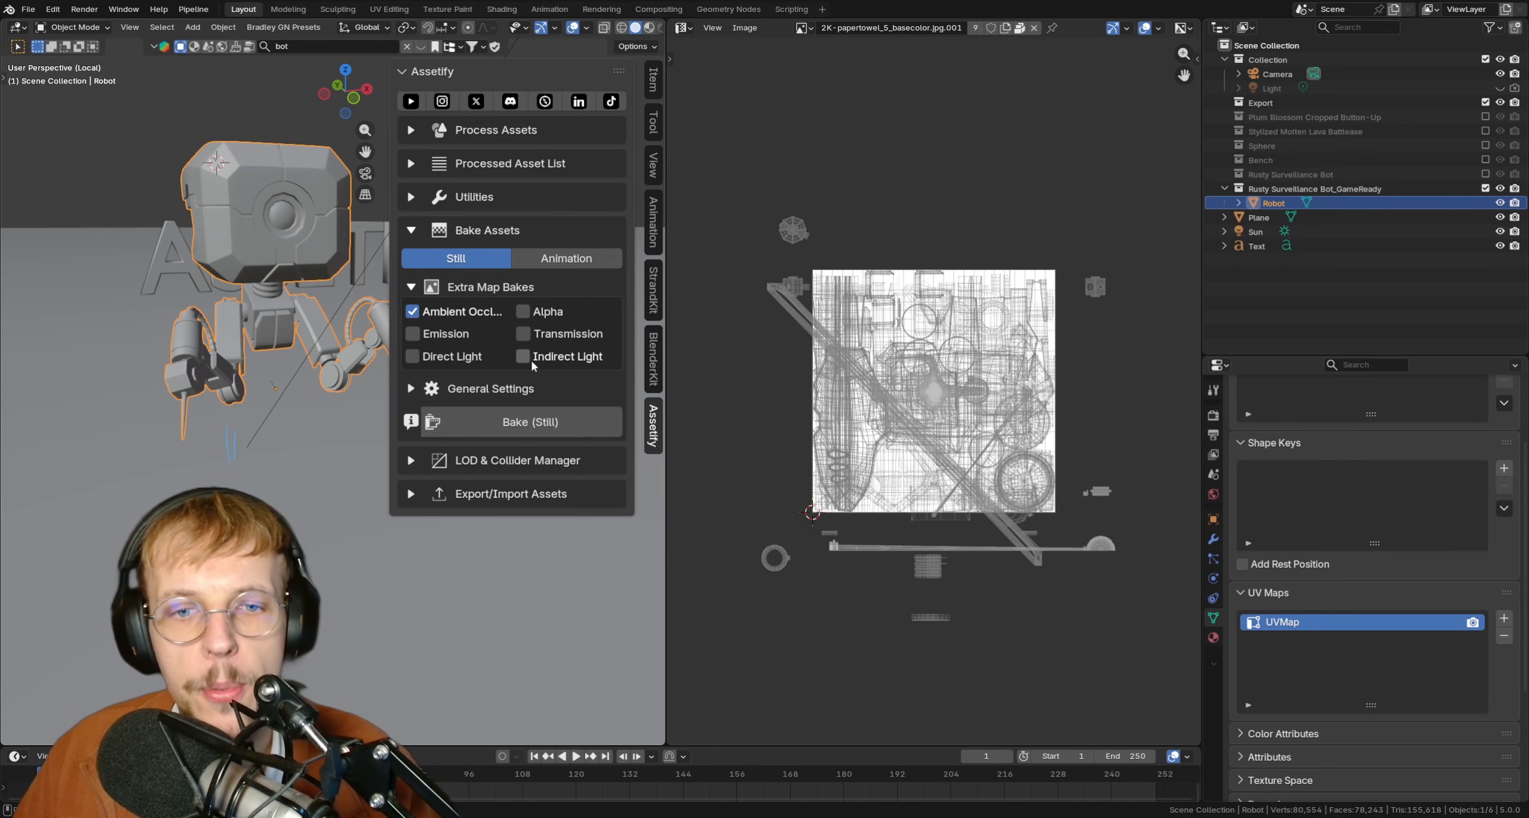
{"action": "left_click", "coordinate": [410, 287]}
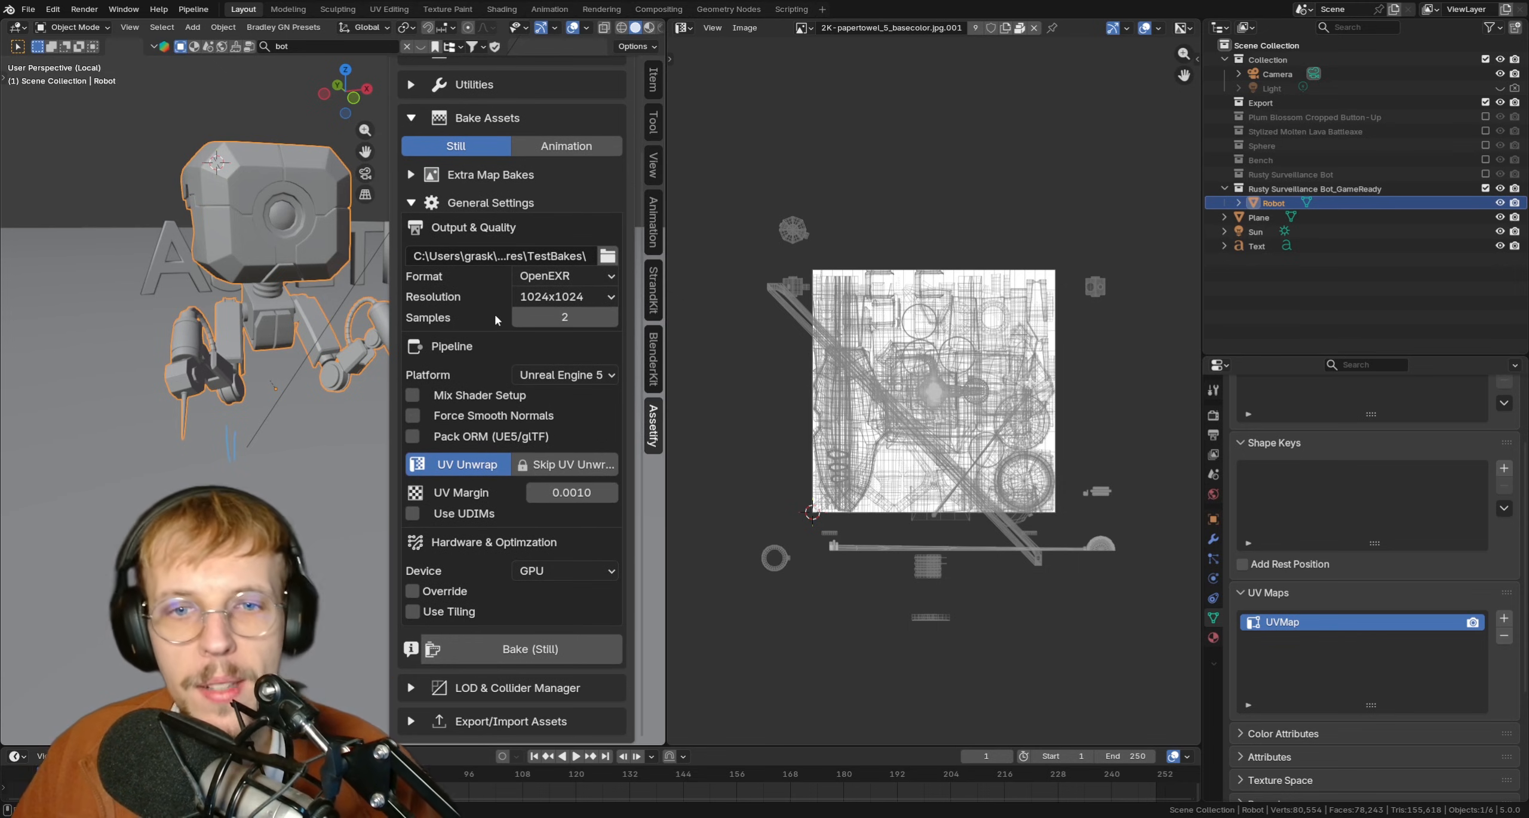
{"action": "mouse_move", "coordinate": [666, 274]}
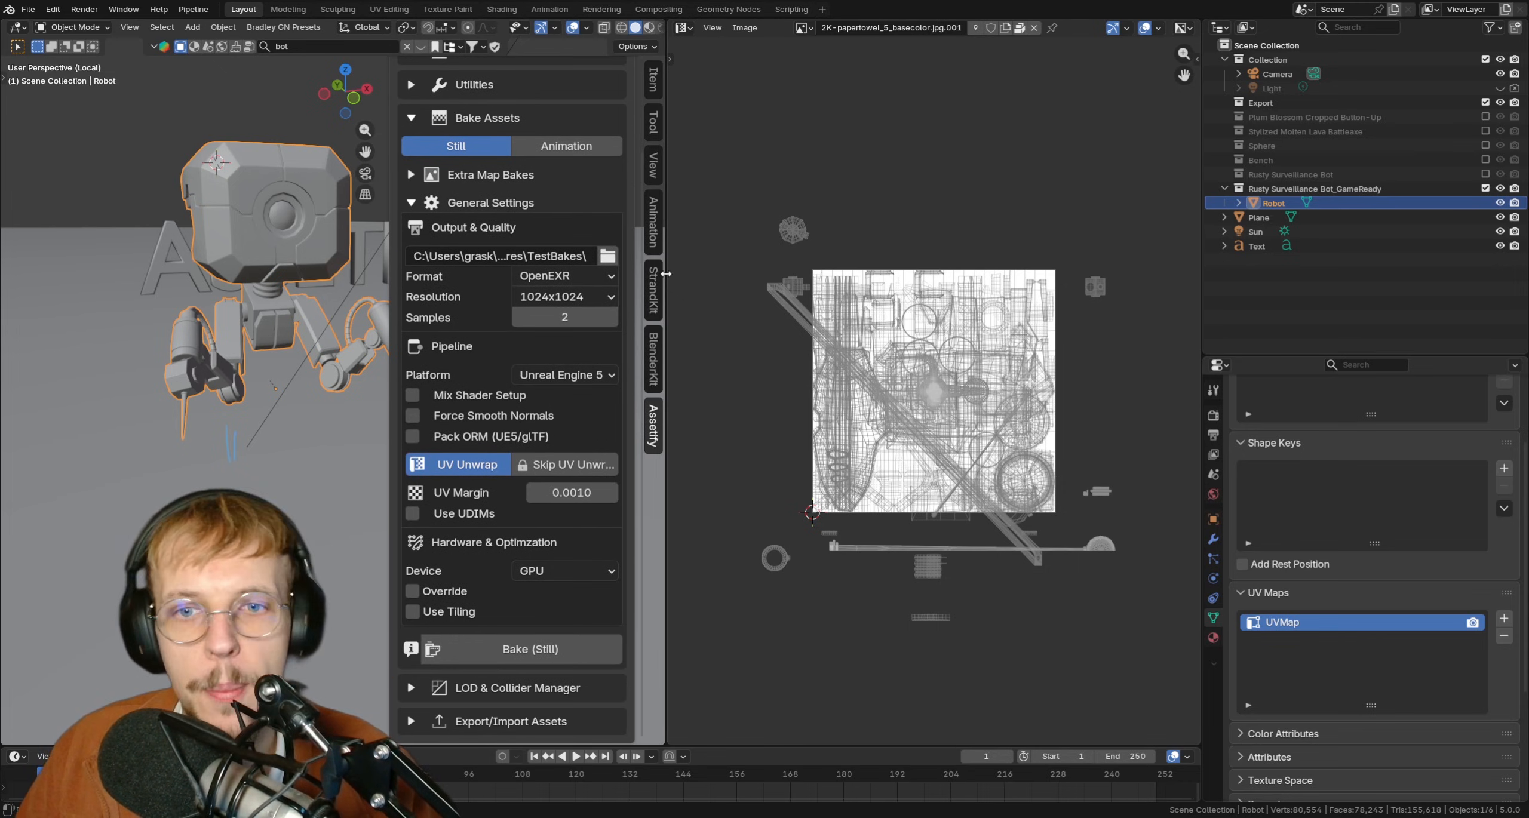
Step: Switch the bake image format to PNG, then start returning it to OpenEXR
{"action": "left_click", "coordinate": [564, 276]}
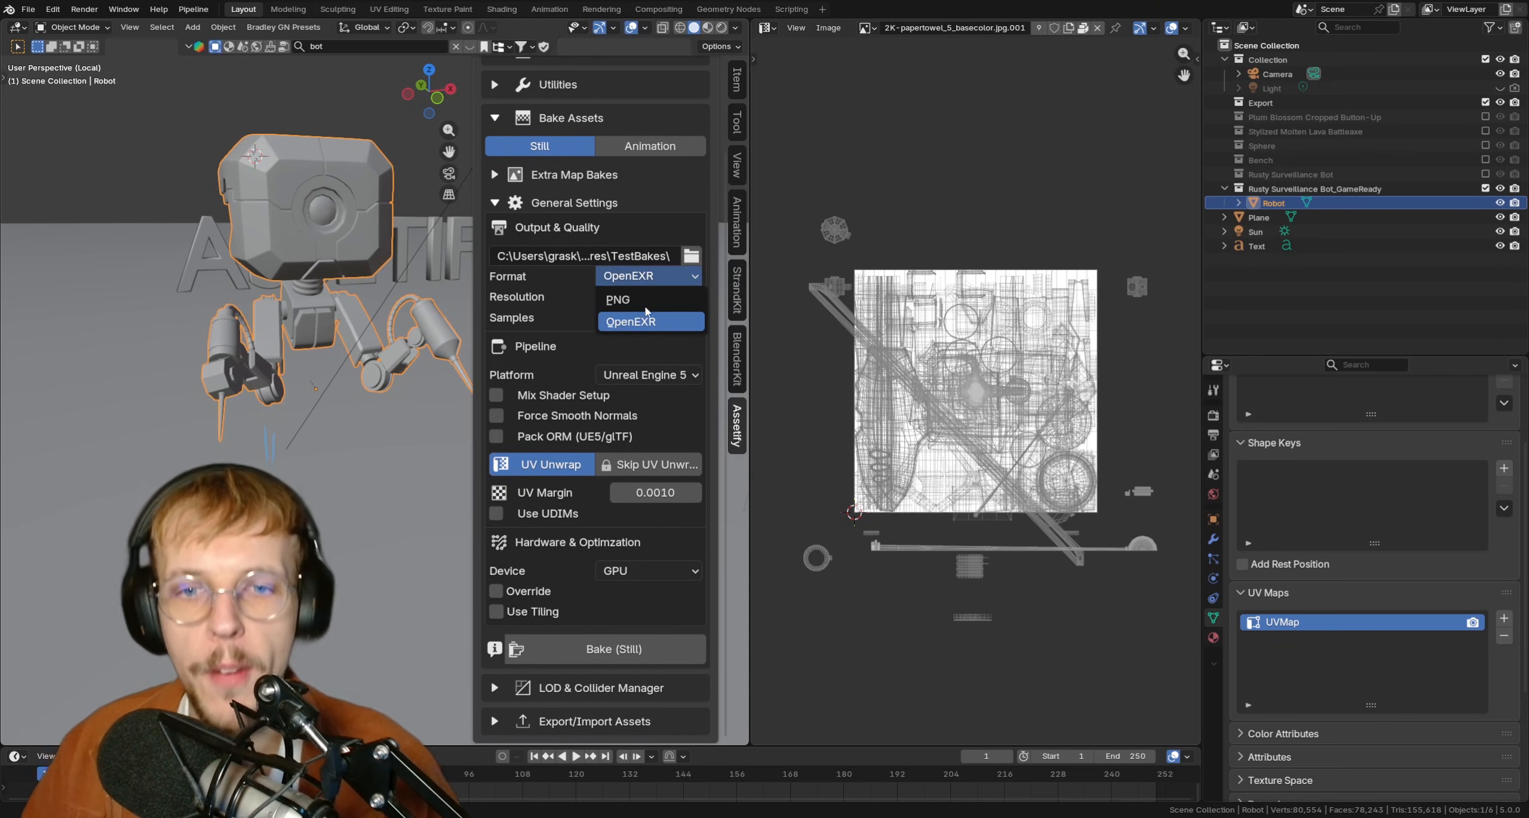
{"action": "left_click", "coordinate": [618, 299]}
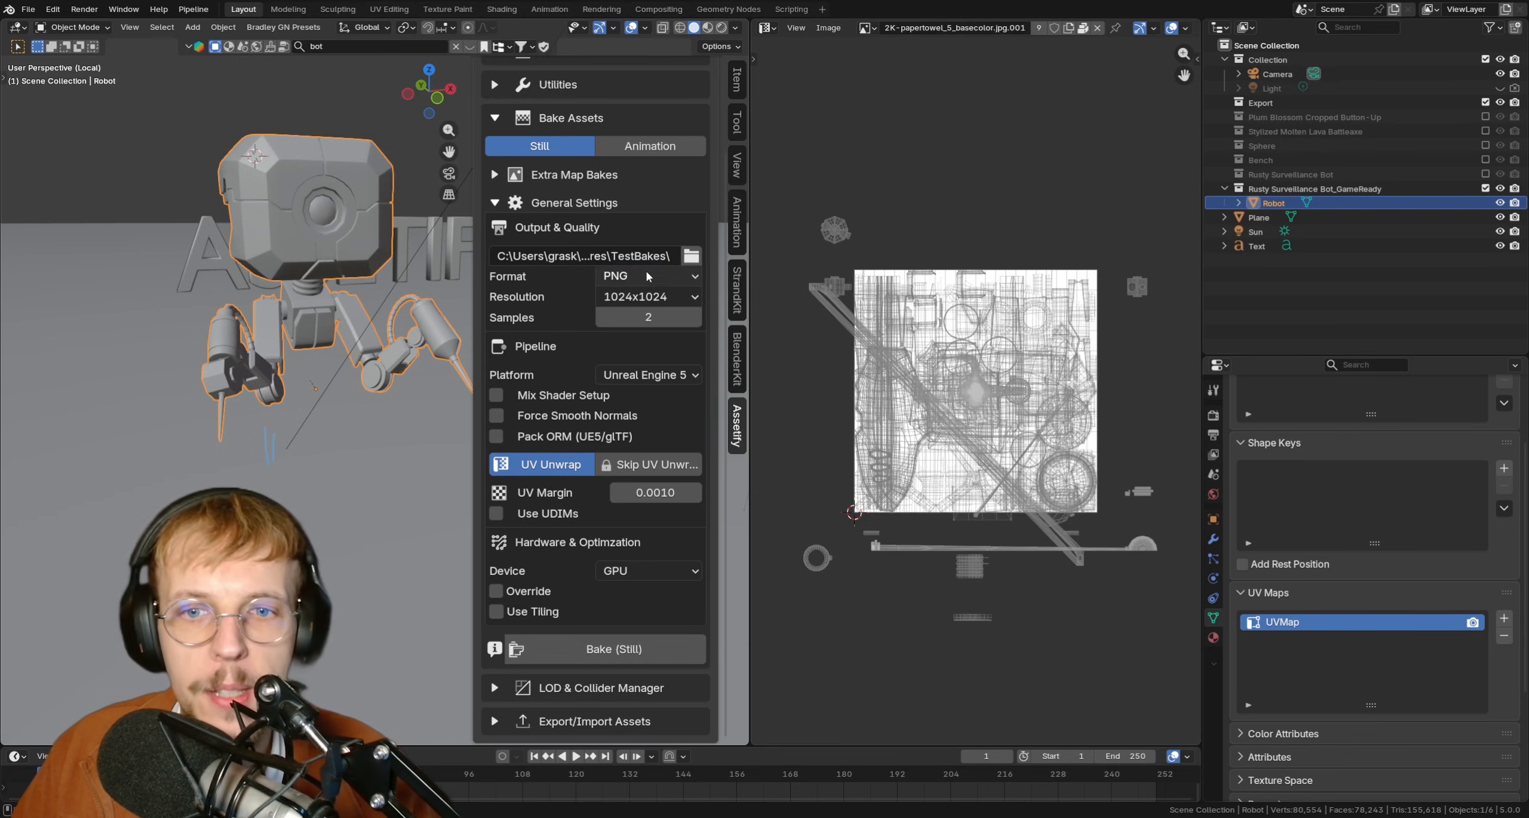
{"action": "left_click", "coordinate": [647, 276]}
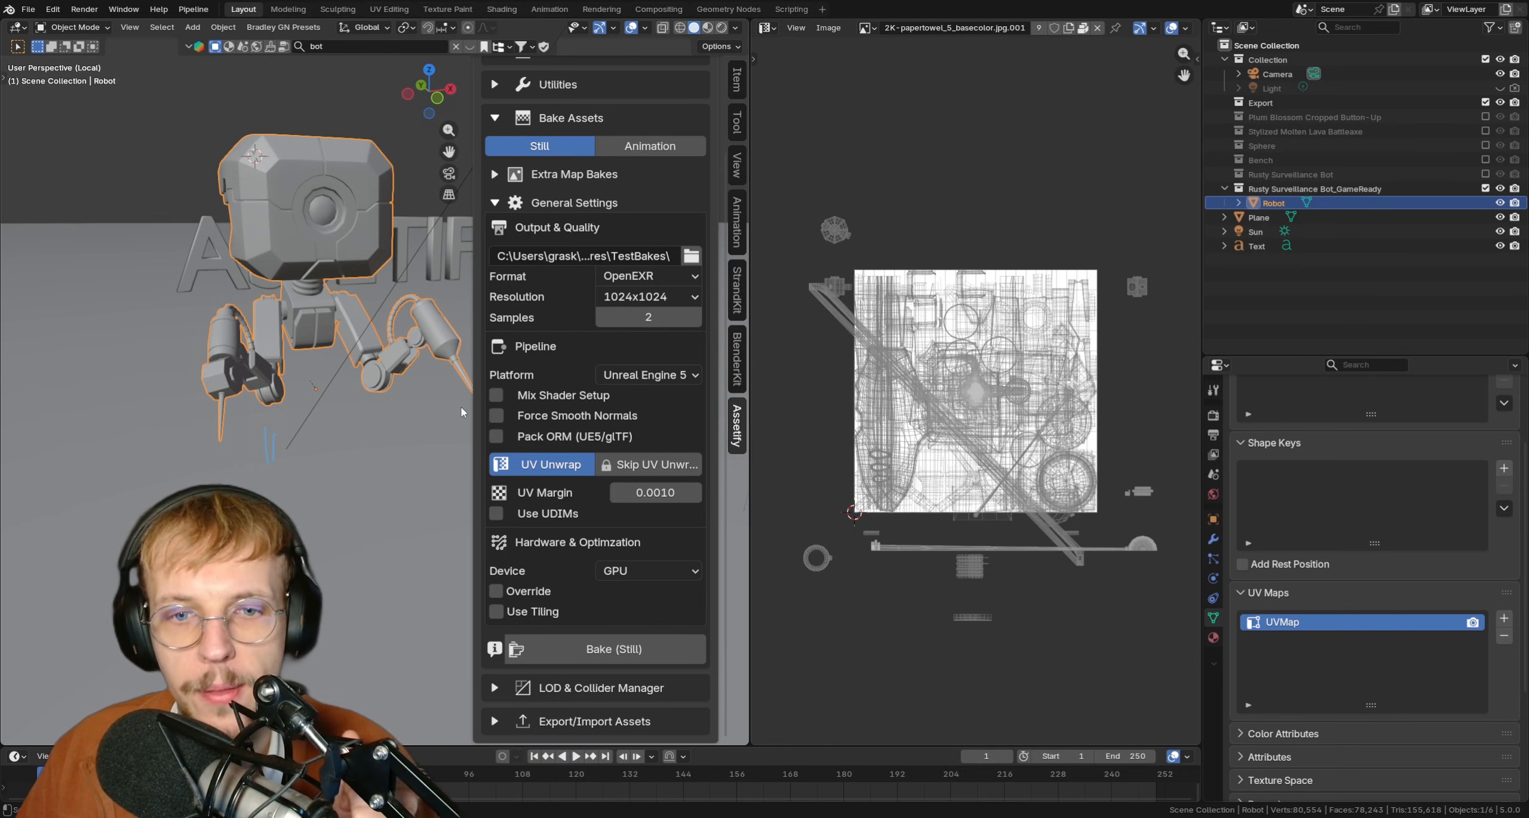
{"action": "mouse_move", "coordinate": [524, 429]}
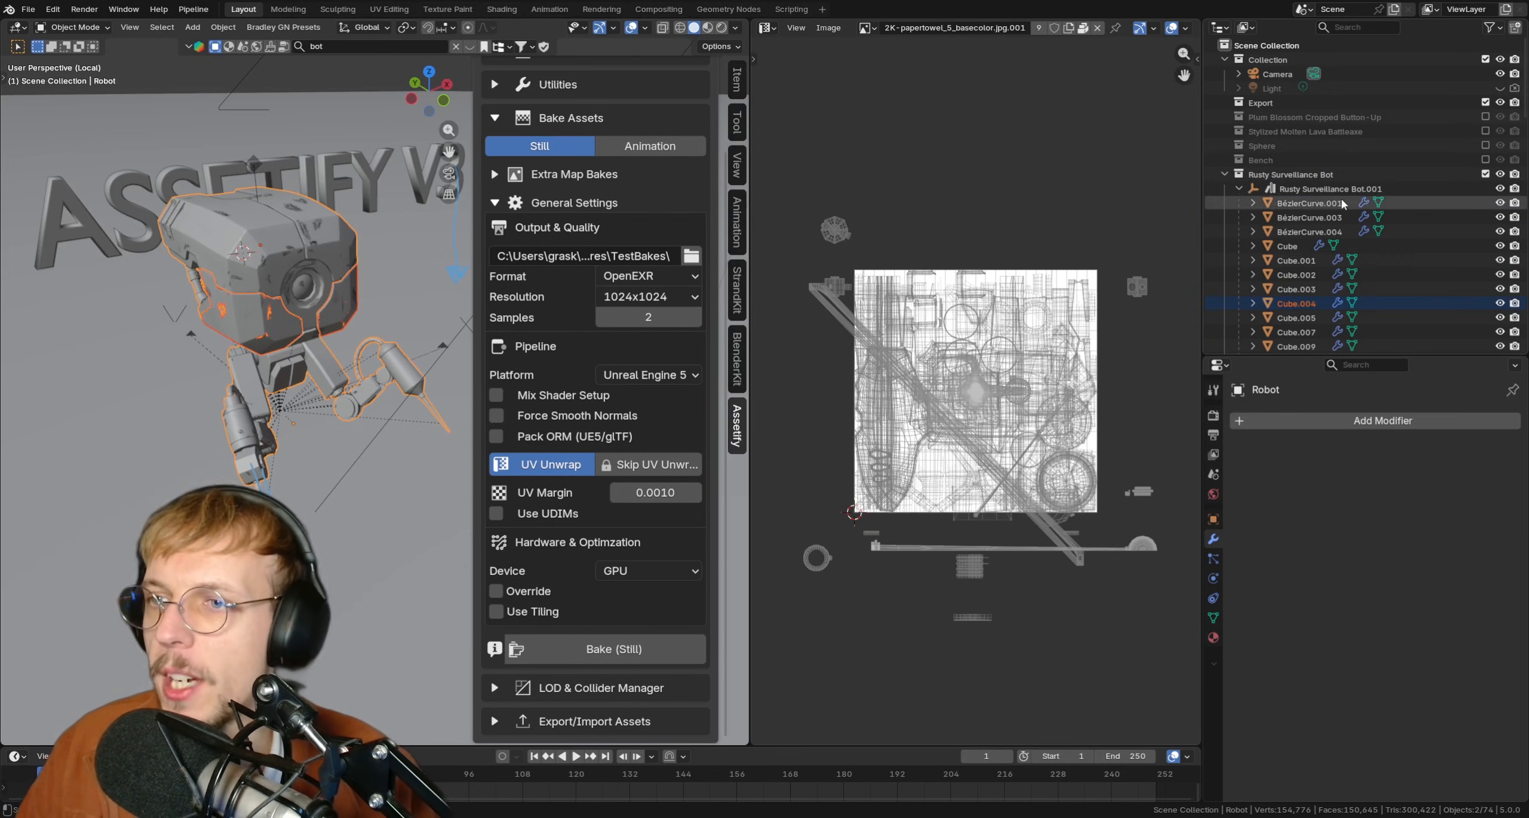
Step: Inspect an original robot part's modifiers, then enable Force Smooth Normals for the bake
{"action": "left_click", "coordinate": [1295, 288]}
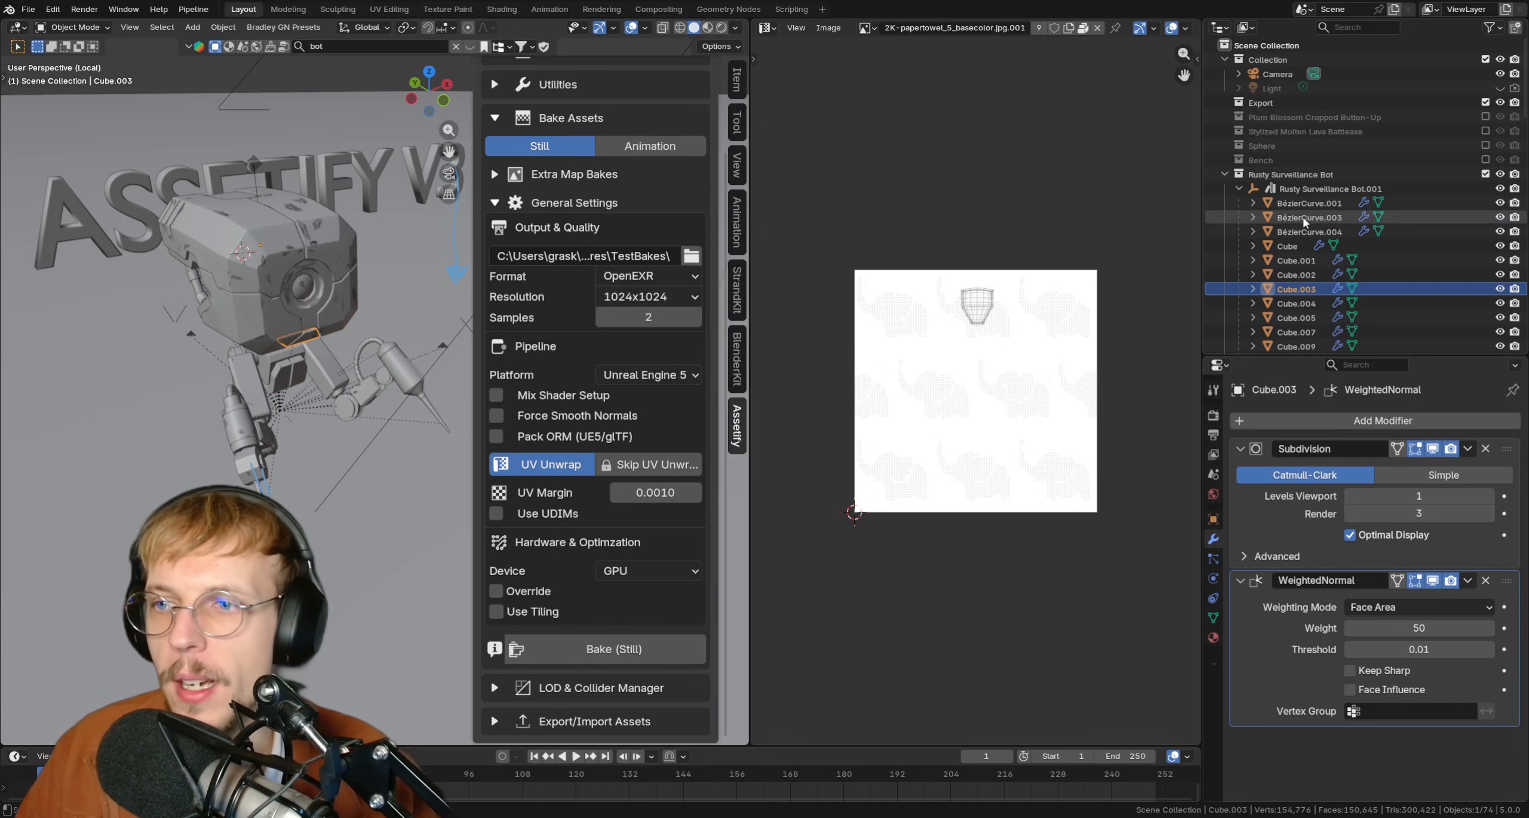
{"action": "left_click", "coordinate": [1310, 203]}
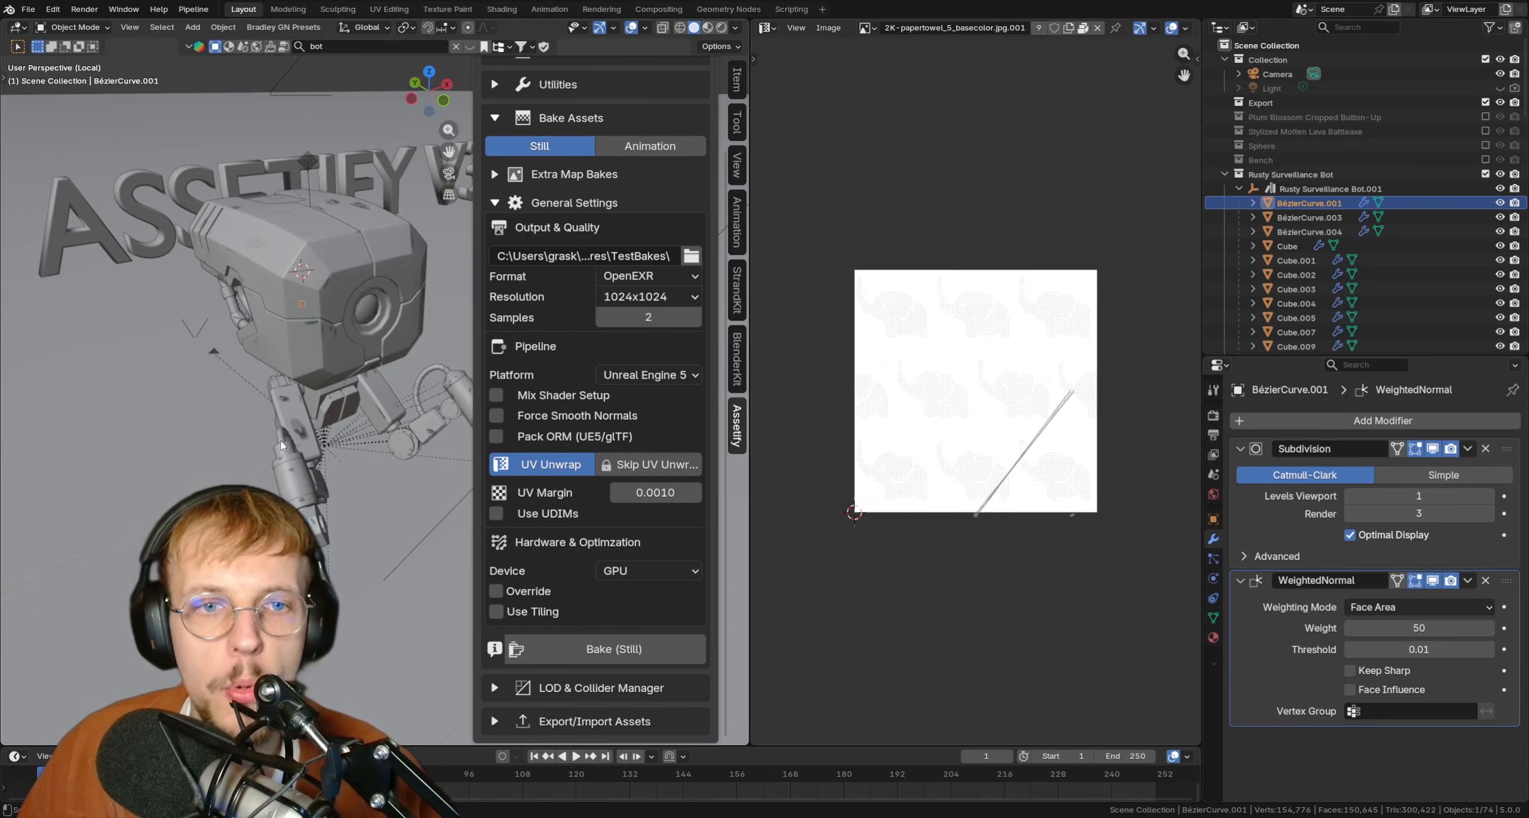
{"action": "left_click", "coordinate": [495, 416]}
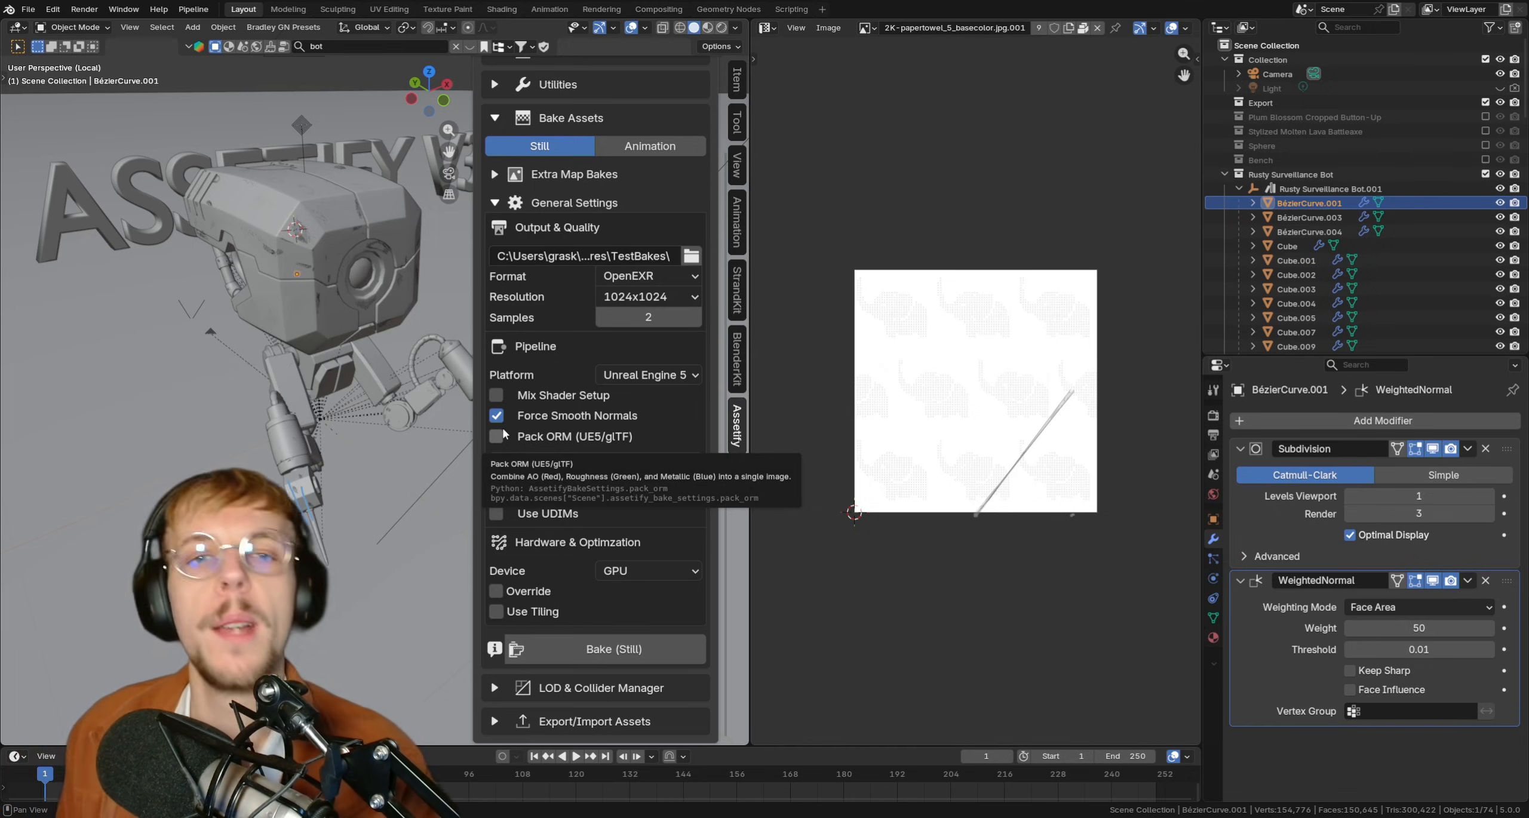
{"action": "mouse_move", "coordinate": [504, 416]}
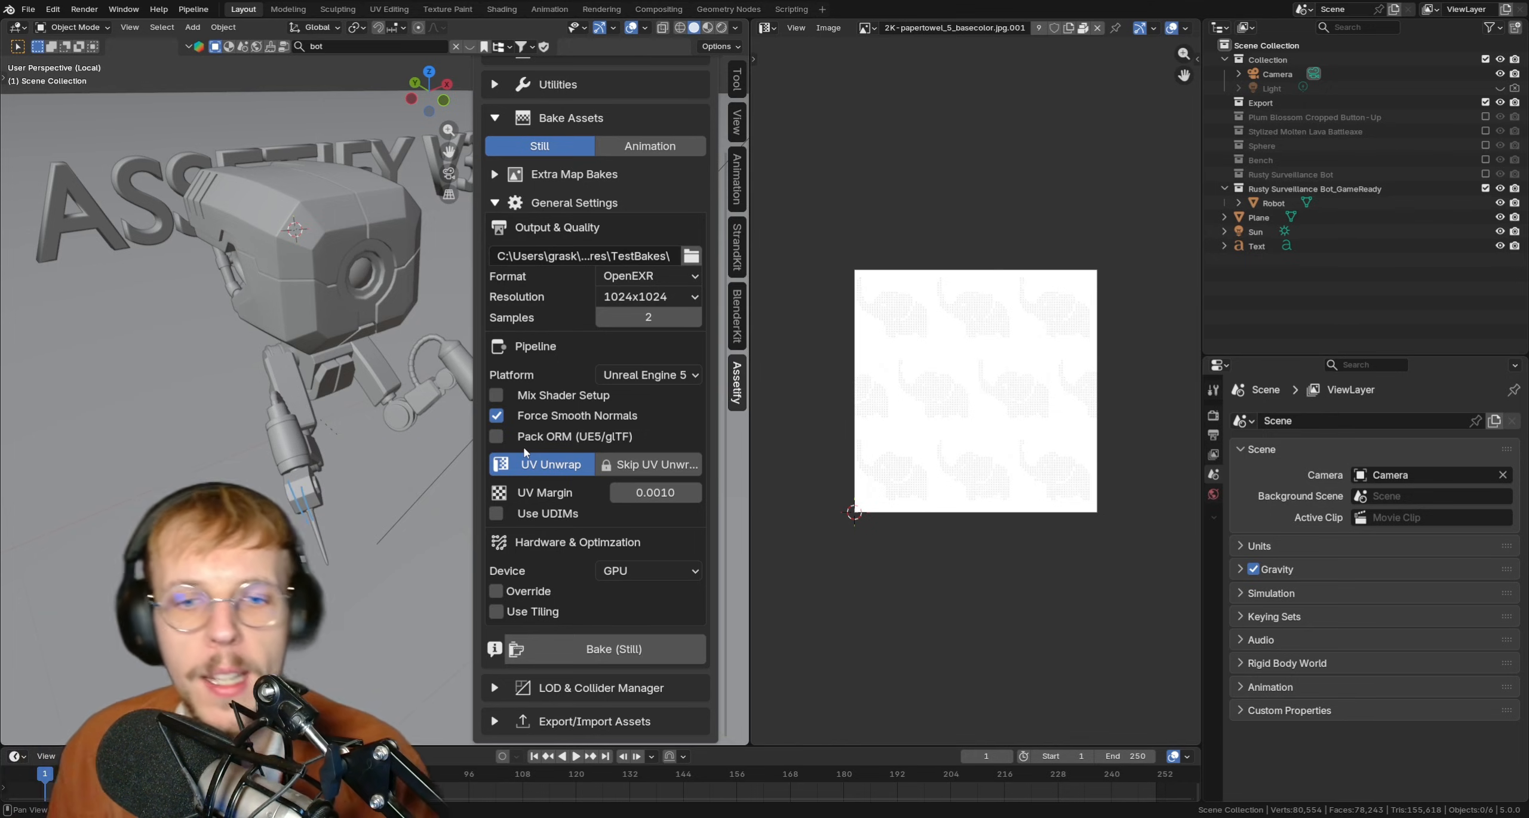
Step: Enable Pack ORM, use automatic UV Unwrap and keep the bake resolution at 1024x1024
{"action": "left_click", "coordinate": [495, 436]}
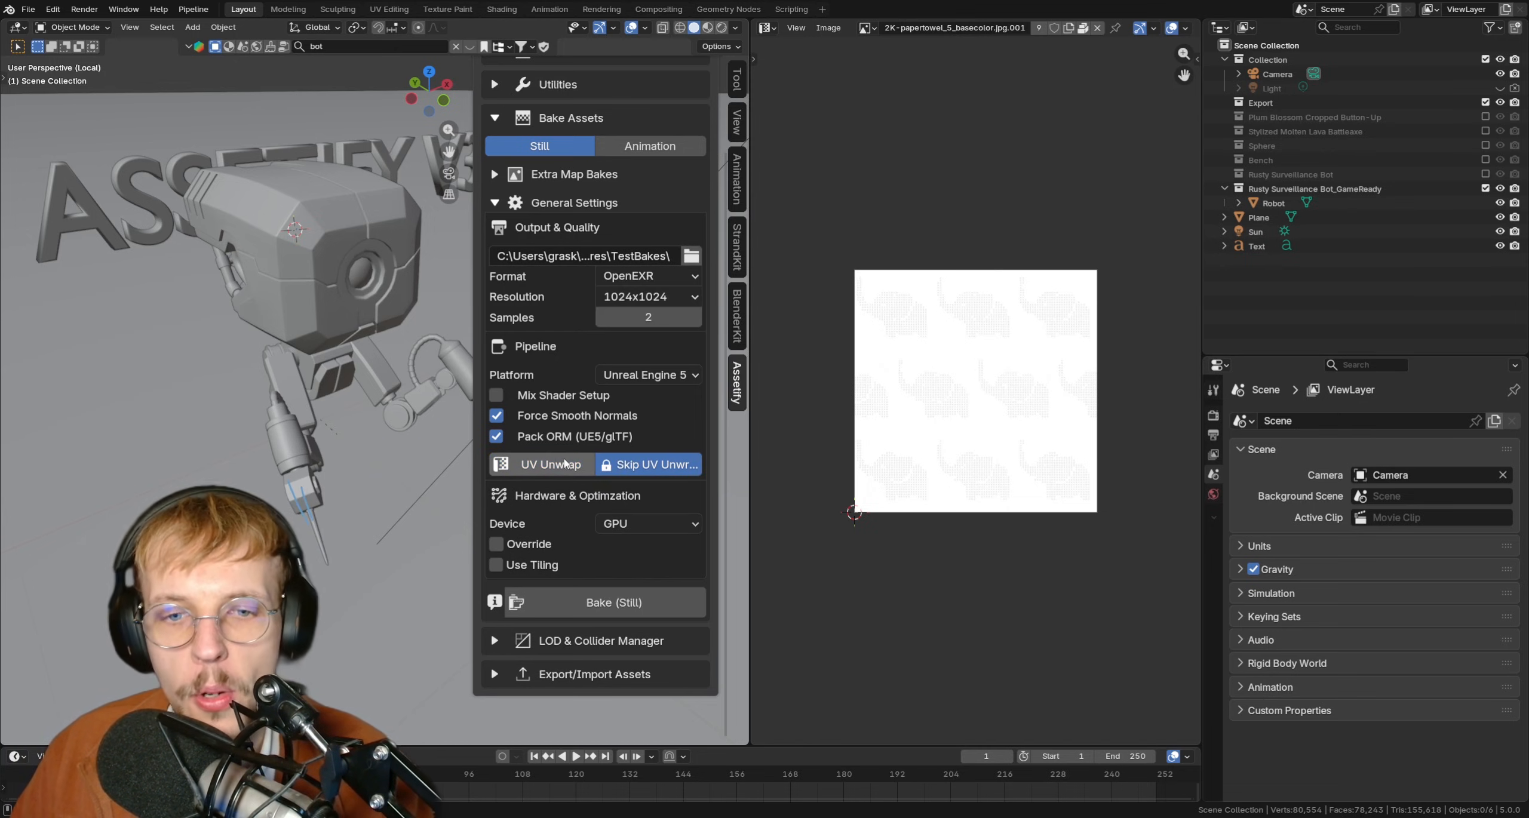
{"action": "mouse_move", "coordinate": [653, 464]}
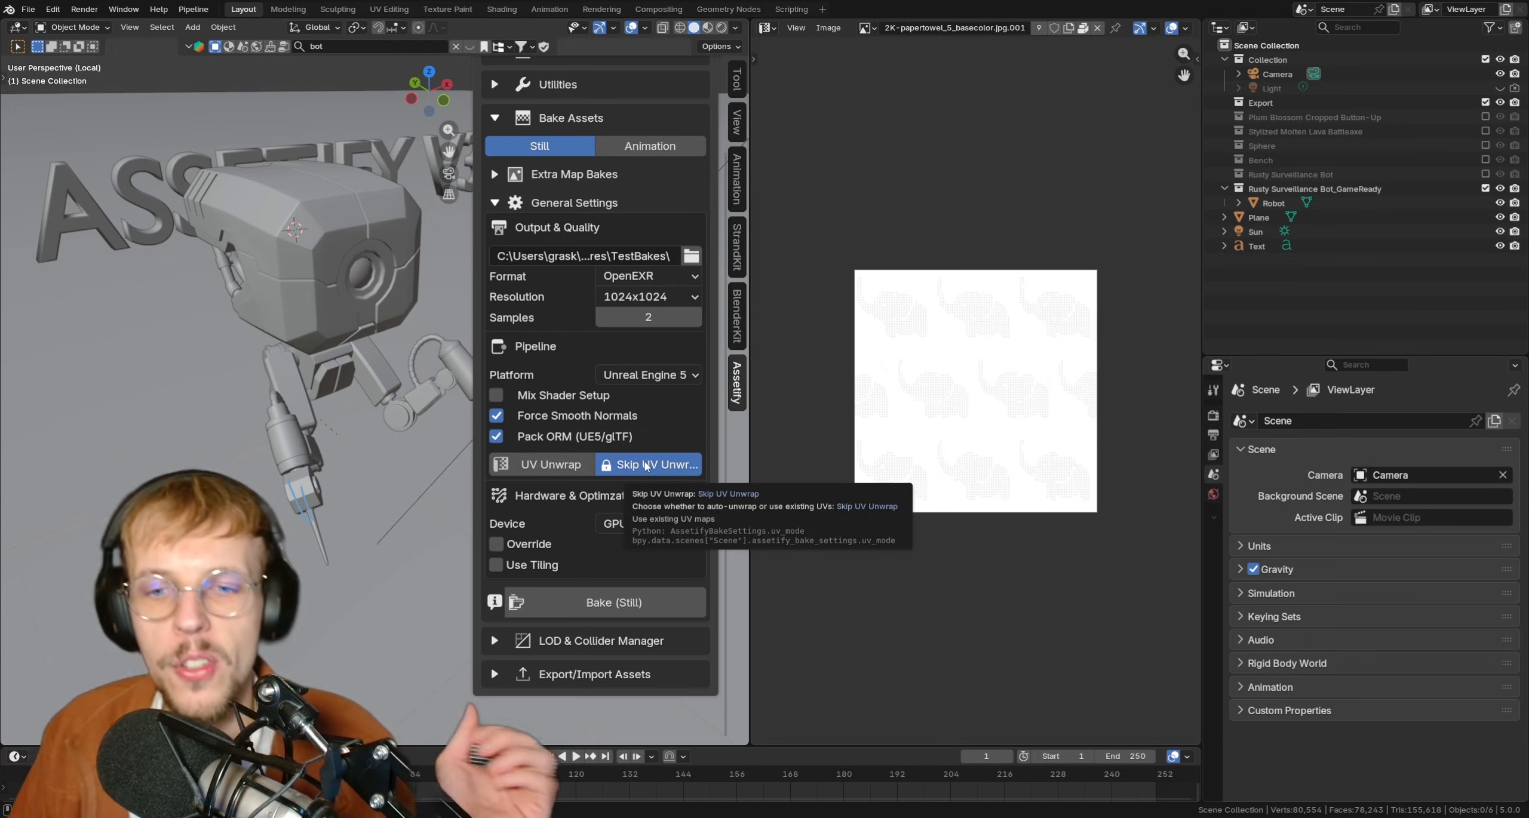
{"action": "left_click", "coordinate": [548, 464]}
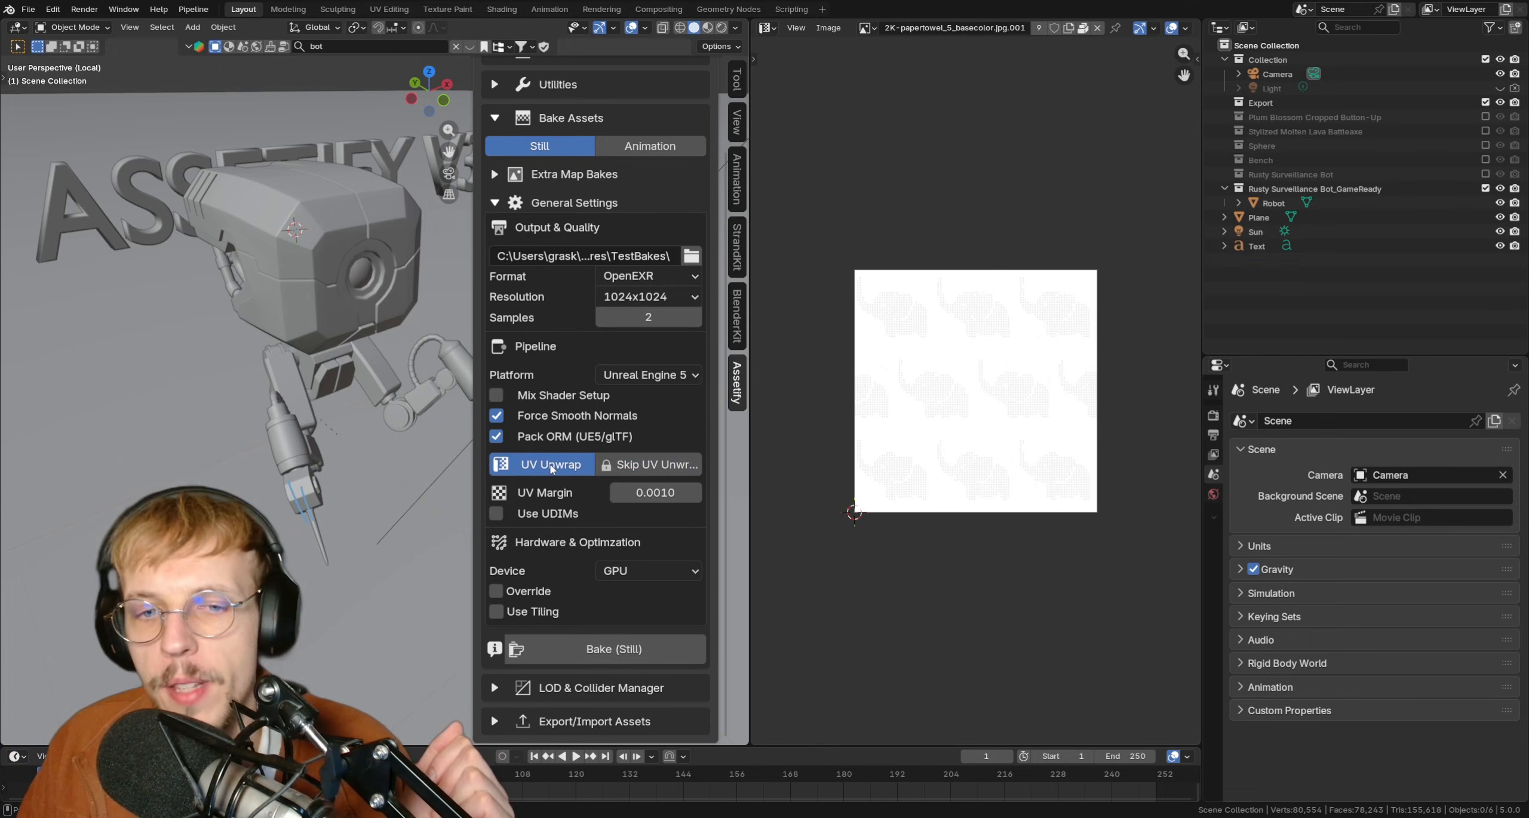
{"action": "mouse_move", "coordinate": [556, 444]}
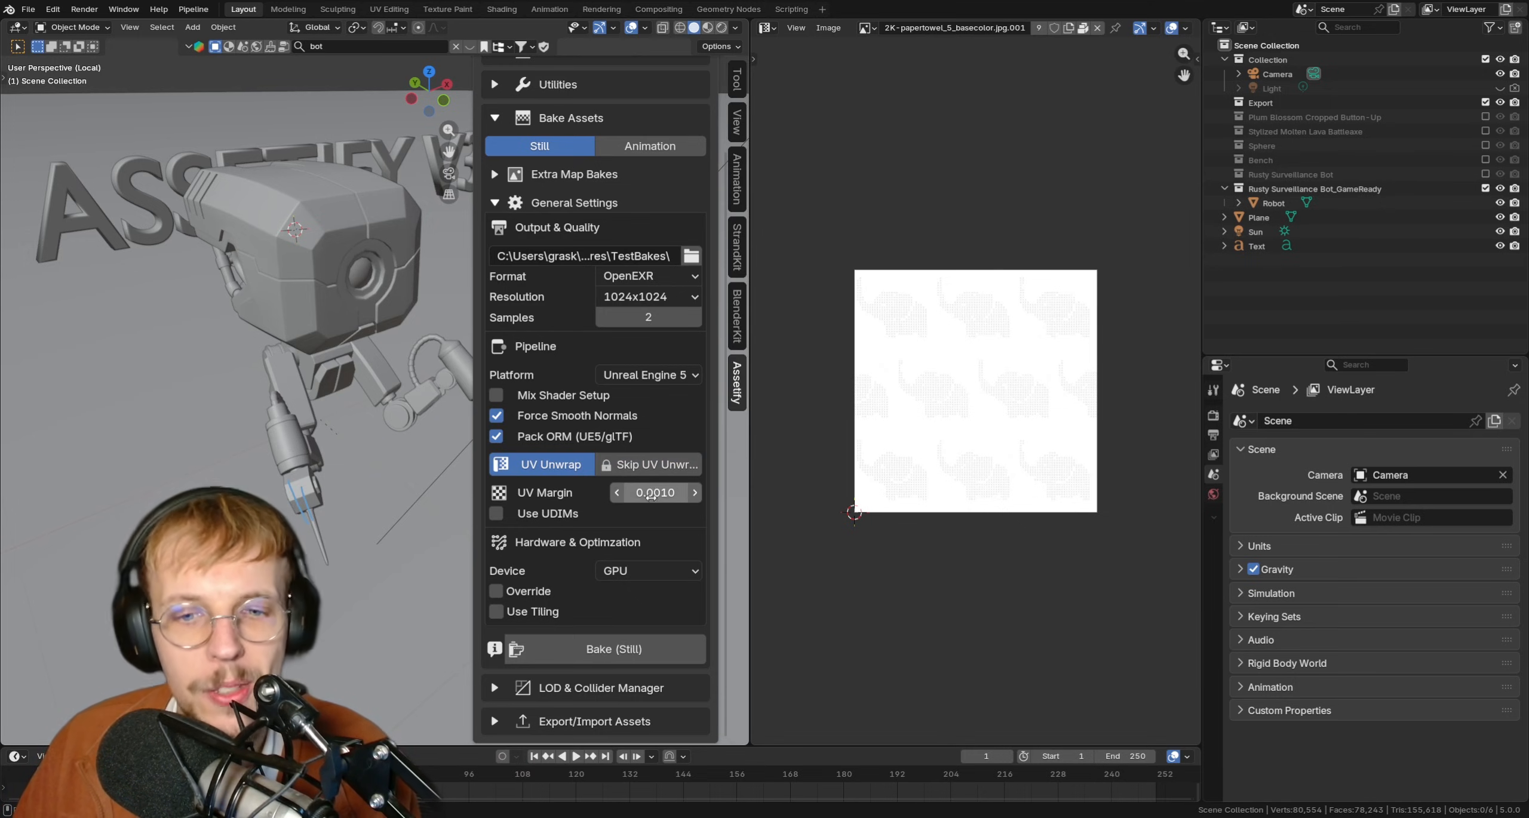
{"action": "mouse_move", "coordinate": [653, 493]}
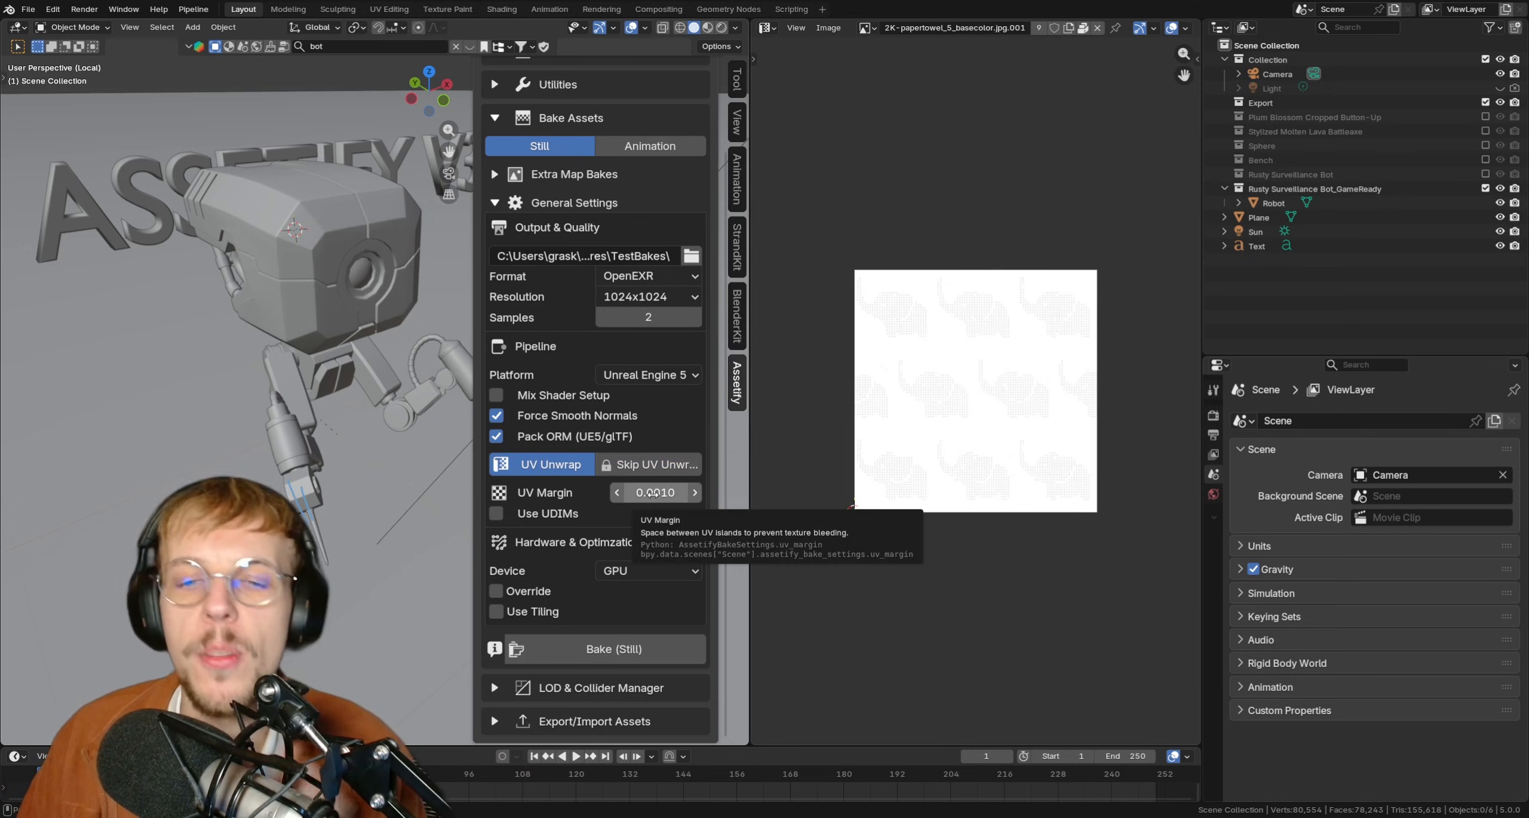
{"action": "left_click", "coordinate": [647, 296]}
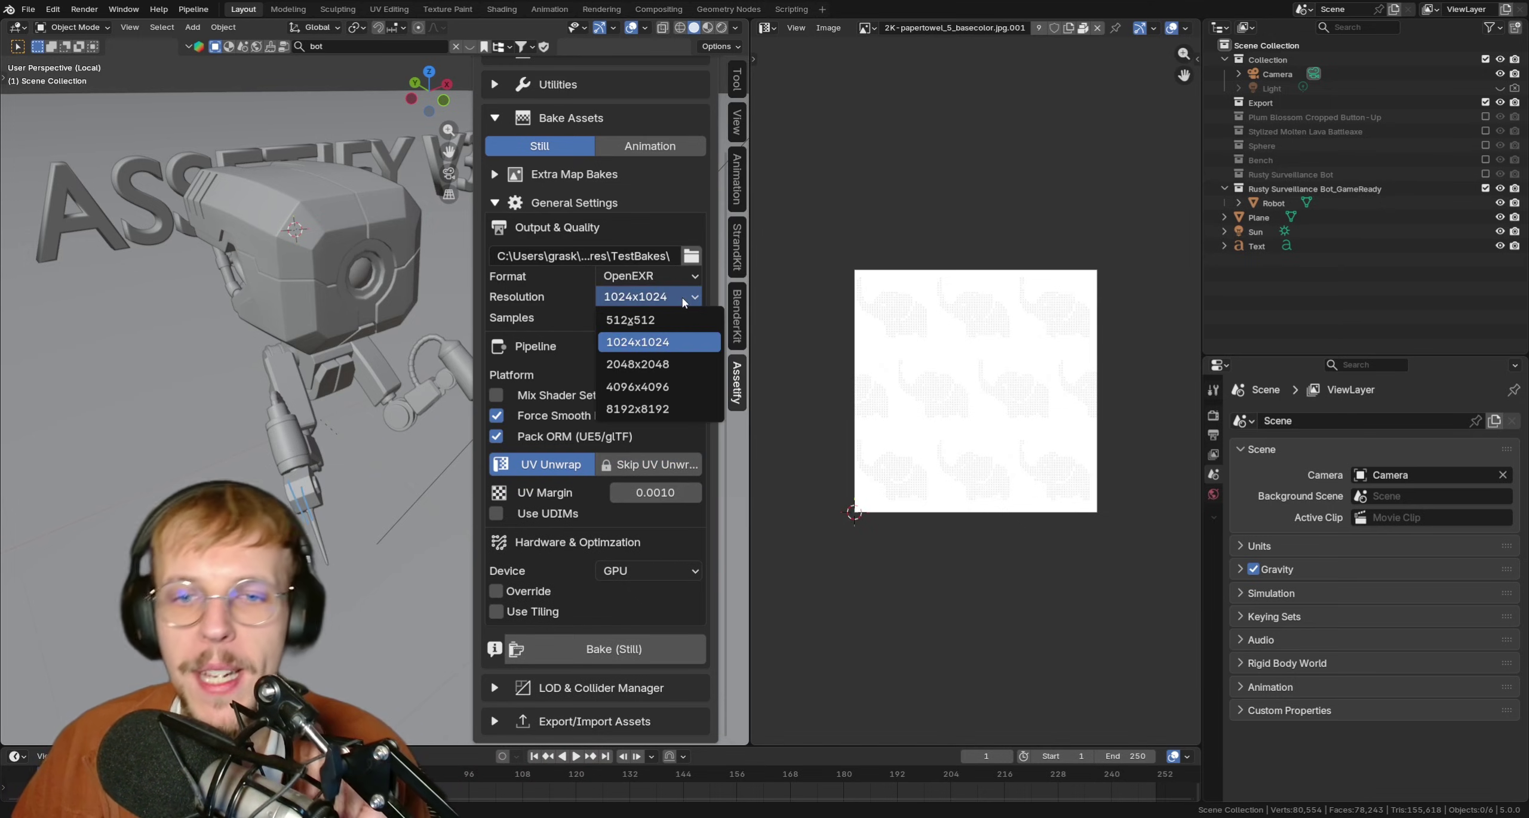
{"action": "left_click", "coordinate": [636, 341]}
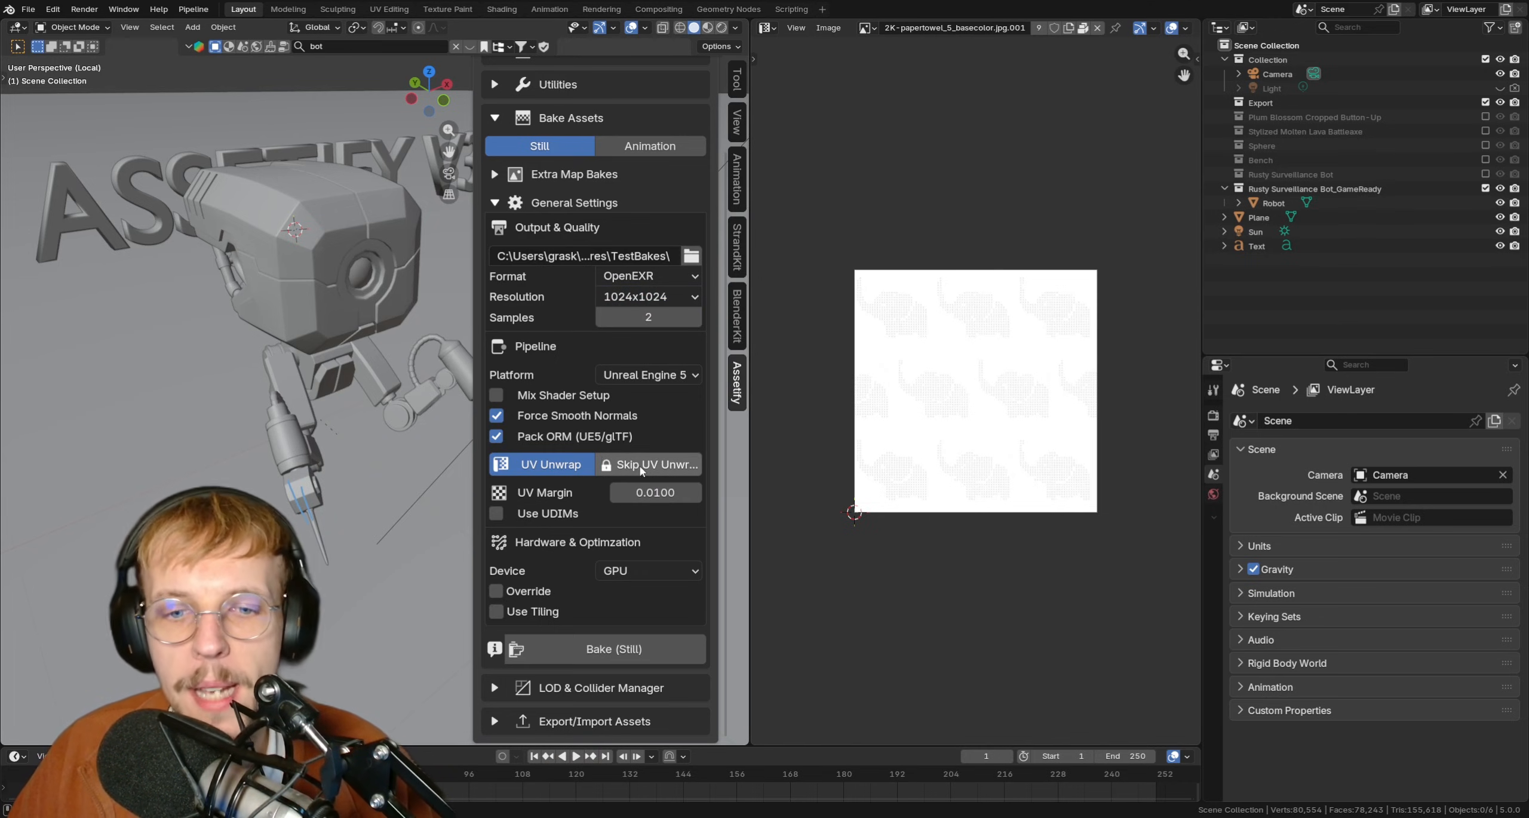
{"action": "mouse_move", "coordinate": [498, 514]}
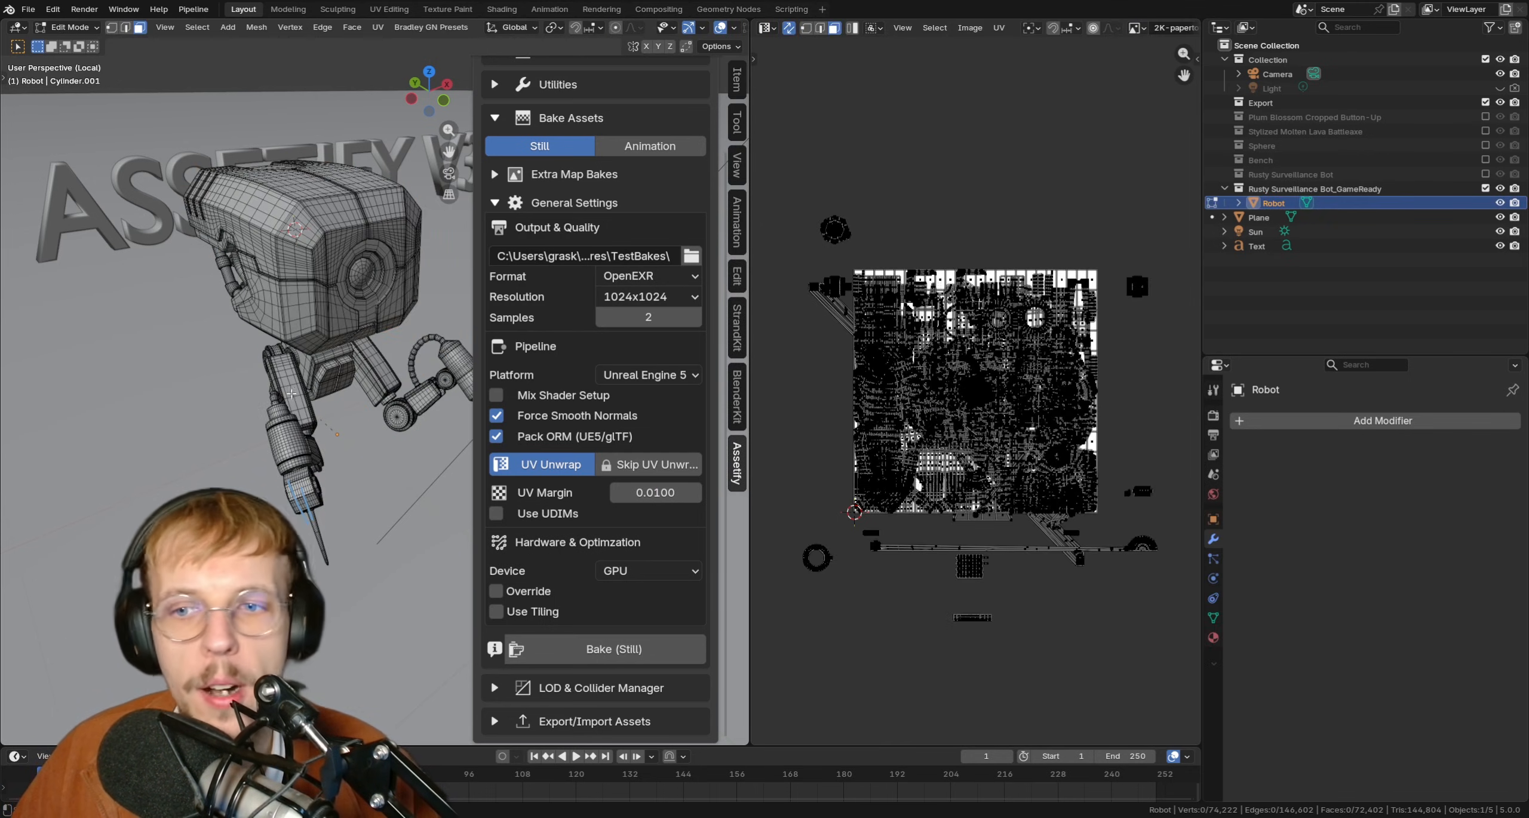
Step: Leave Edit Mode and enable Use UDIMs with the tile count set to 2
{"action": "key", "text": "Tab"}
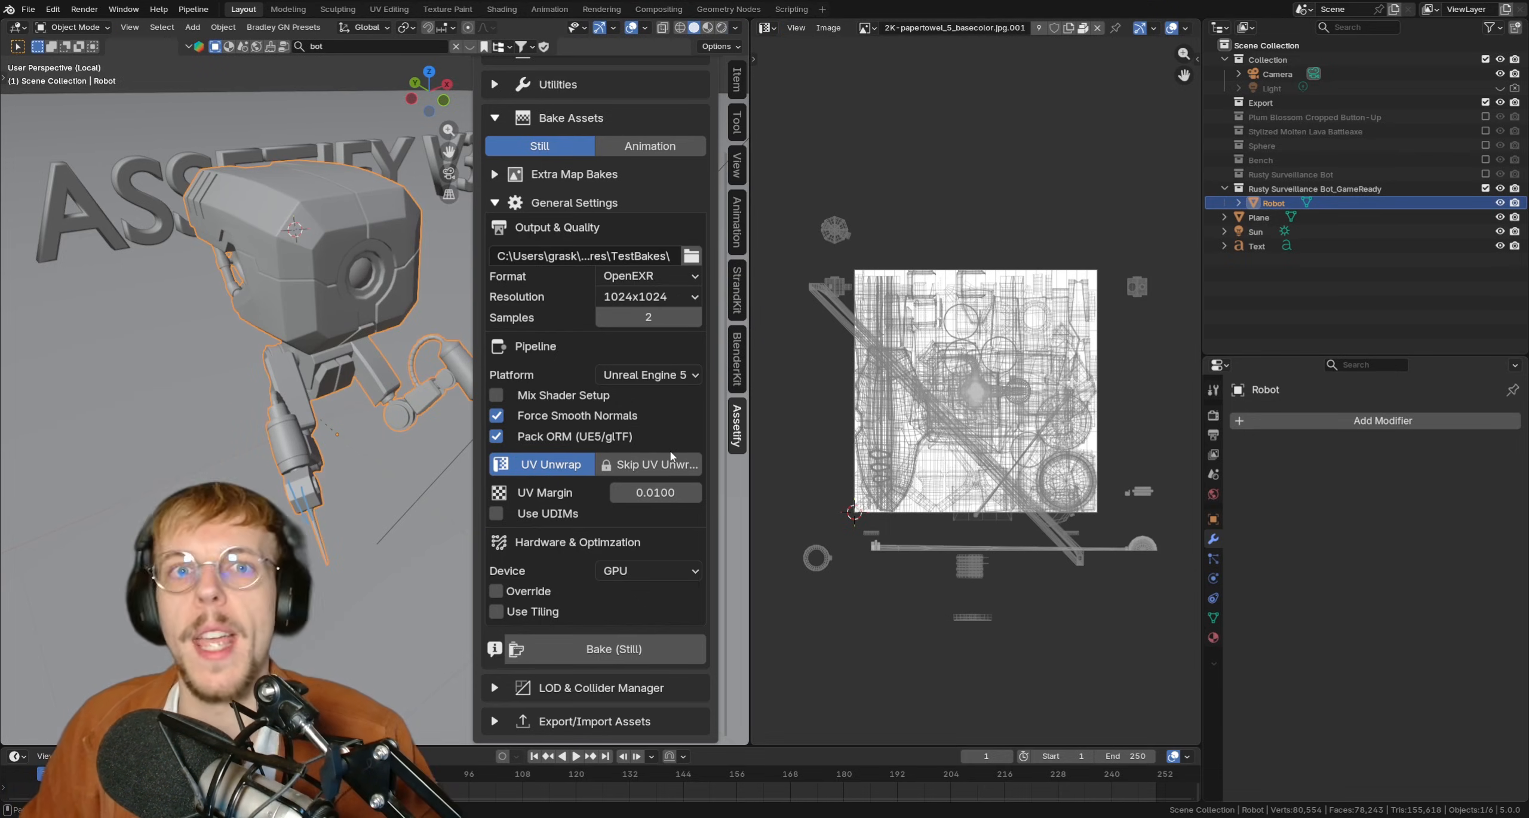
{"action": "mouse_move", "coordinate": [509, 519]}
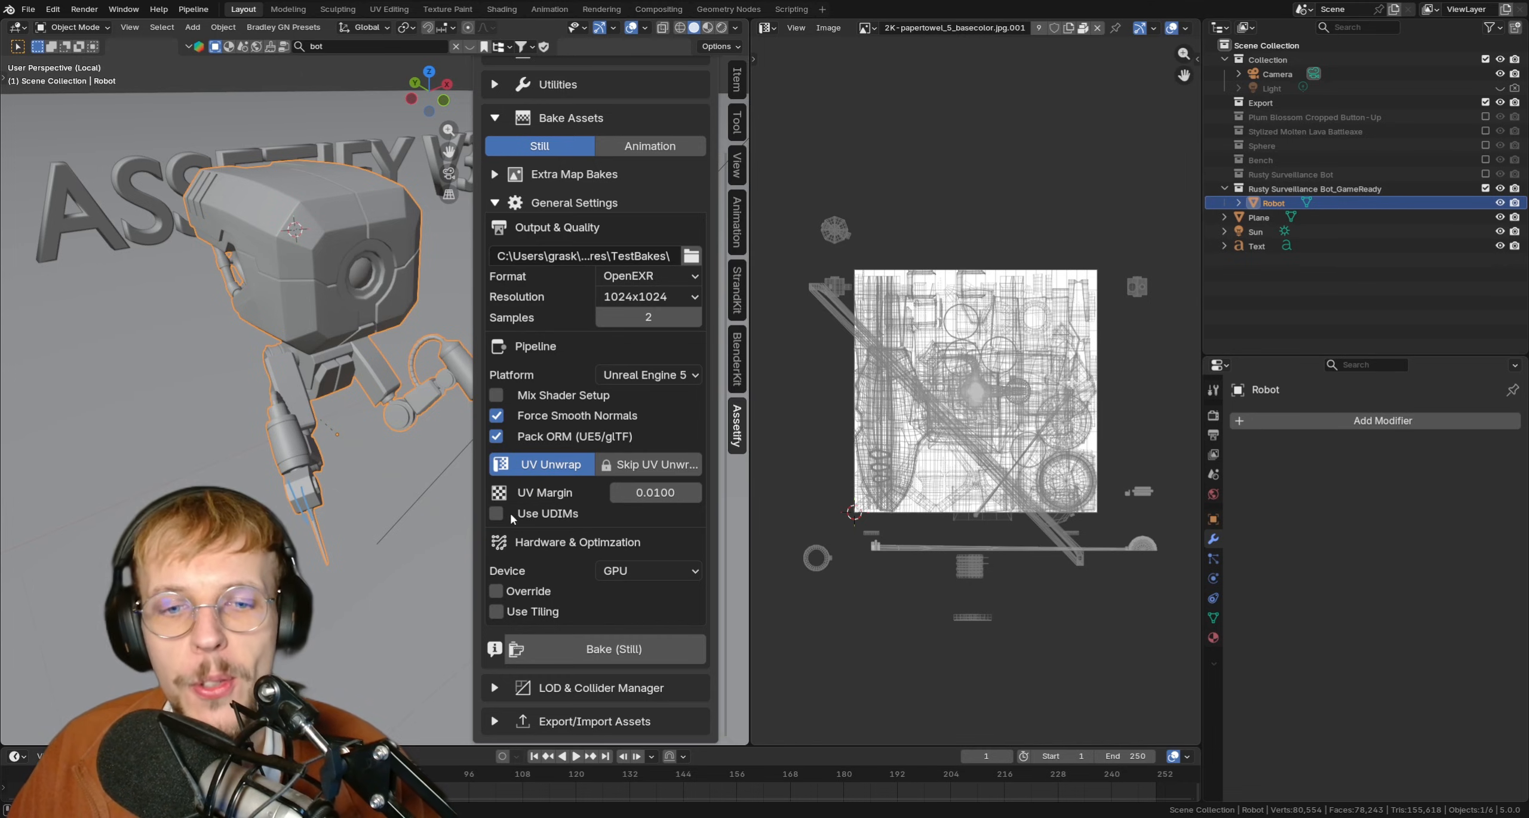
{"action": "left_click", "coordinate": [496, 513]}
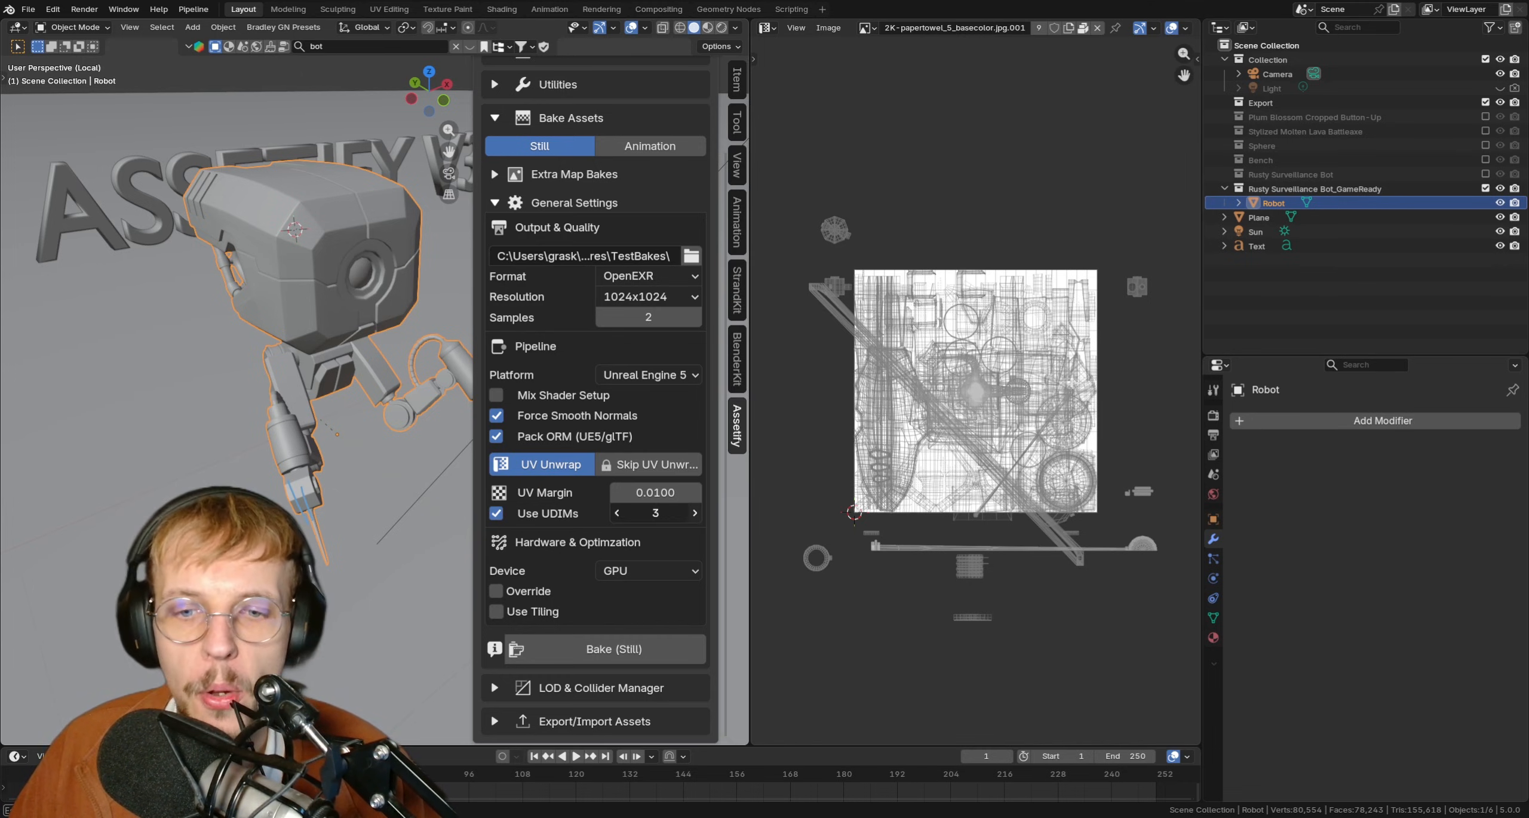
{"action": "left_click", "coordinate": [616, 513]}
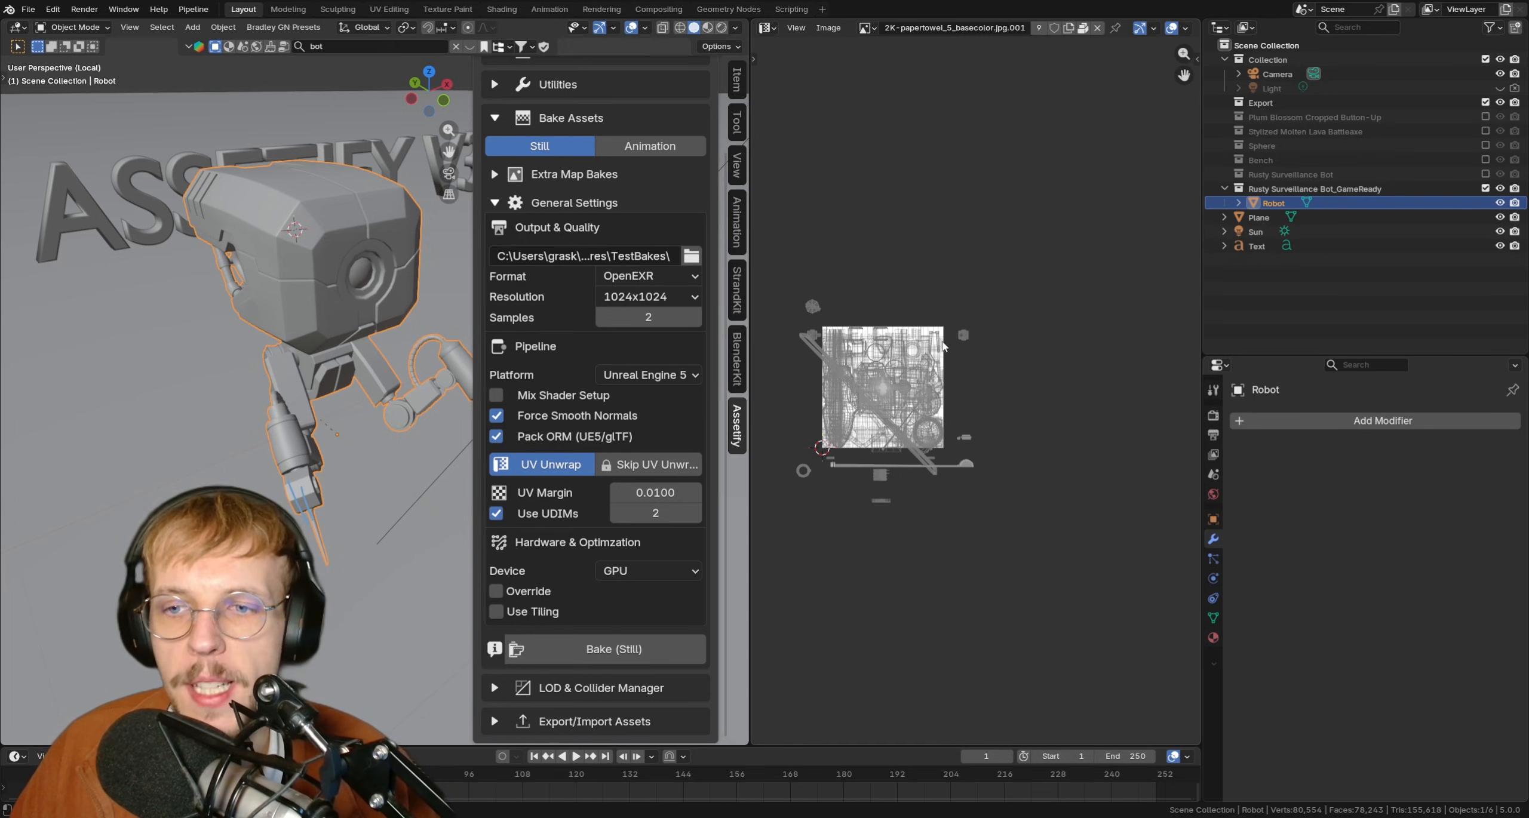
{"action": "left_click_drag", "start_coordinate": [941, 336], "coordinate": [1048, 429]}
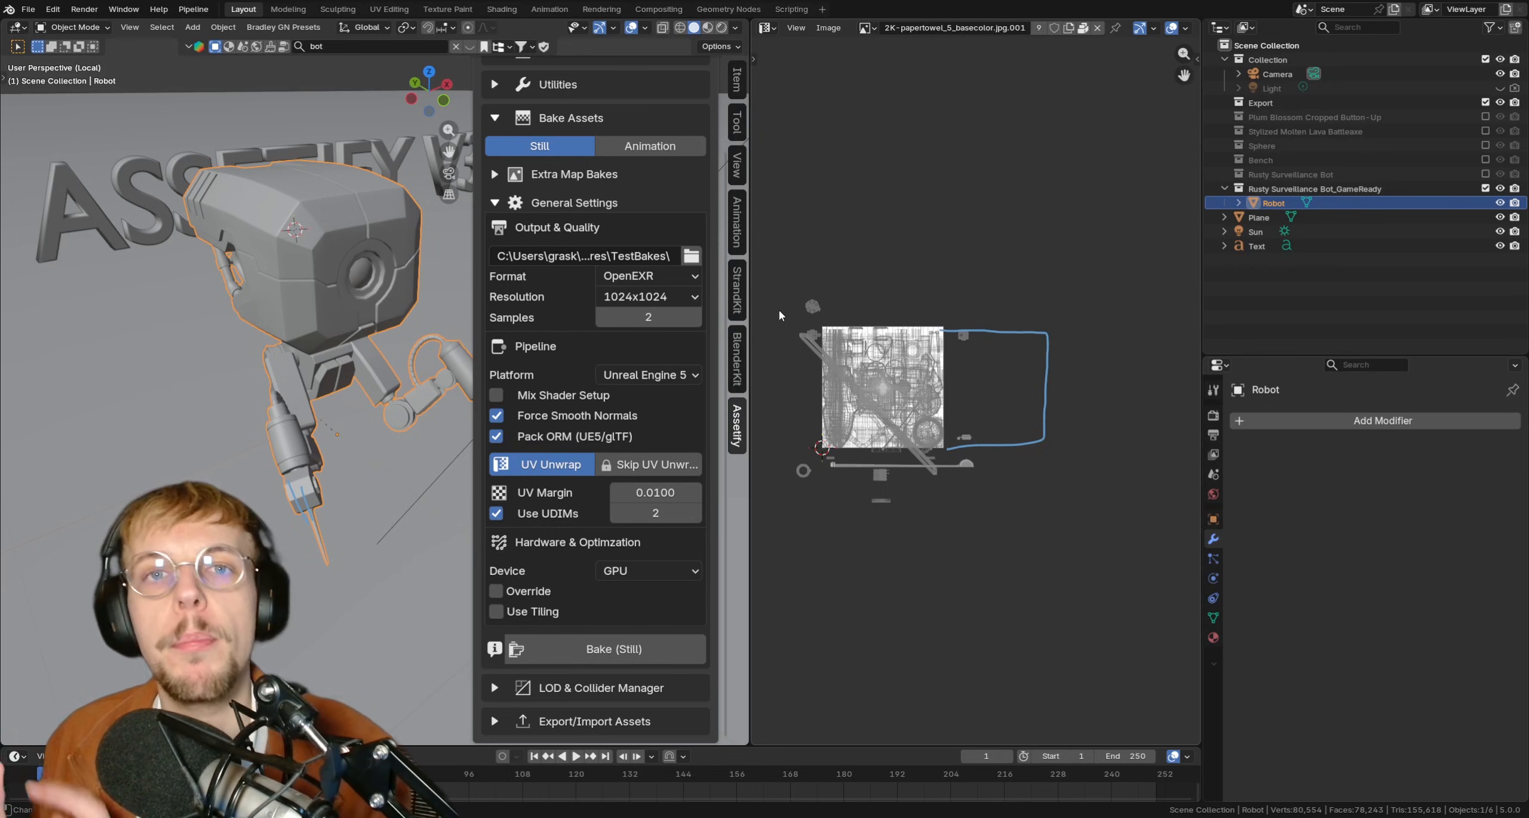
{"action": "mouse_move", "coordinate": [976, 371]}
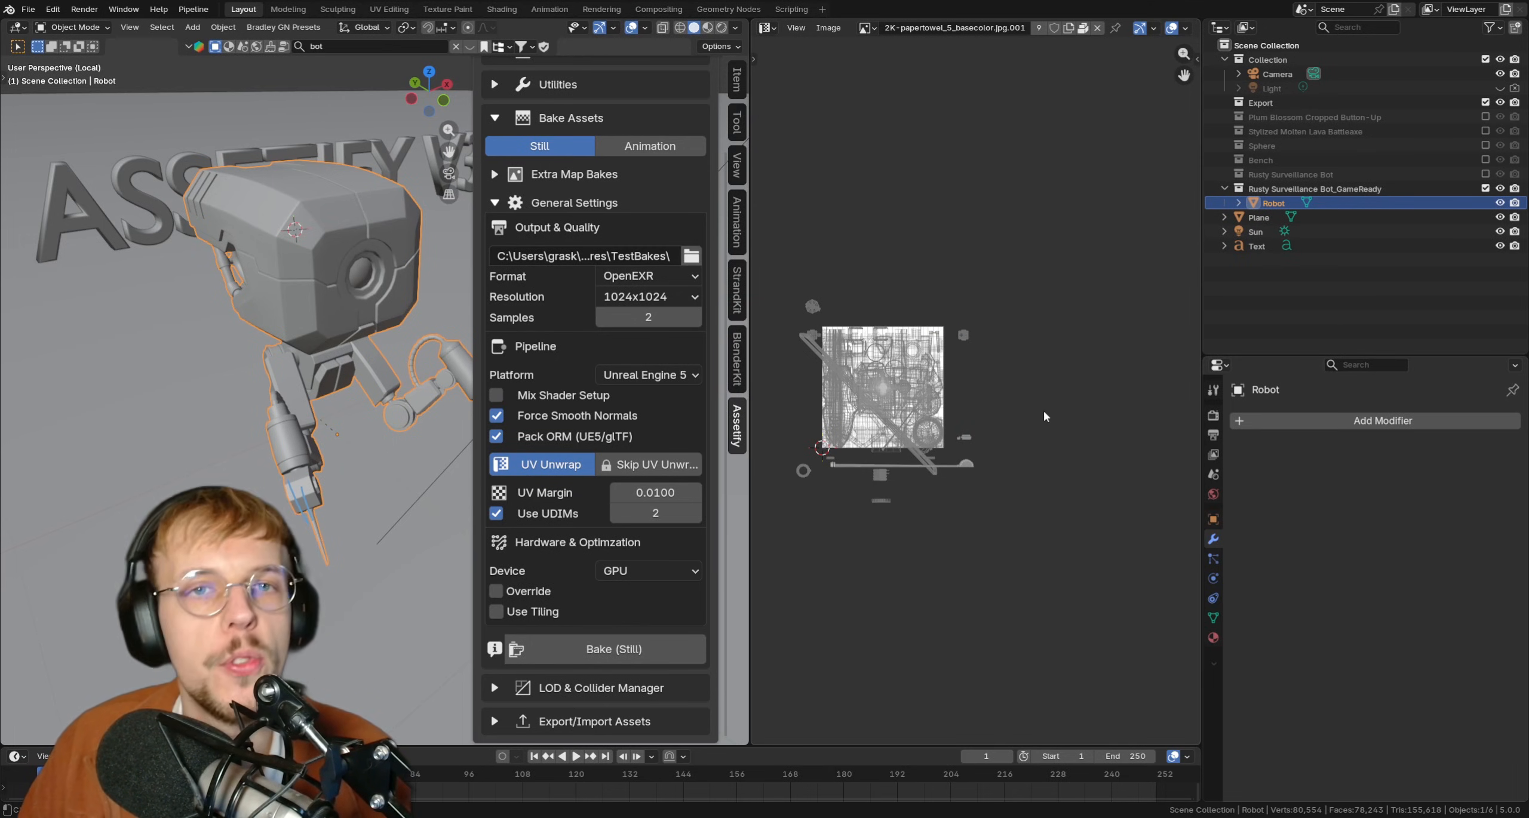
{"action": "mouse_move", "coordinate": [1041, 405]}
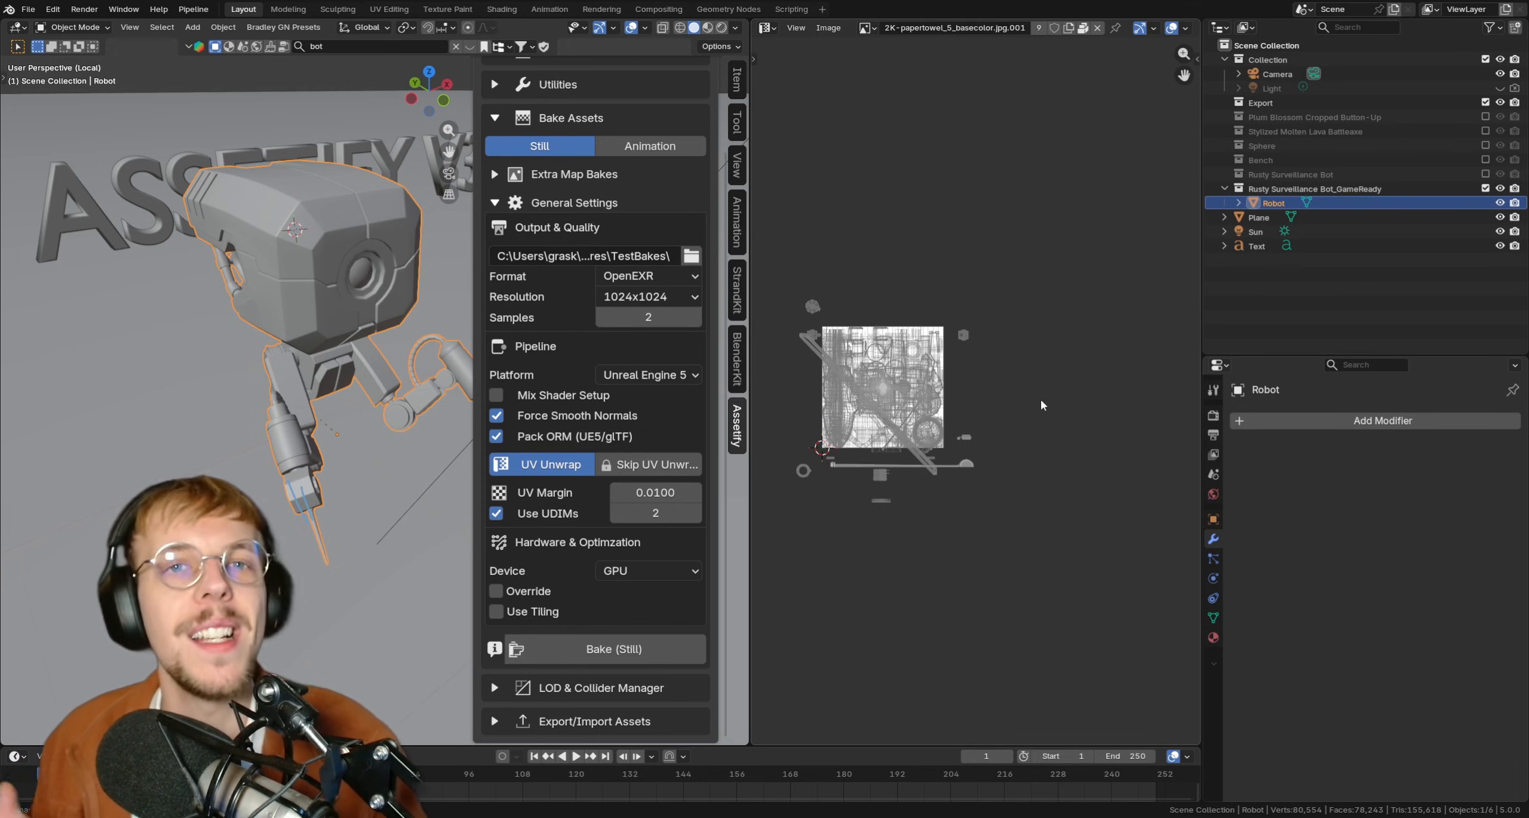
{"action": "mouse_move", "coordinate": [632, 369]}
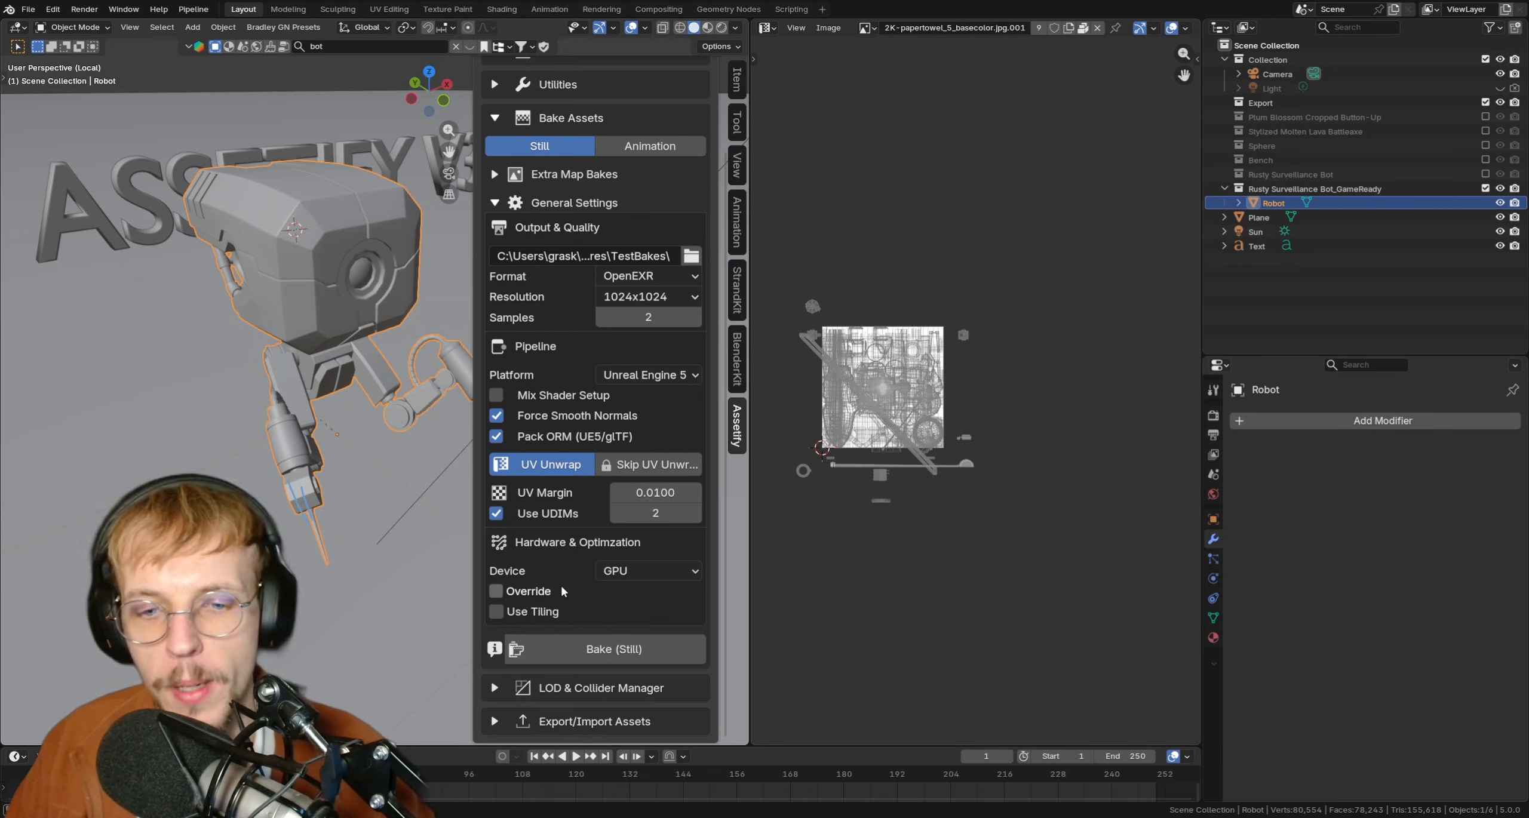
Step: Run Bake (Still), choosing Save & Proceed at the unsaved-changes prompt
{"action": "left_click", "coordinate": [612, 649]}
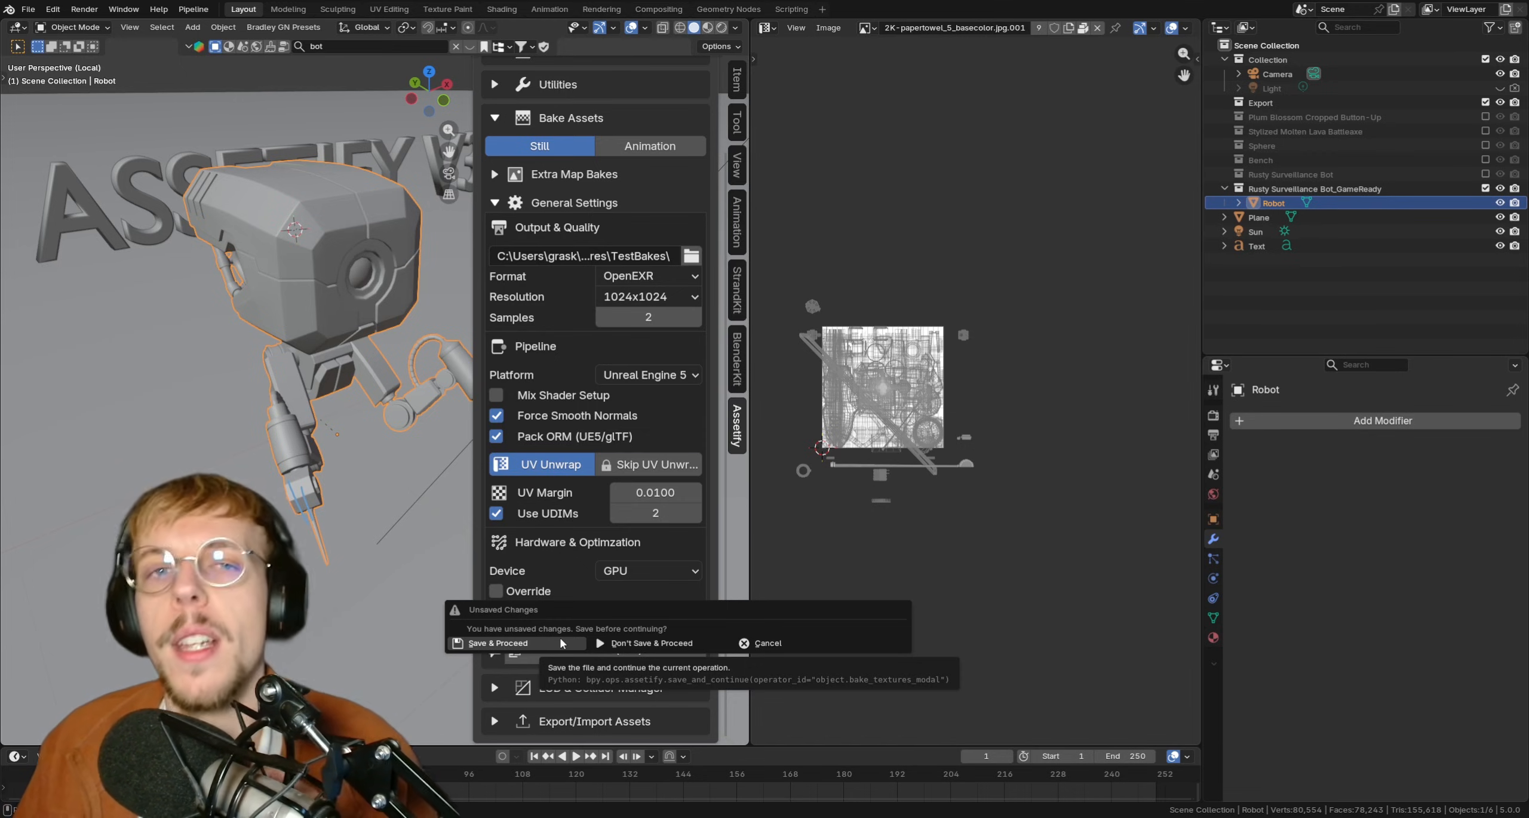
{"action": "left_click", "coordinate": [496, 642]}
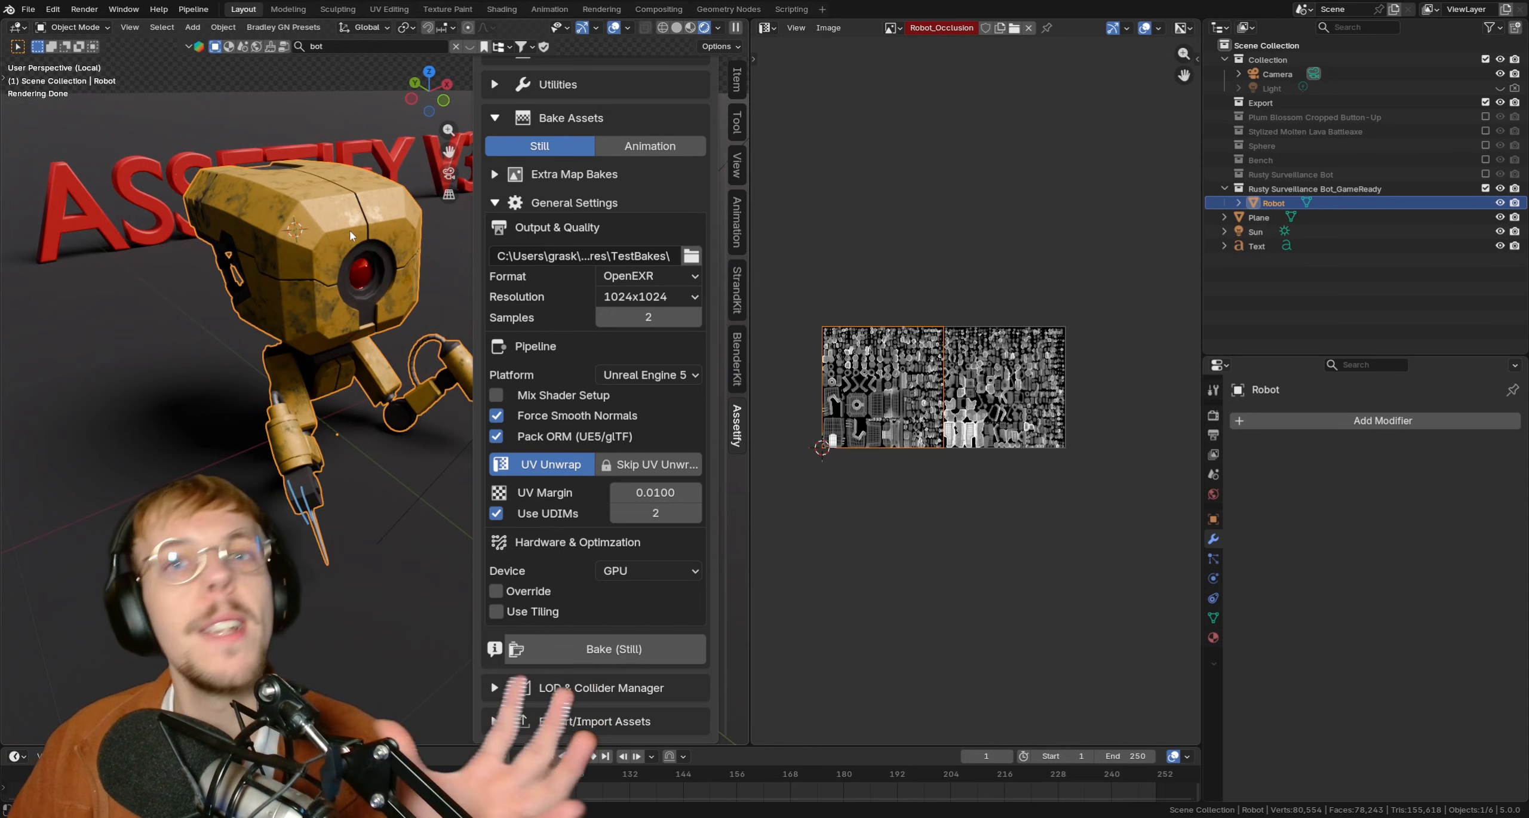
Step: Show the Robot material in the Shader Editor and add a Color Ramp after Separate Color
{"action": "left_click", "coordinate": [768, 28]}
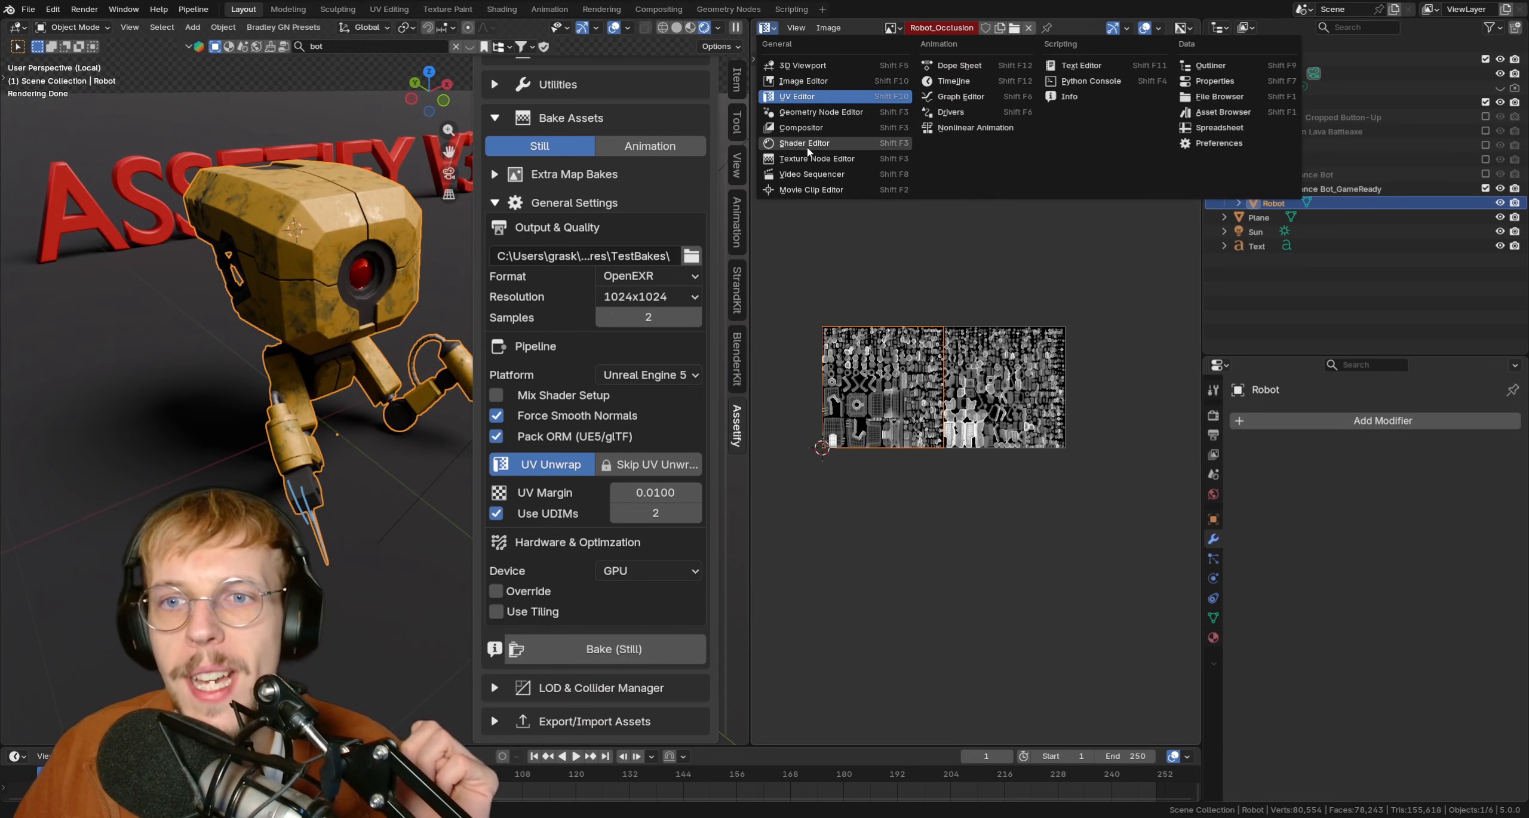
{"action": "left_click", "coordinate": [803, 143]}
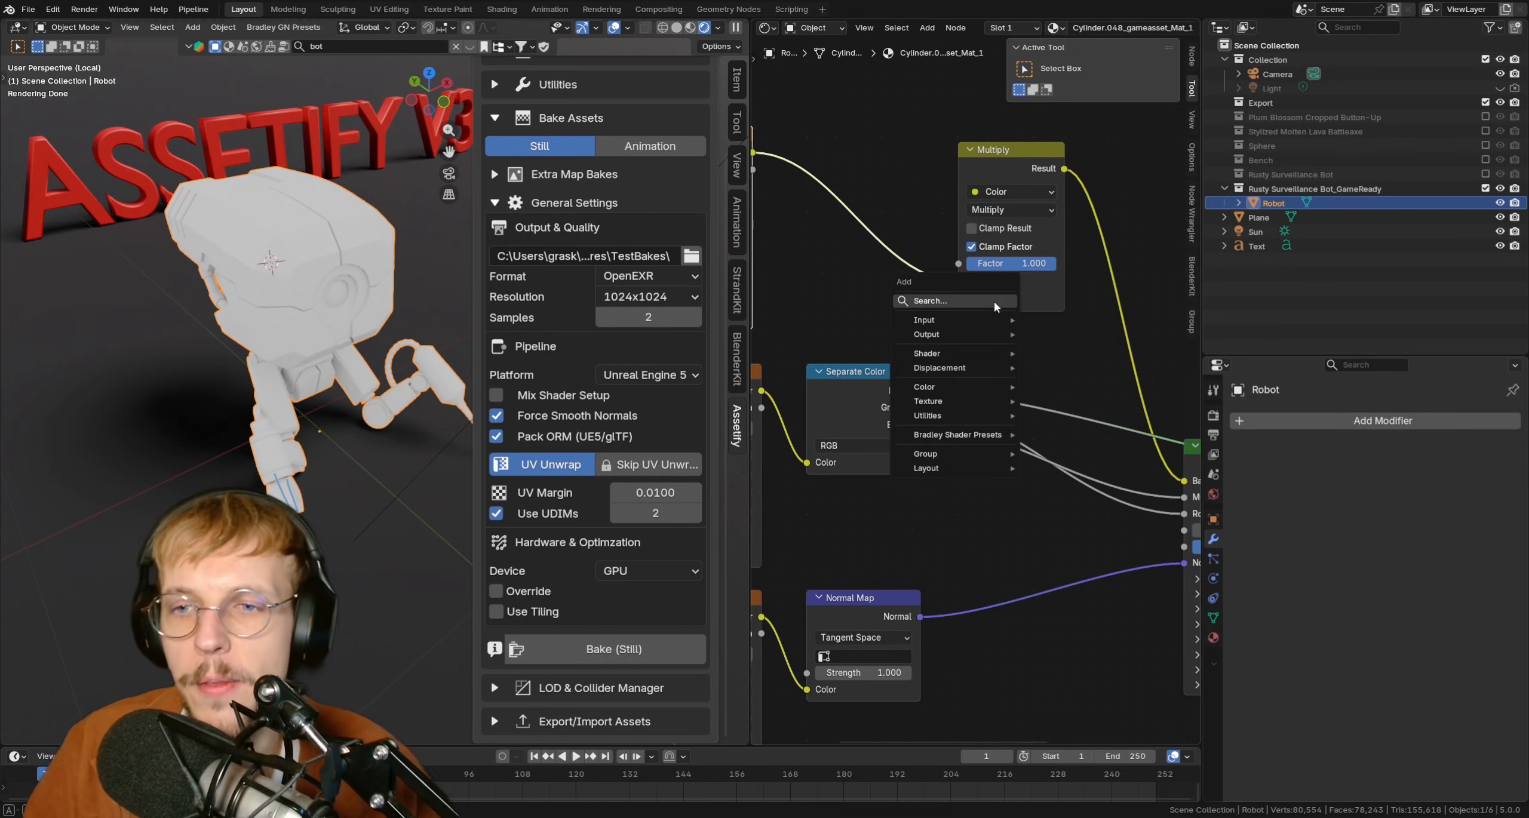
{"action": "left_click", "coordinate": [923, 386]}
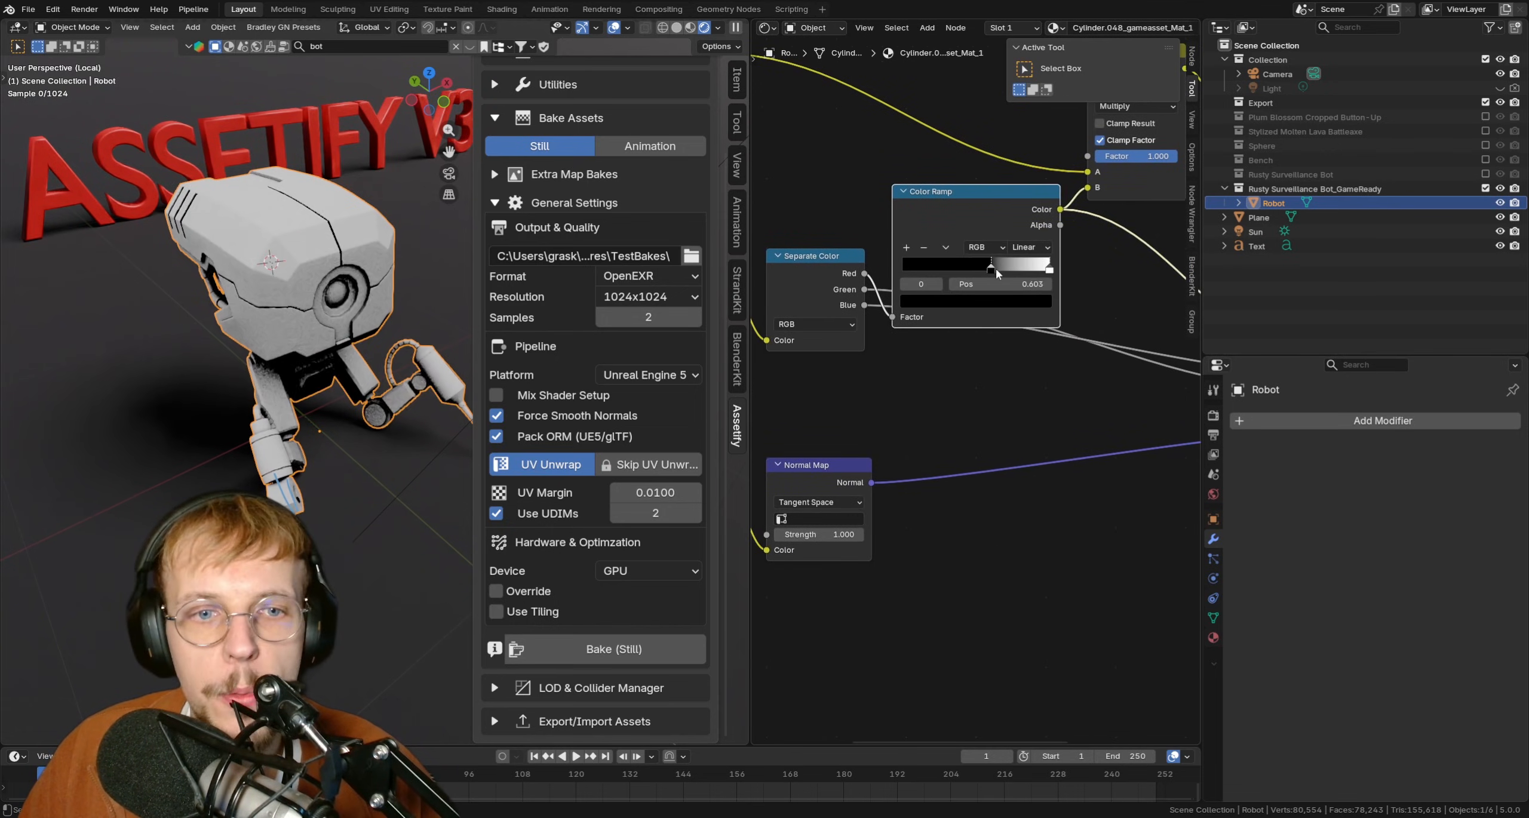
Step: Drag the ramp's light stop to about 0.83 then to the end, and move the dark stop right
{"action": "left_click_drag", "start_coordinate": [992, 266], "coordinate": [1022, 265]}
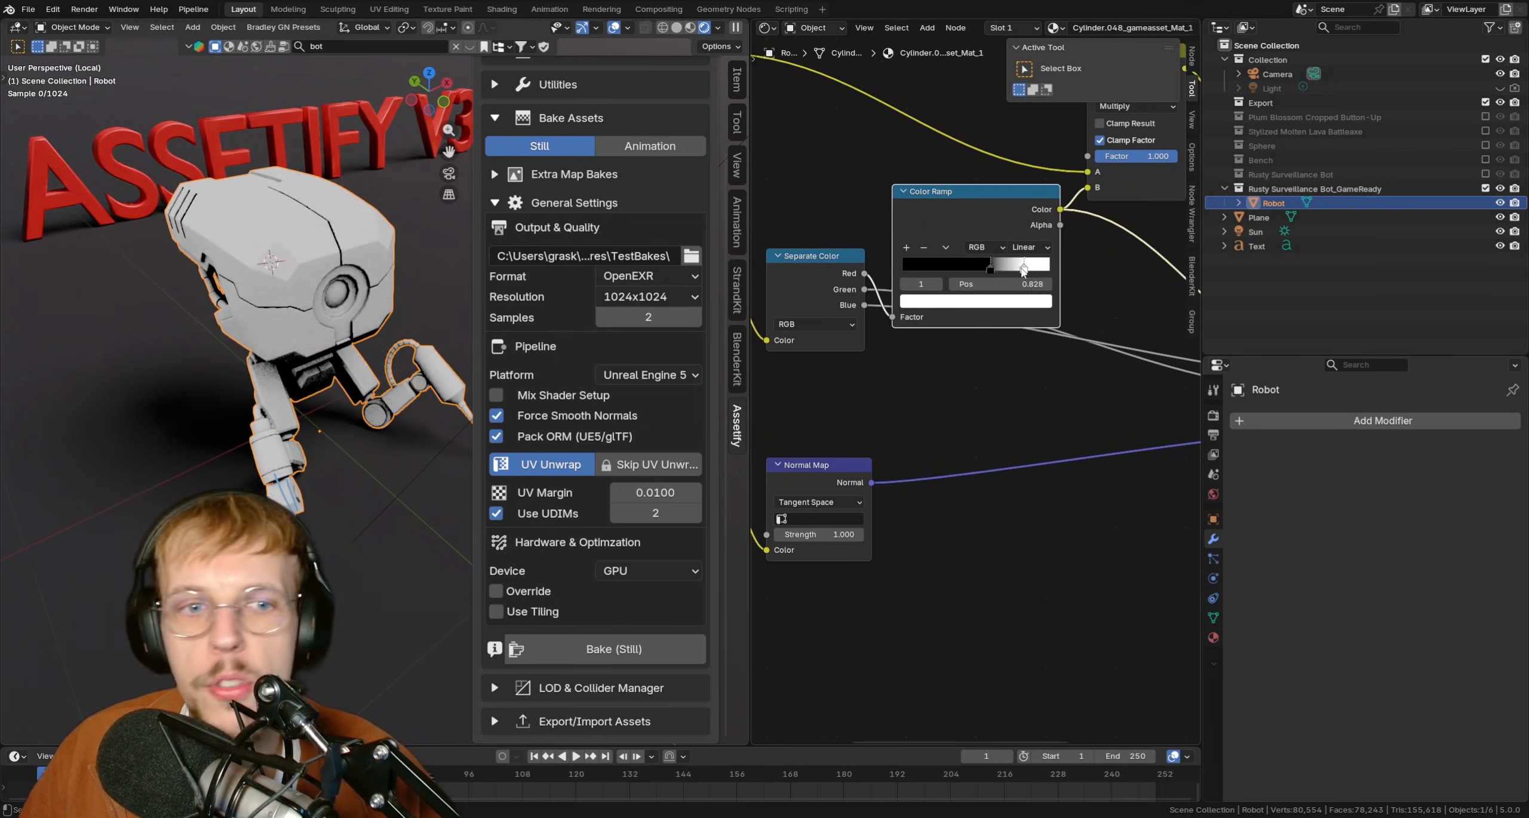
{"action": "left_click_drag", "start_coordinate": [1020, 265], "coordinate": [1022, 265]}
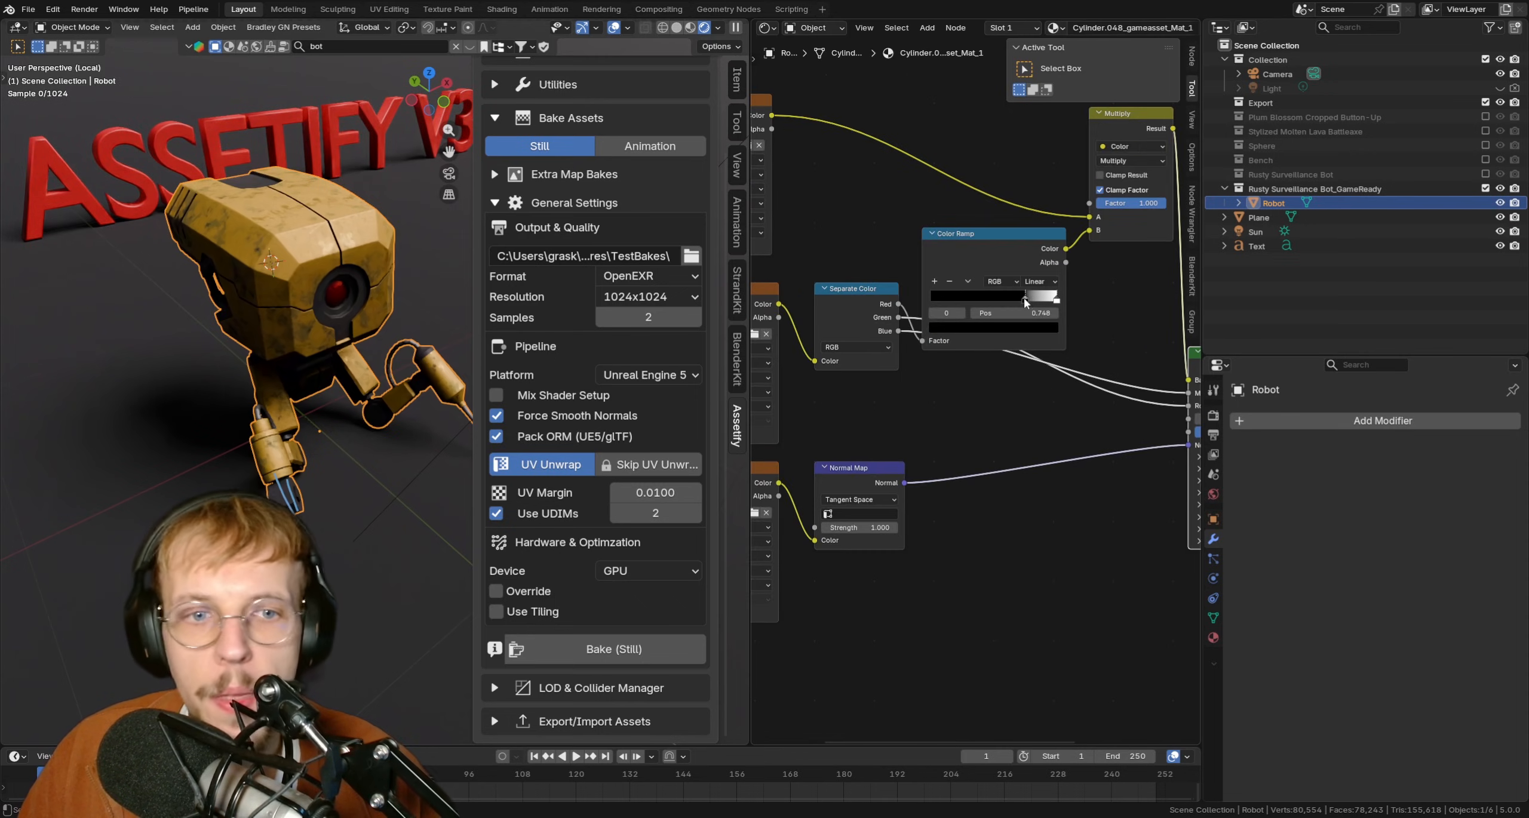
{"action": "left_click_drag", "start_coordinate": [1026, 298], "coordinate": [997, 298]}
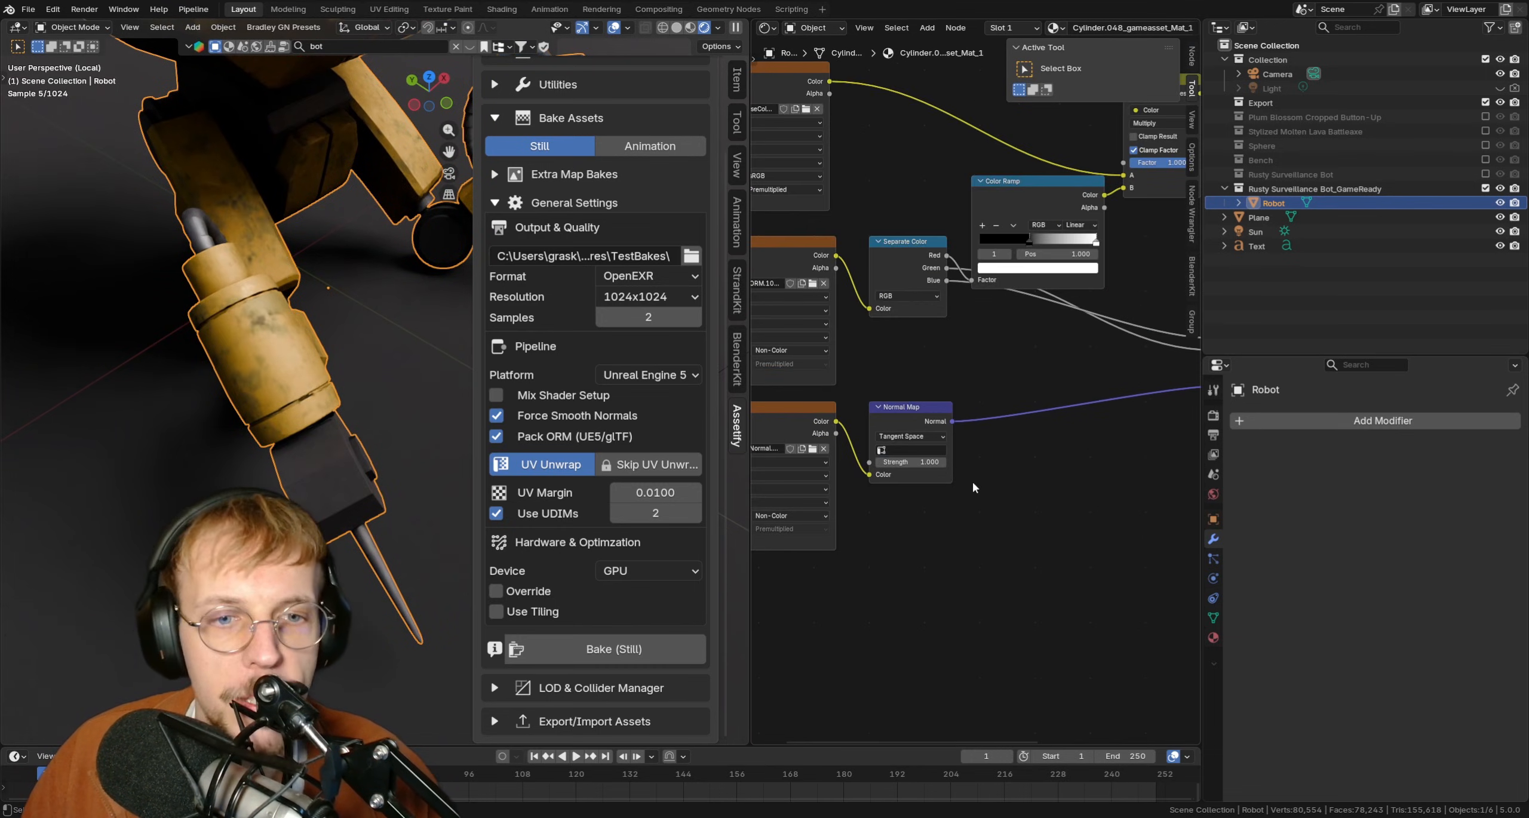
{"action": "mouse_move", "coordinate": [975, 487]}
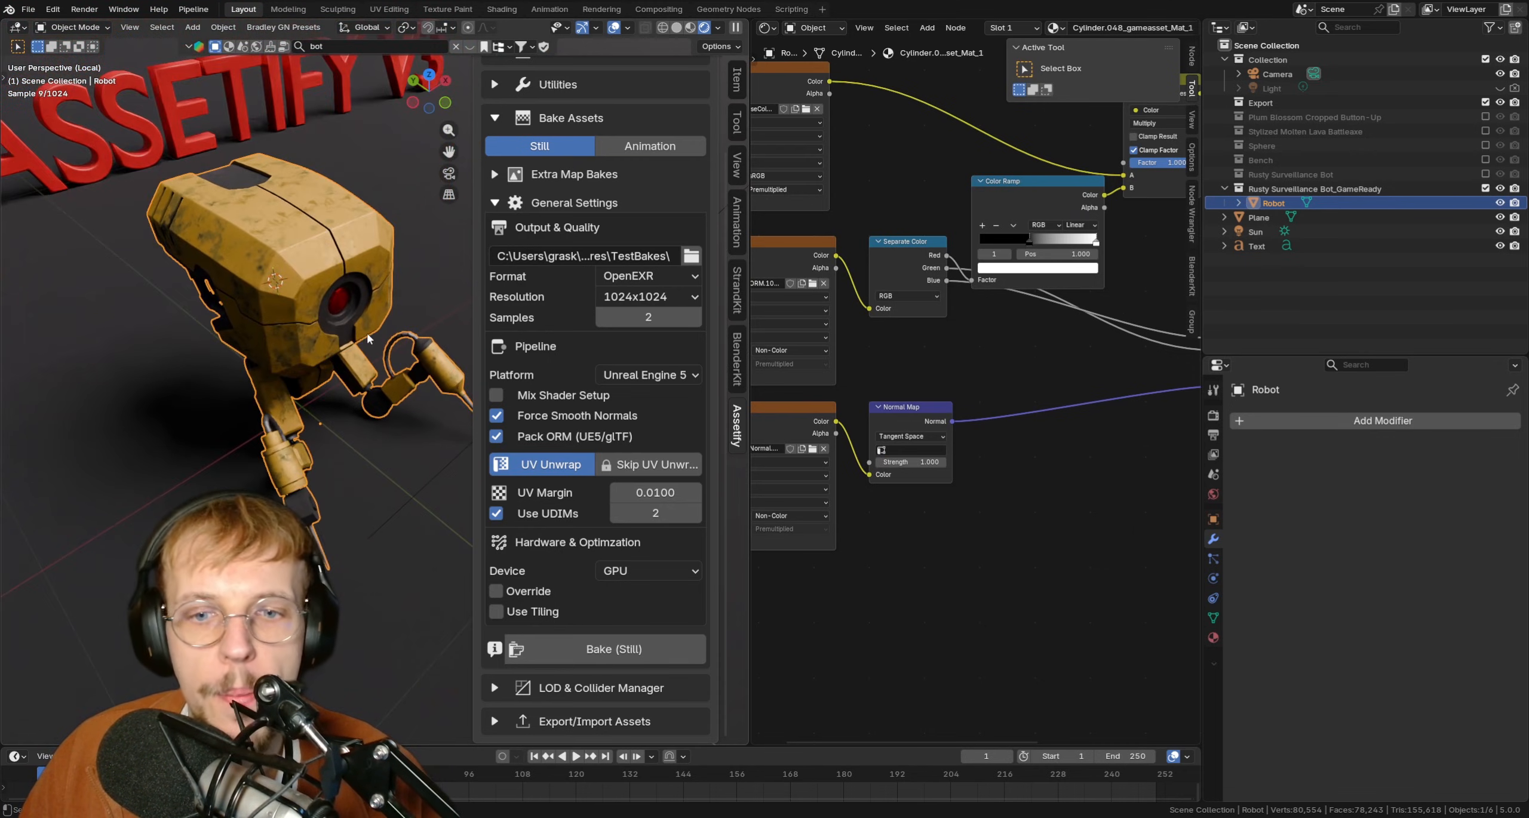
Step: In LOD & Collider Manager, generate LOD1–LOD3 at ratios 0.50, 0.25 and 0.05
{"action": "left_click", "coordinate": [677, 28]}
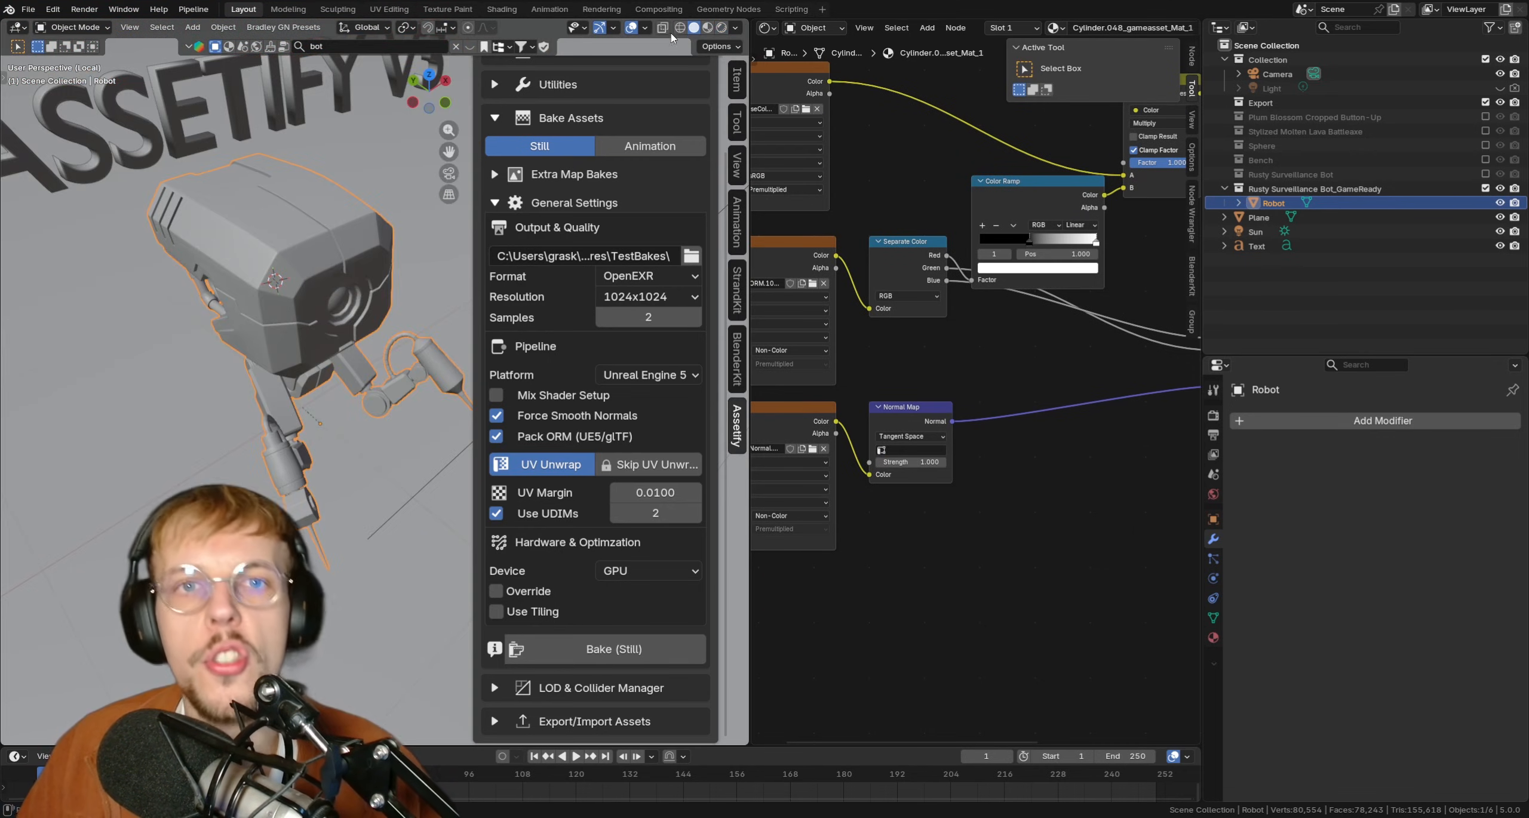
{"action": "left_click", "coordinate": [495, 203]}
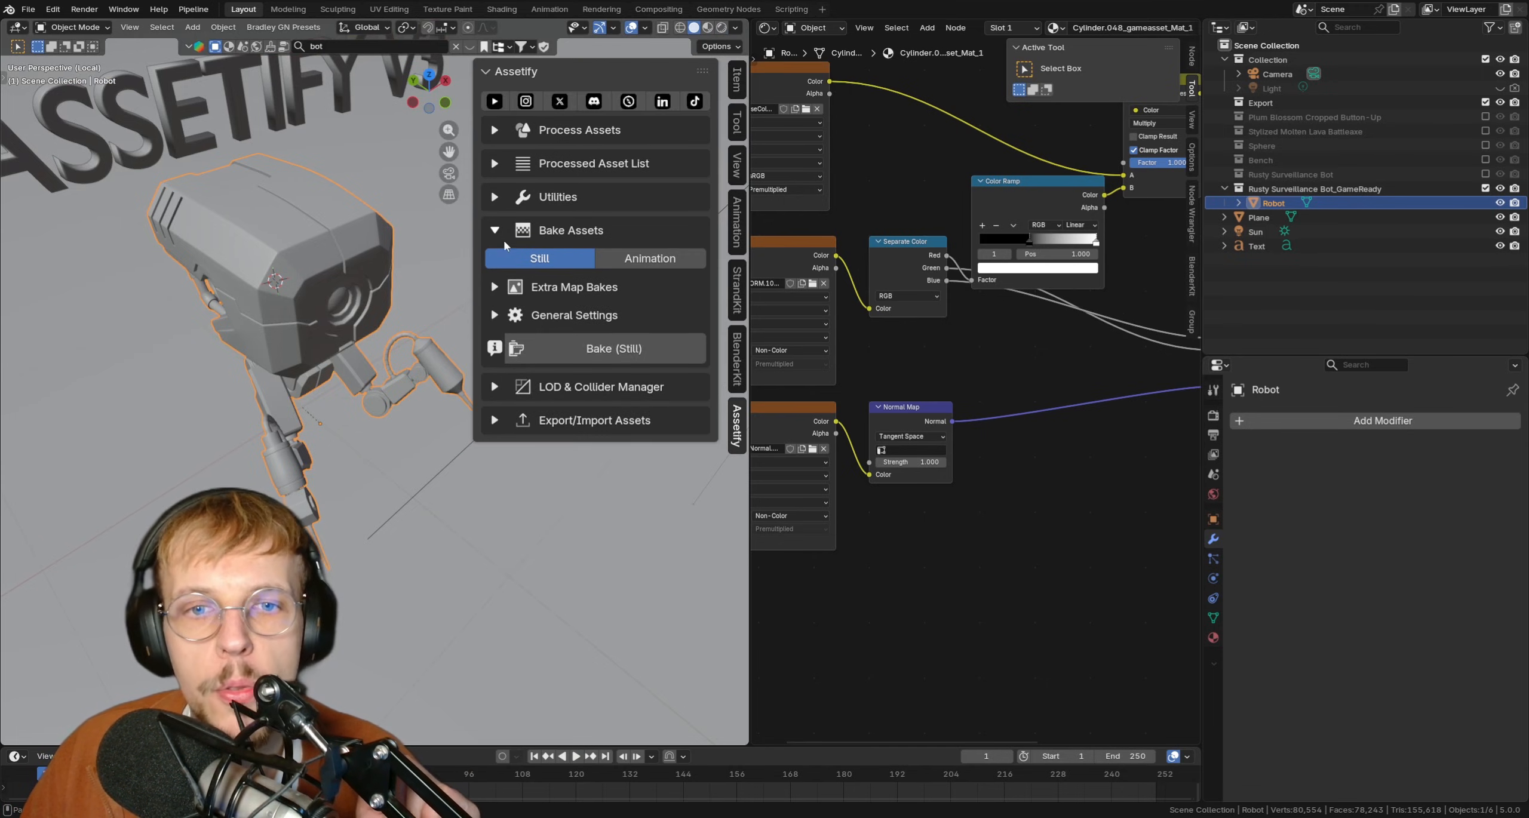
{"action": "left_click", "coordinate": [494, 230]}
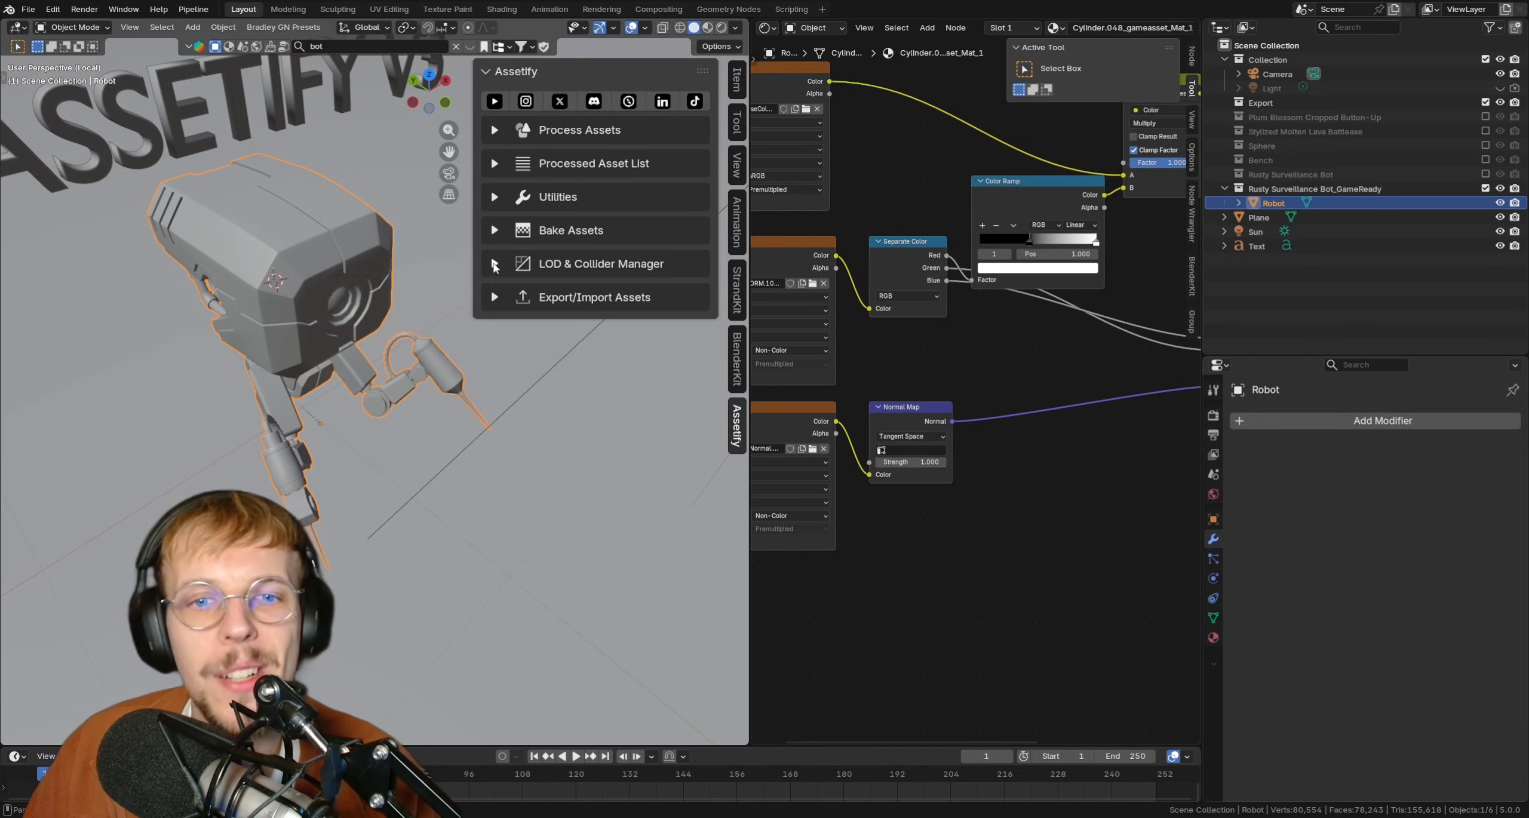
{"action": "left_click", "coordinate": [600, 264]}
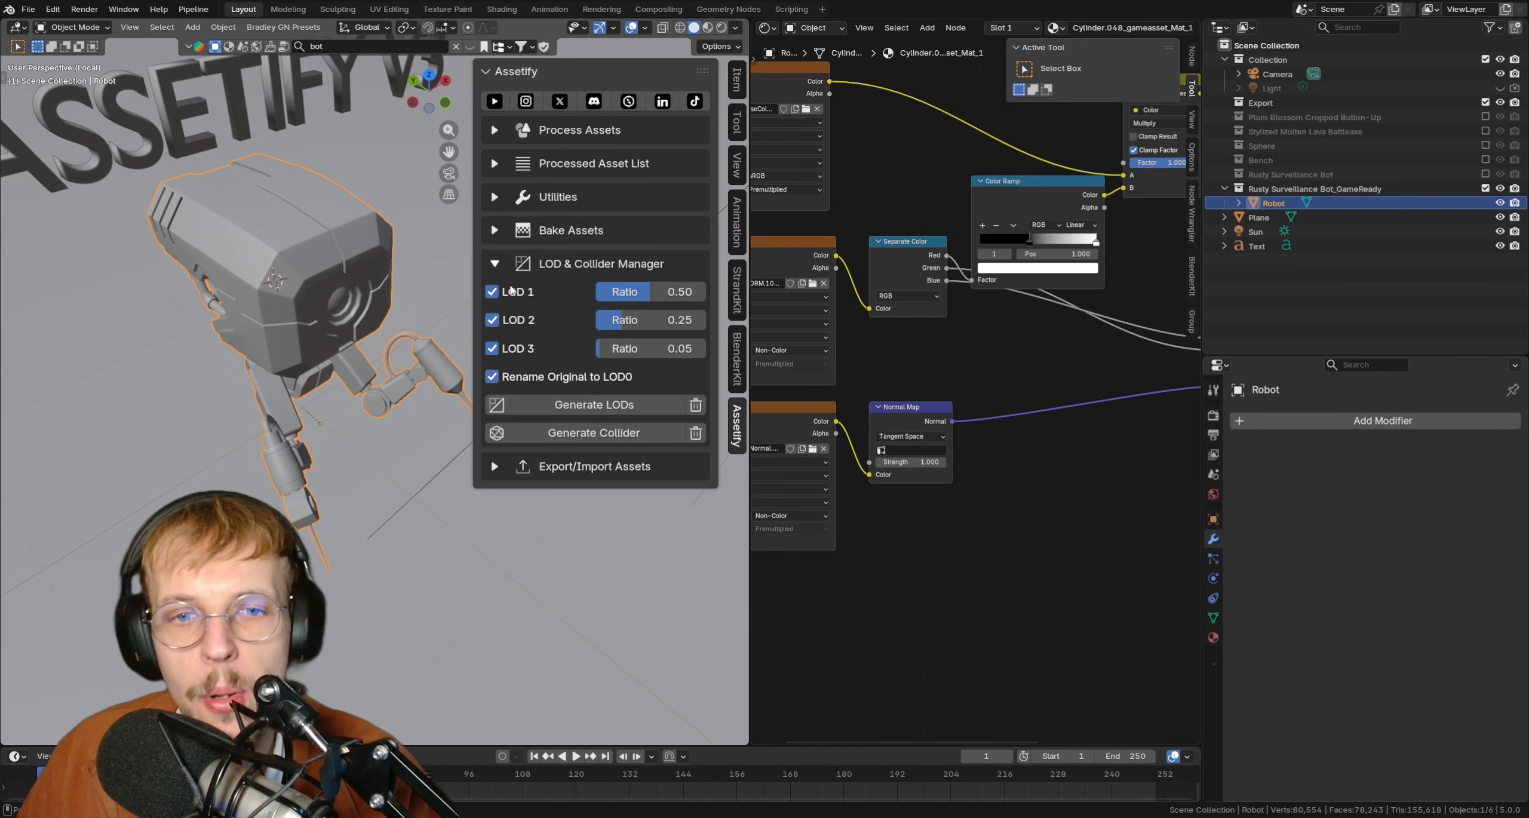
{"action": "mouse_move", "coordinate": [692, 295]}
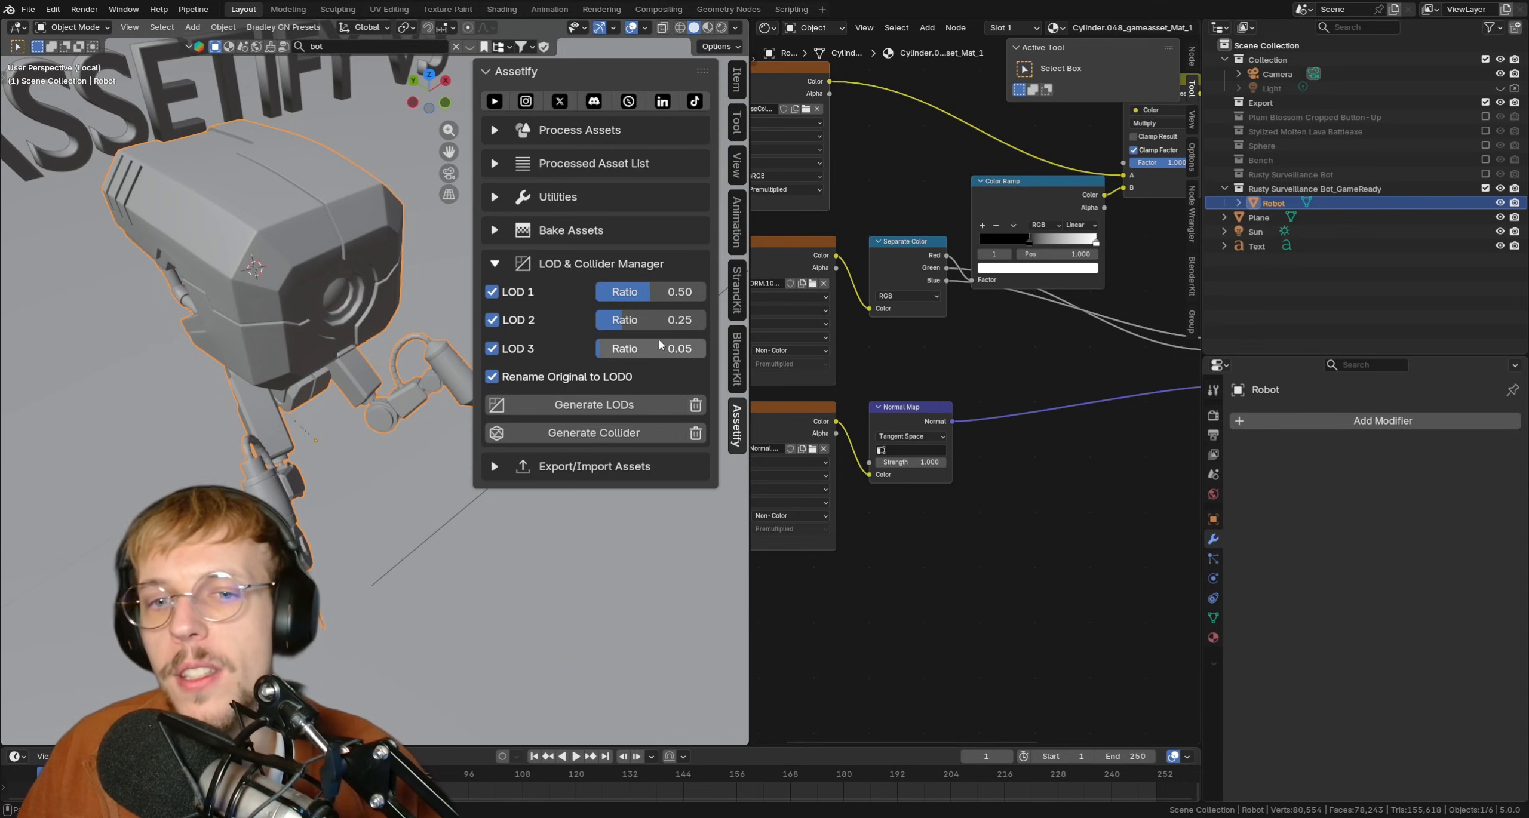
{"action": "mouse_move", "coordinate": [663, 341]}
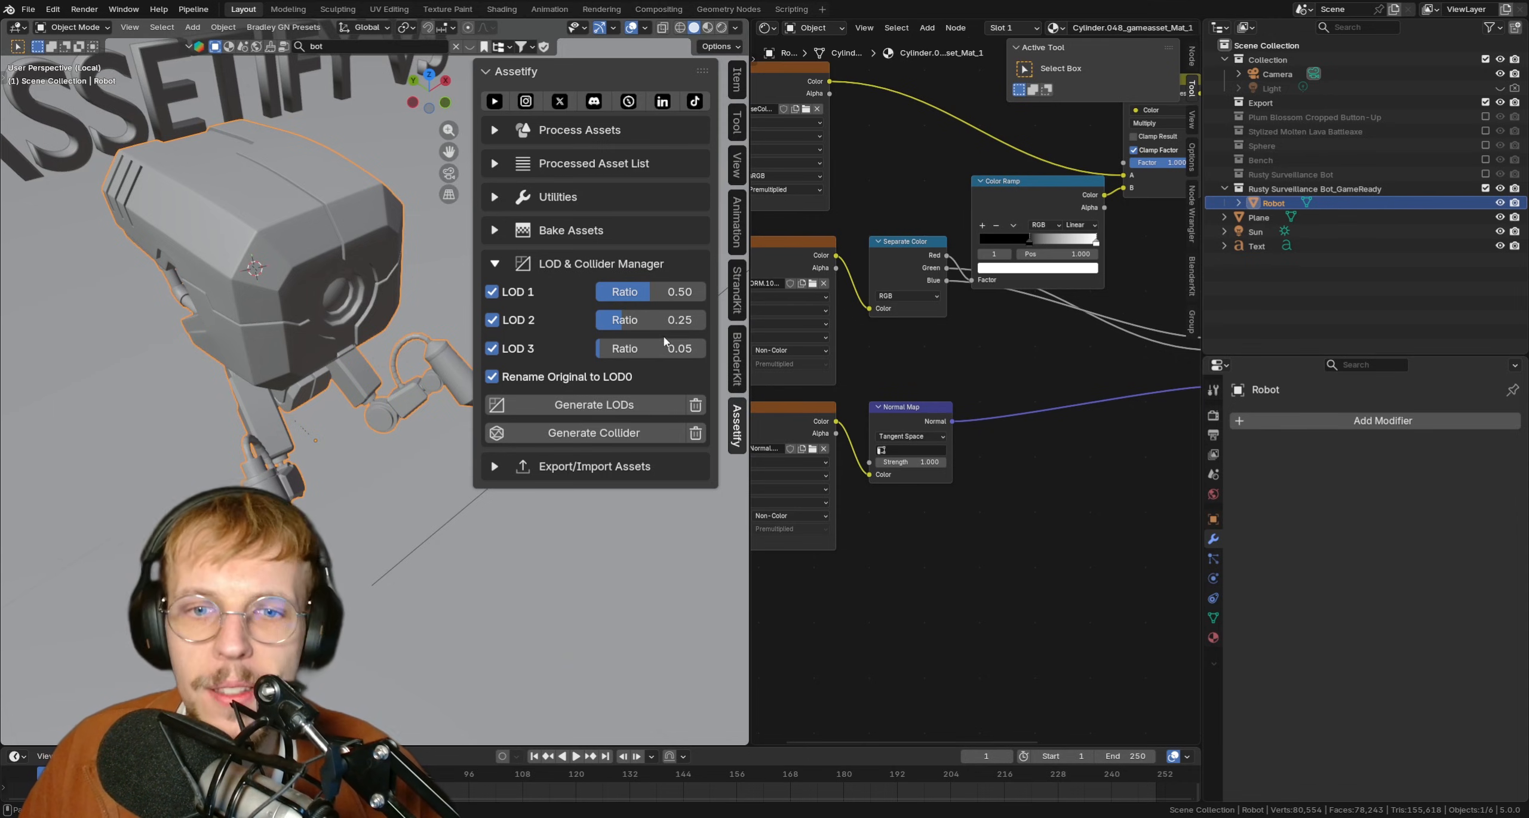
{"action": "mouse_move", "coordinate": [633, 376]}
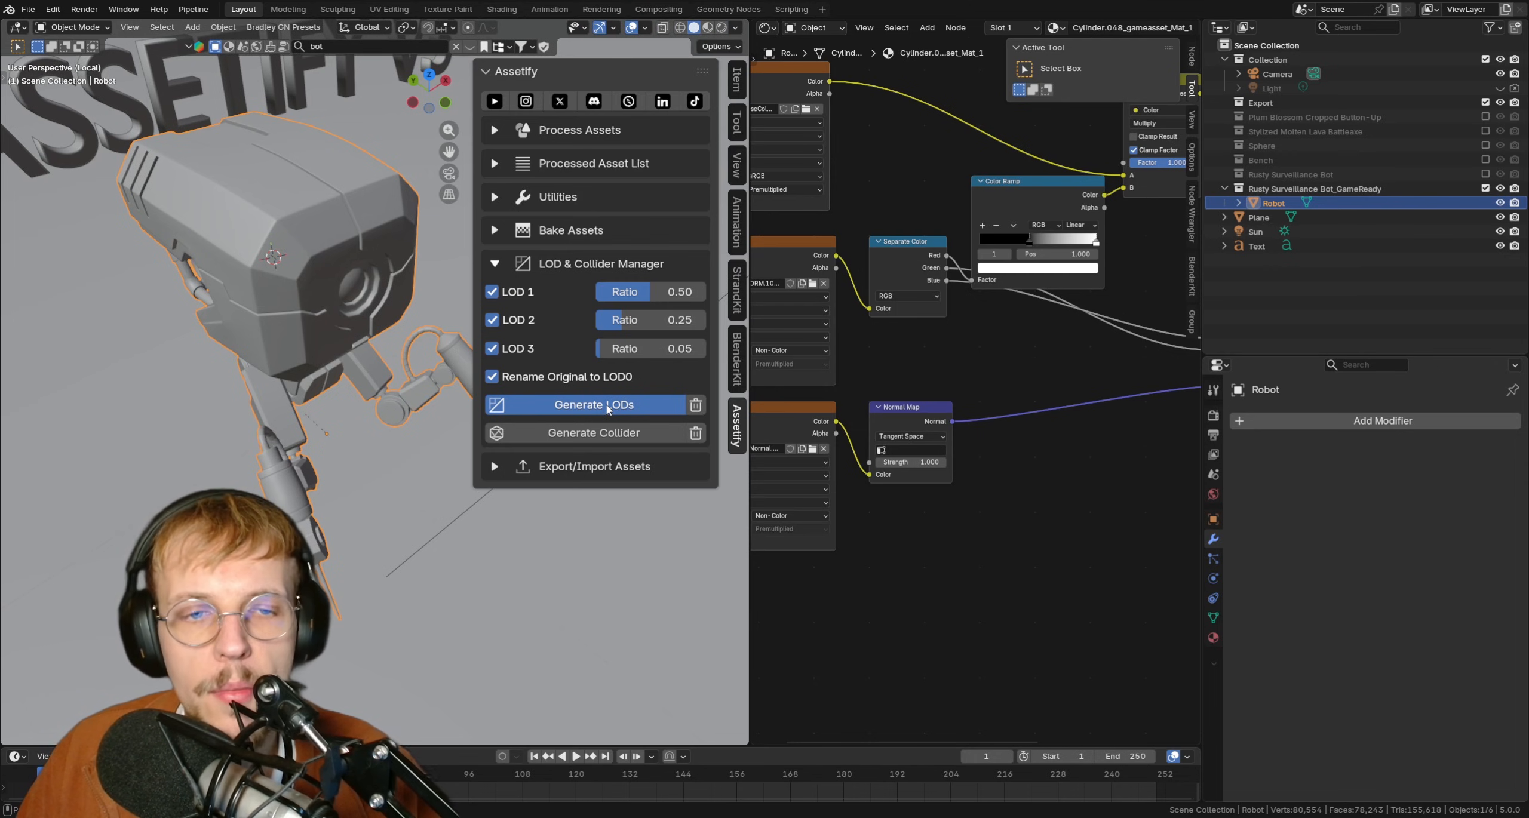
{"action": "left_click", "coordinate": [591, 405]}
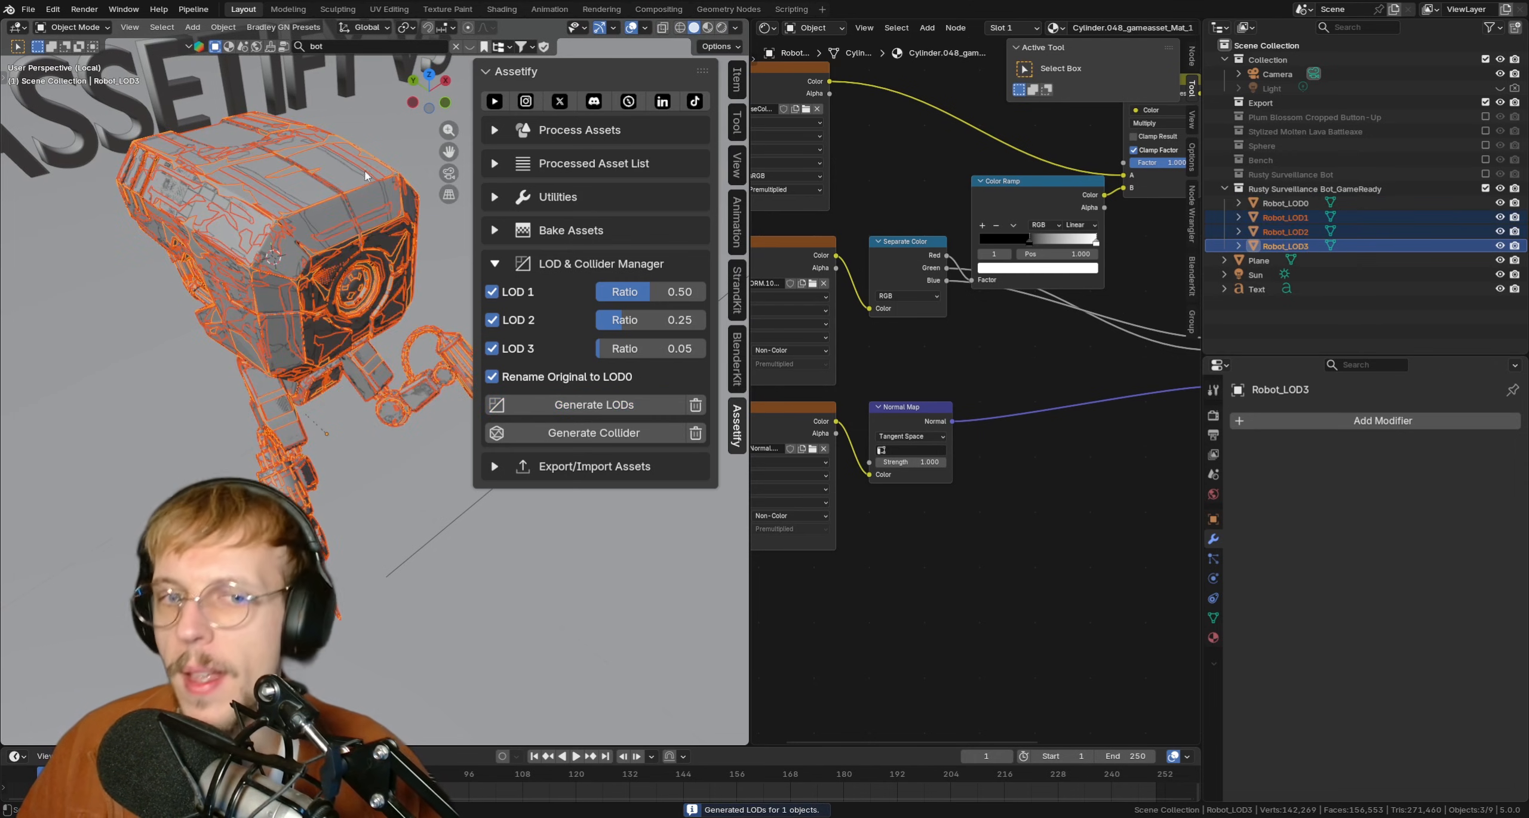
{"action": "mouse_move", "coordinate": [558, 379]}
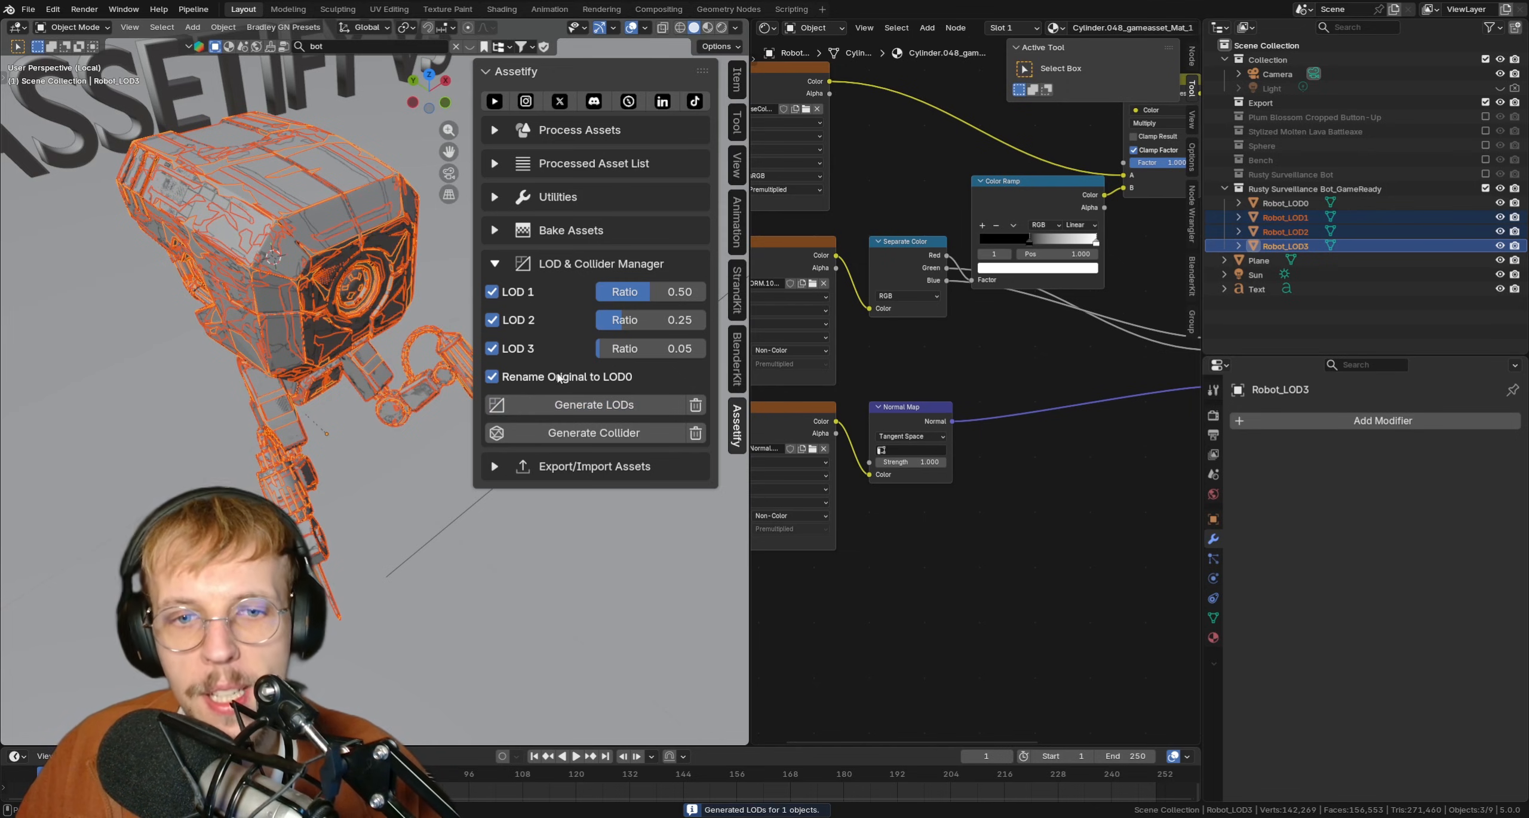
{"action": "mouse_move", "coordinate": [622, 364]}
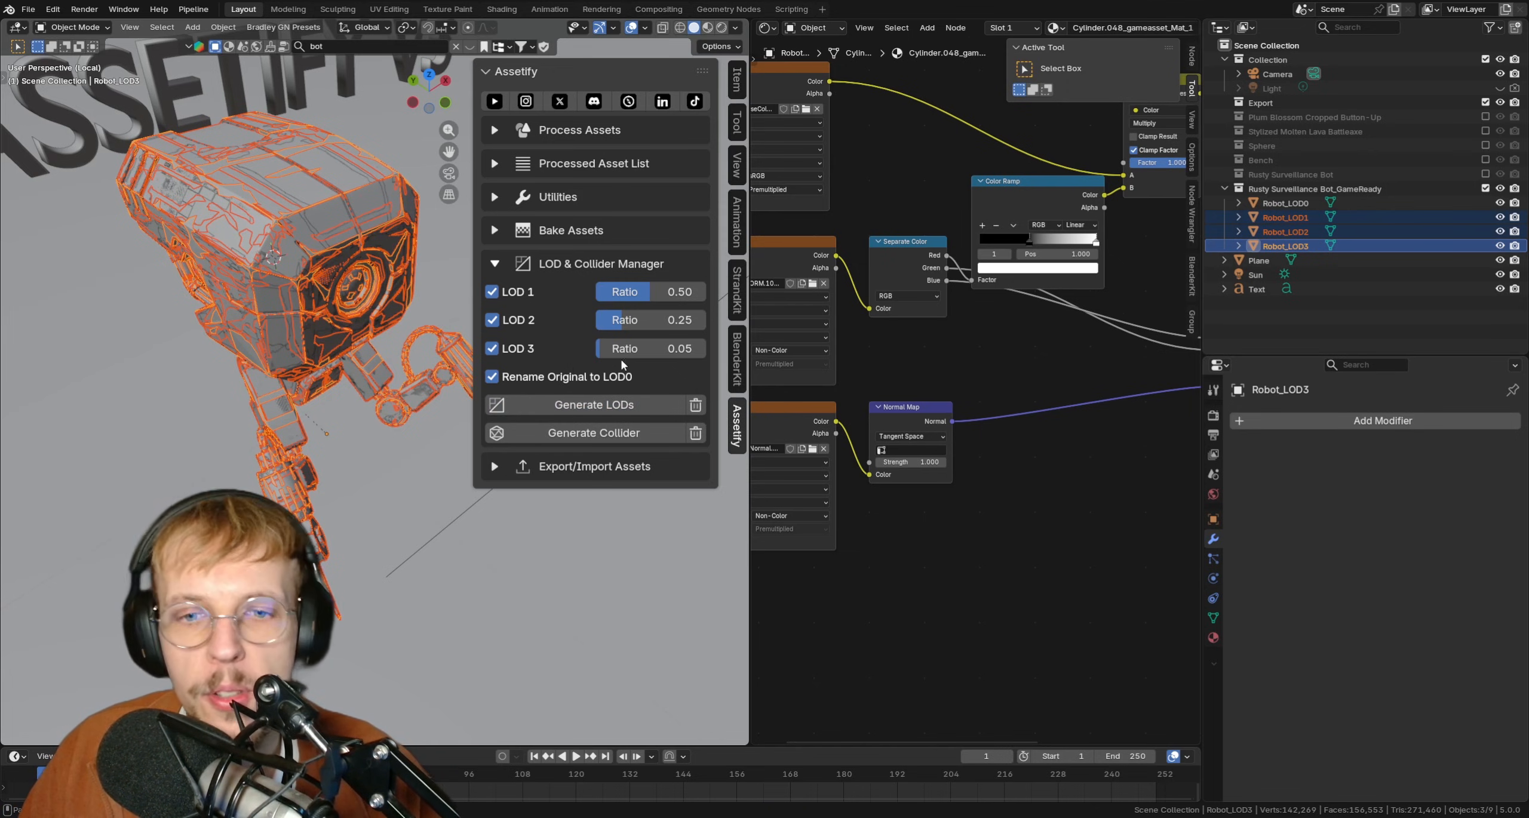
{"action": "mouse_move", "coordinate": [615, 376]}
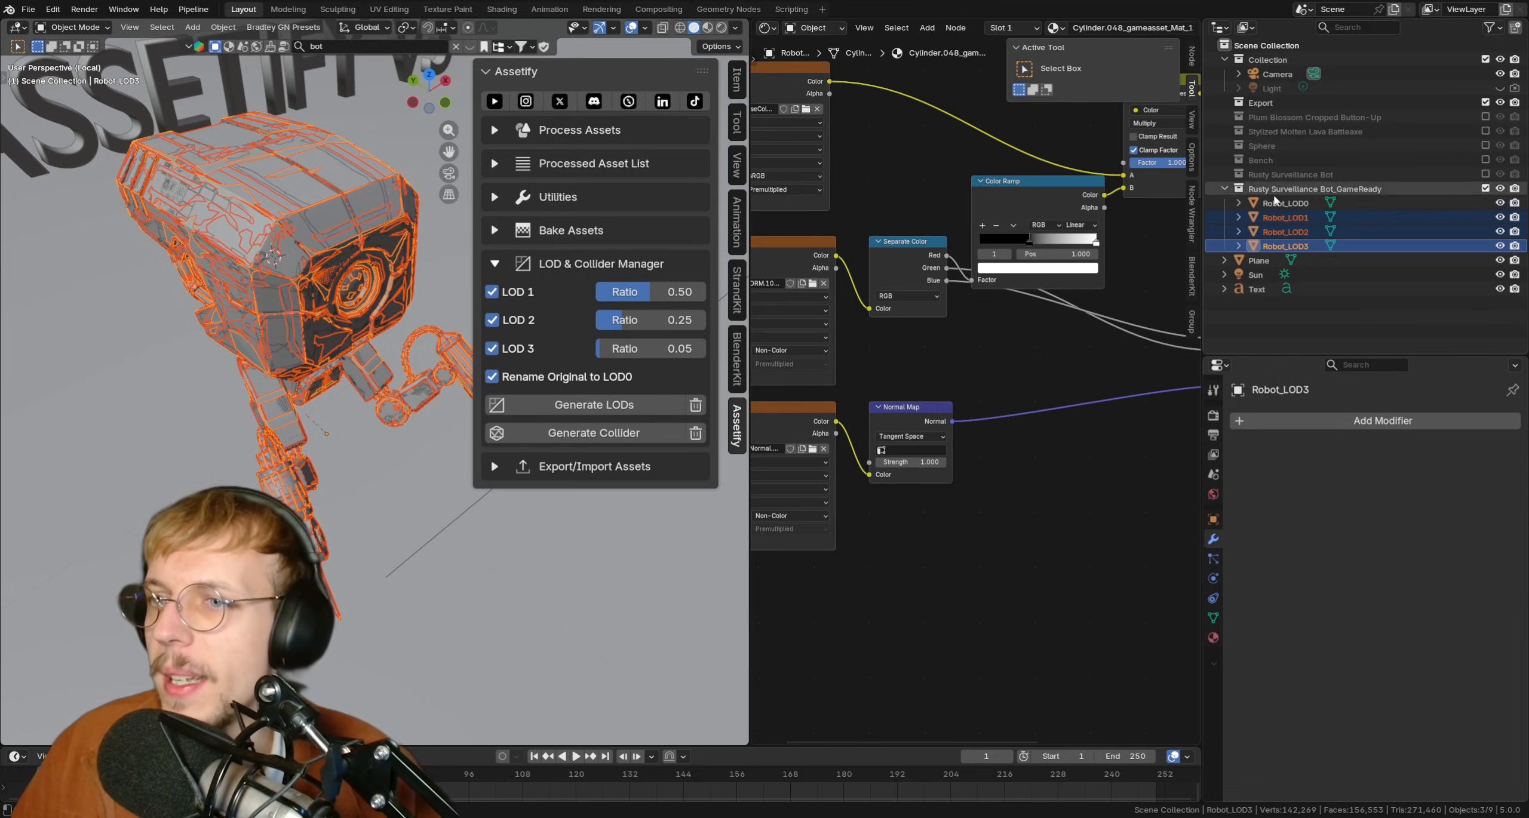
{"action": "left_click", "coordinate": [1284, 203]}
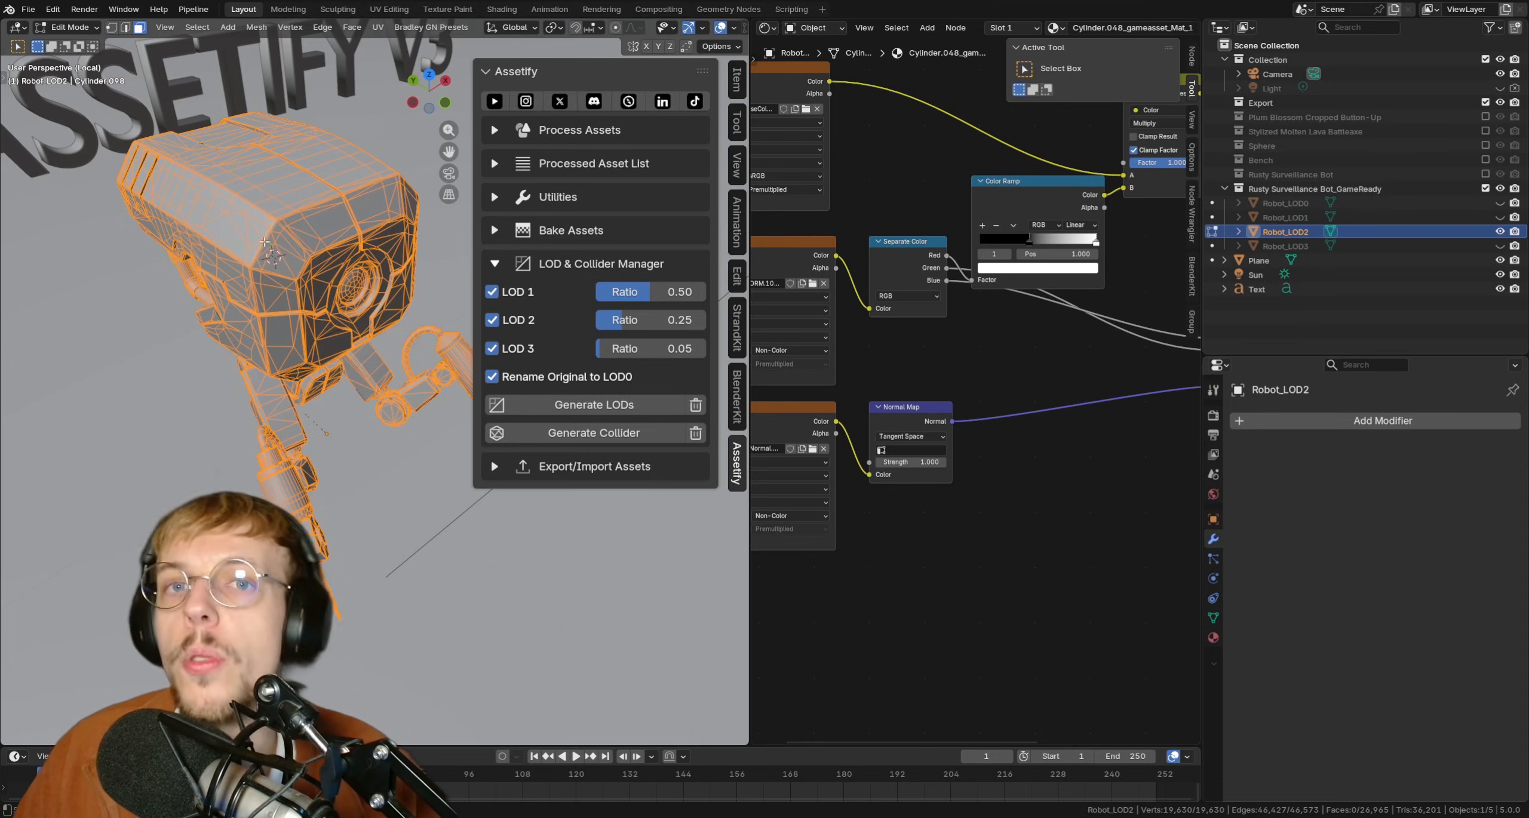
{"action": "key", "text": "Tab"}
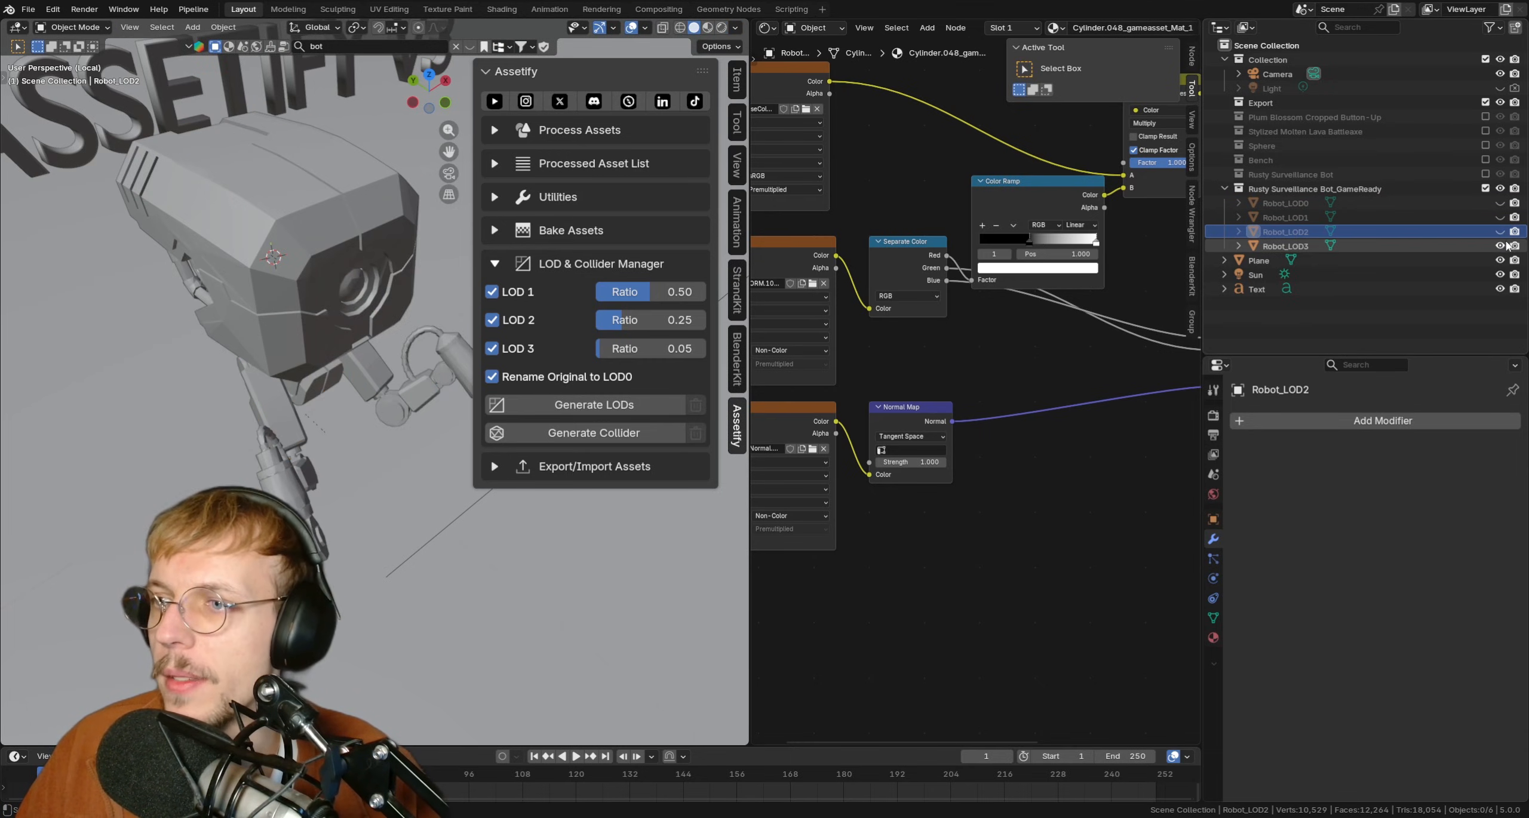
{"action": "left_click", "coordinate": [1284, 246]}
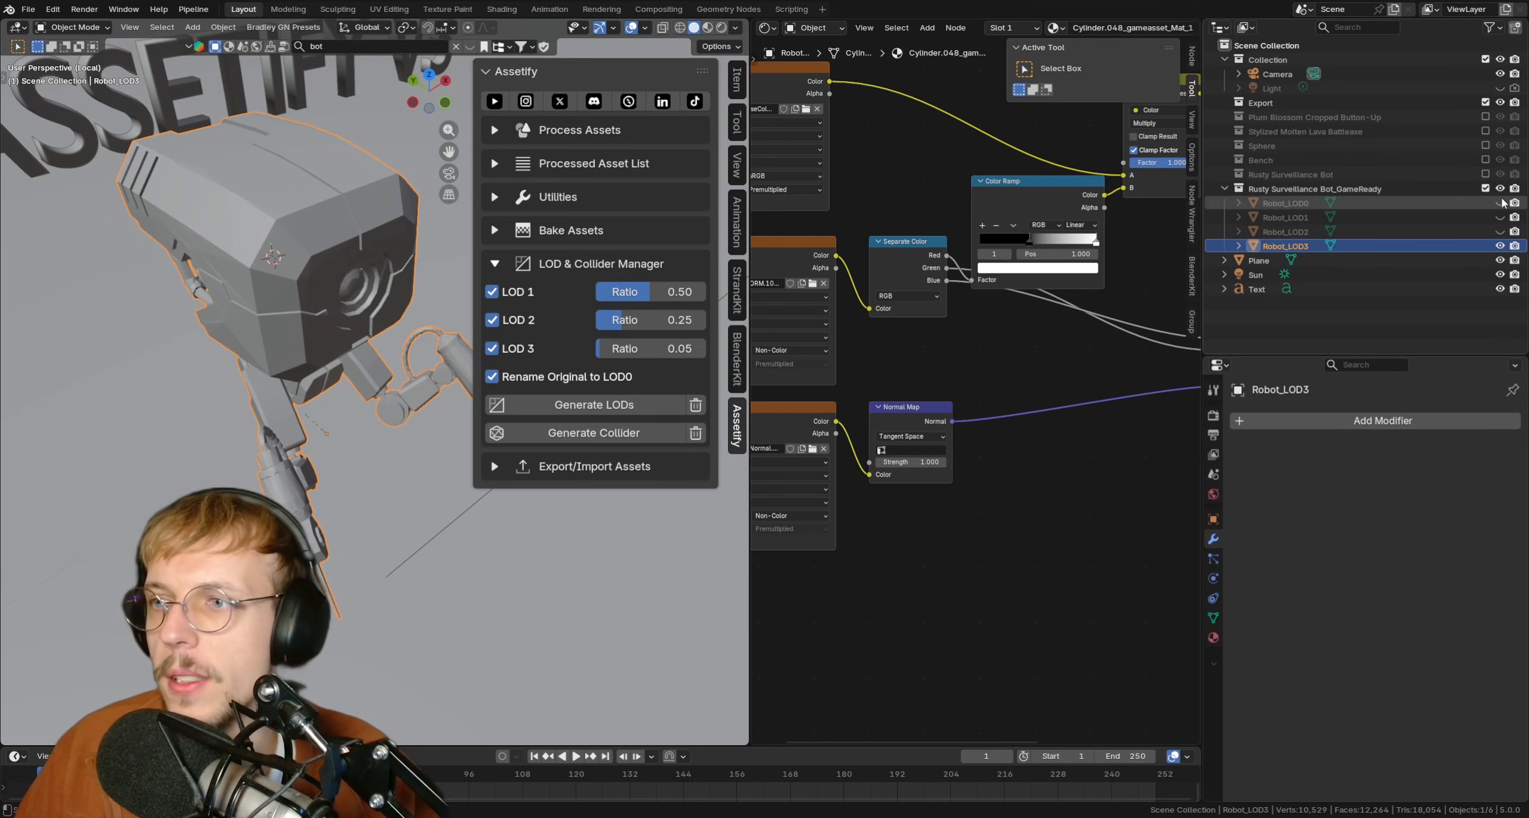
{"action": "left_click", "coordinate": [1284, 202]}
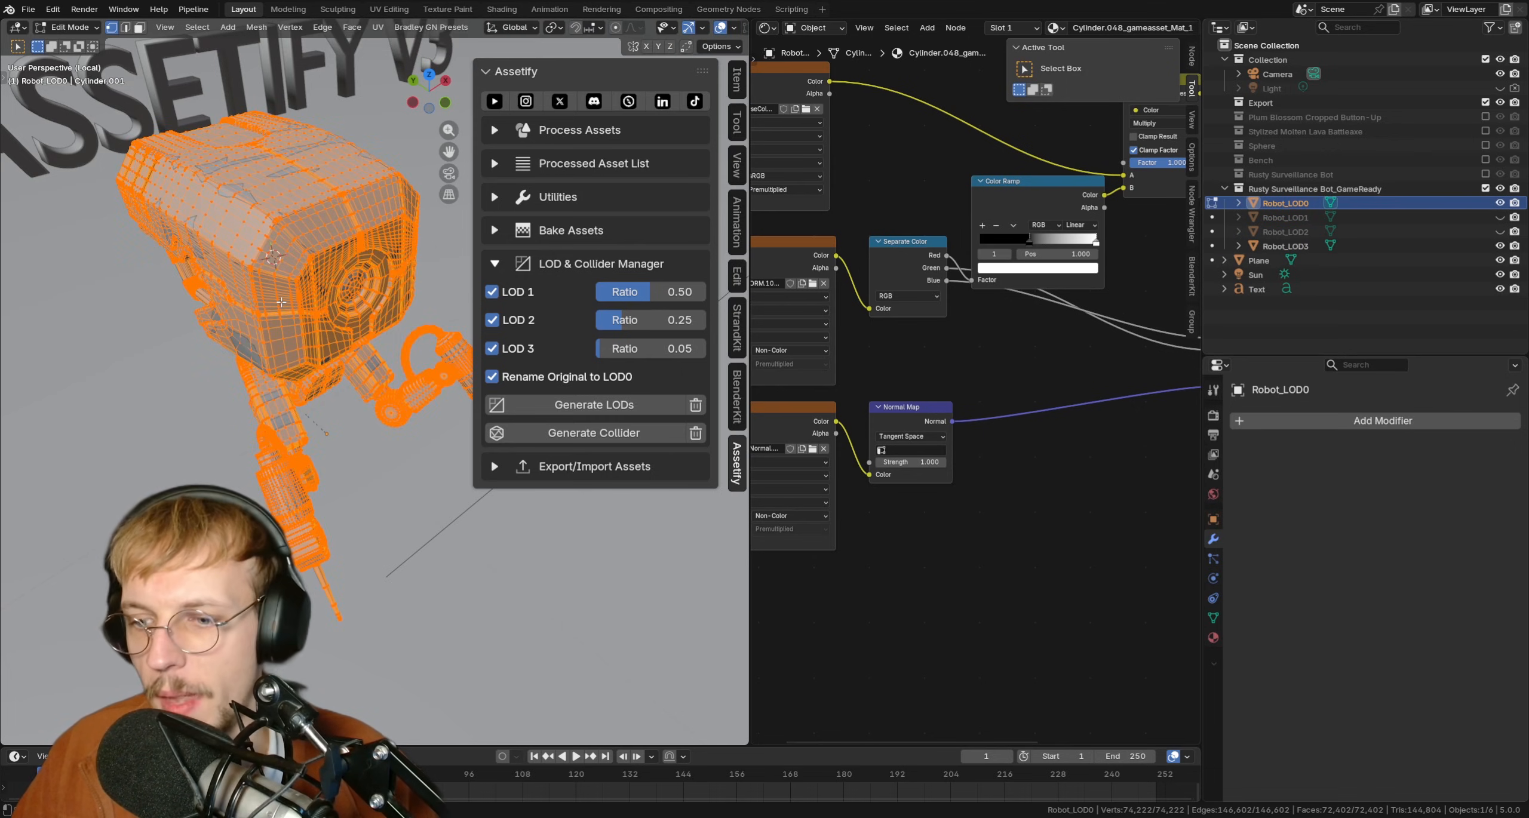
{"action": "key", "text": "Tab"}
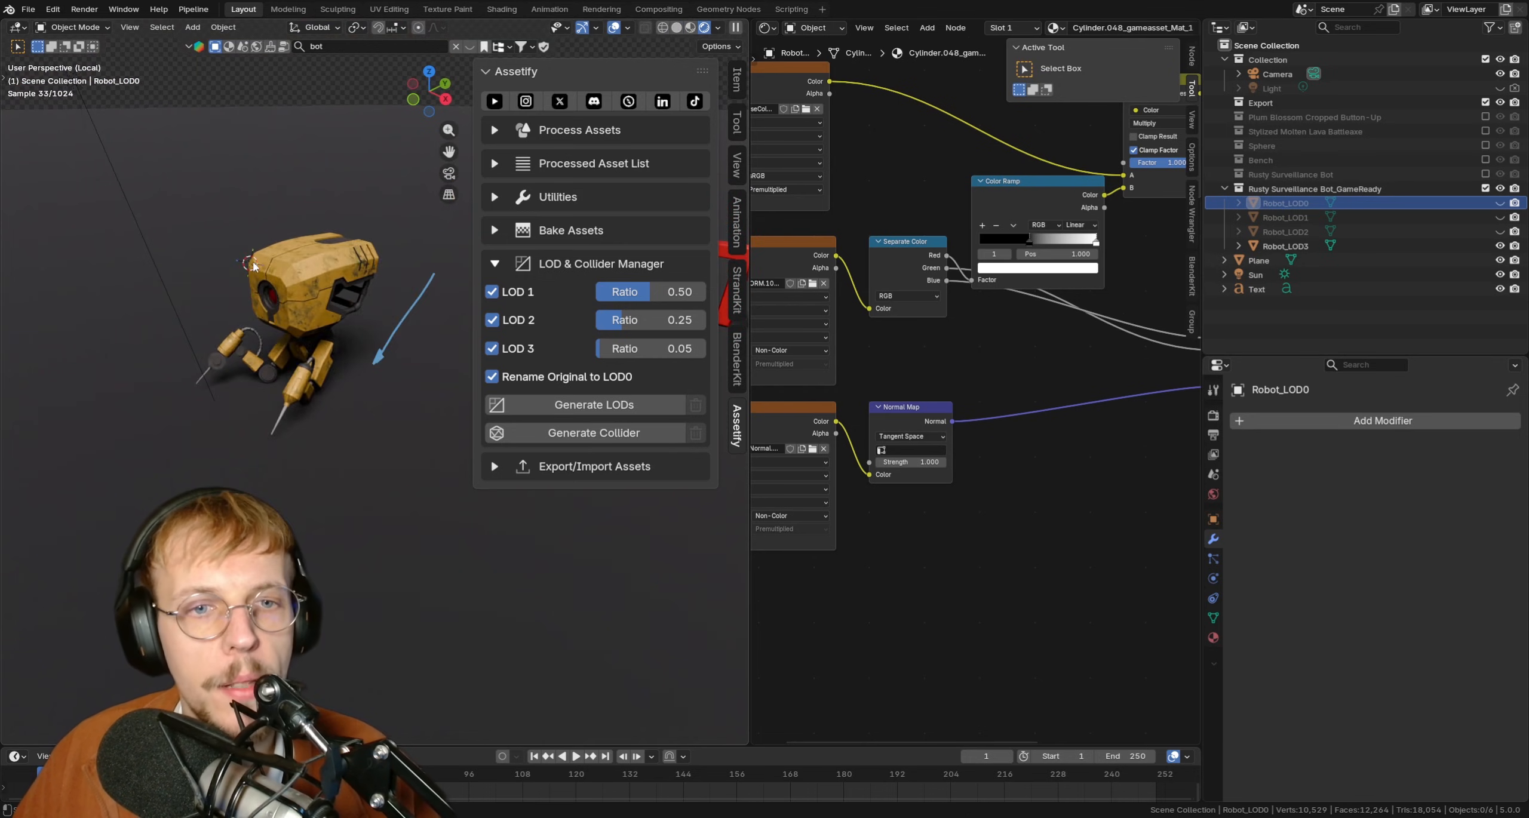
{"action": "left_click", "coordinate": [1286, 245]}
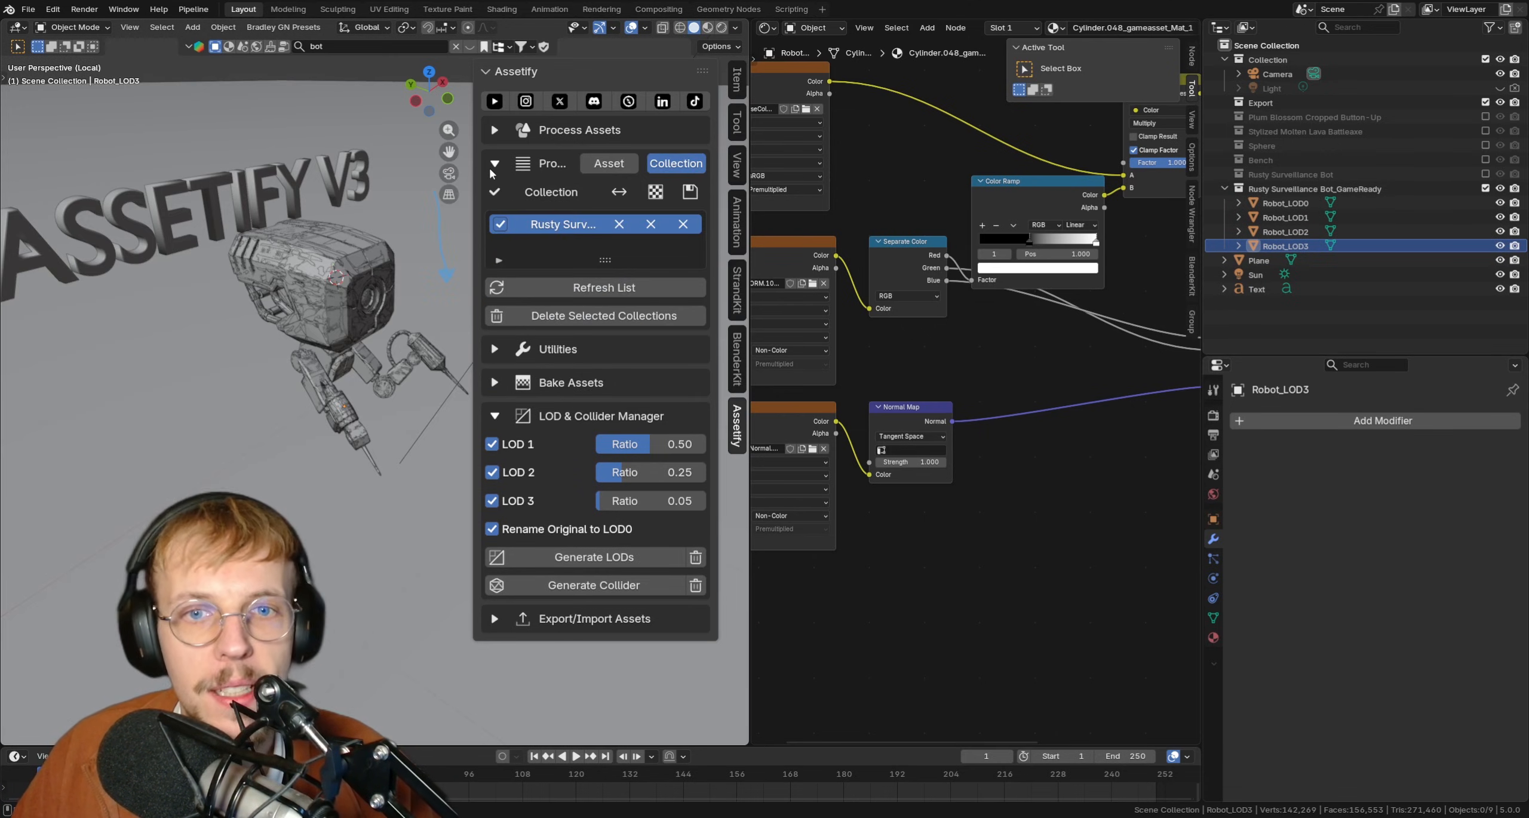
Step: Generate a UCX convex collider around the robot and expand Export/Import Assets
{"action": "left_click", "coordinate": [495, 163]}
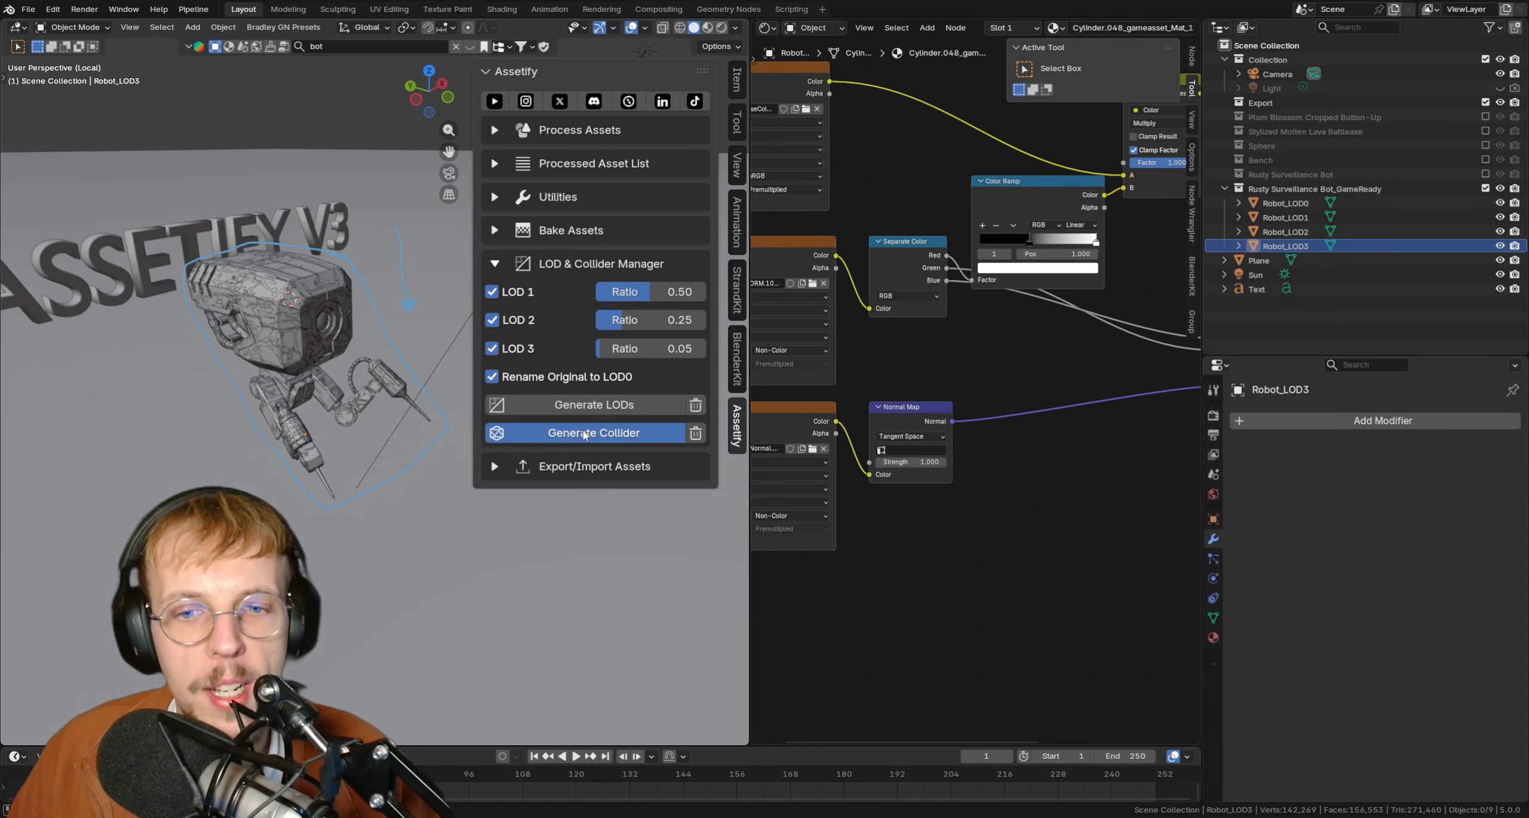
{"action": "left_click", "coordinate": [593, 432]}
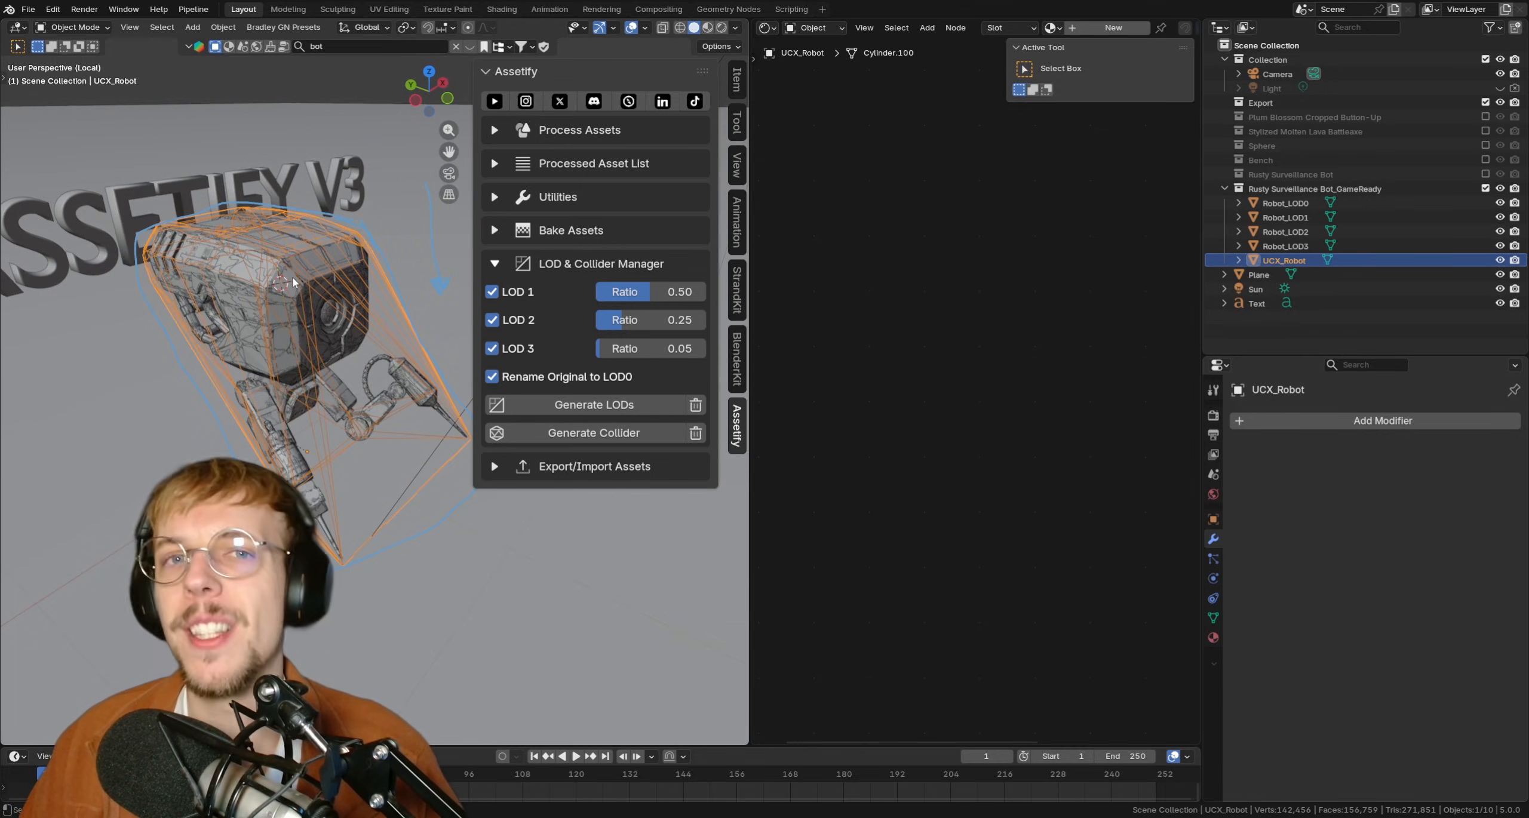
{"action": "mouse_move", "coordinate": [320, 225]}
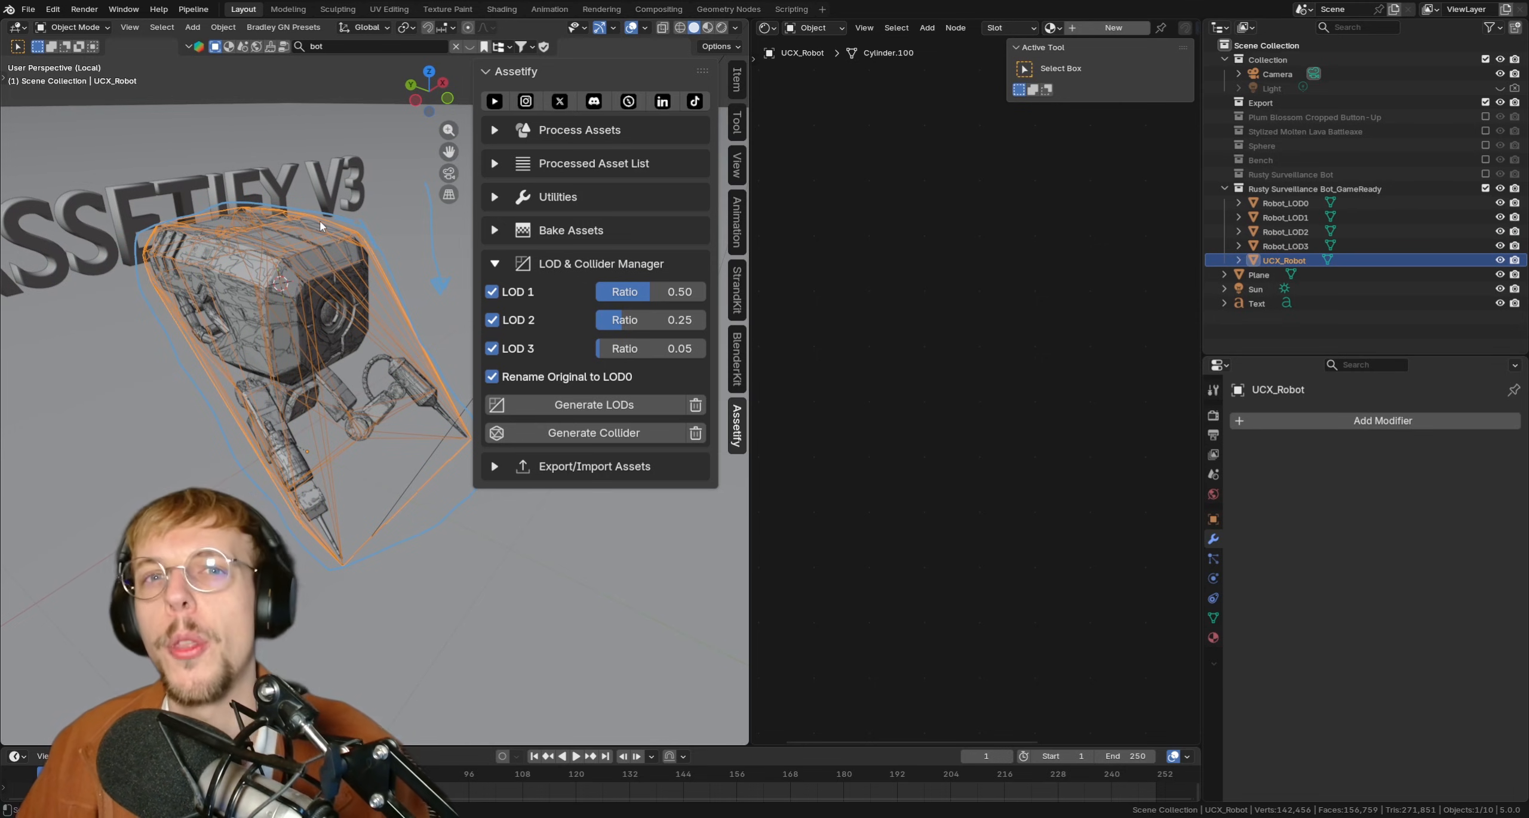
{"action": "key", "text": "Tab"}
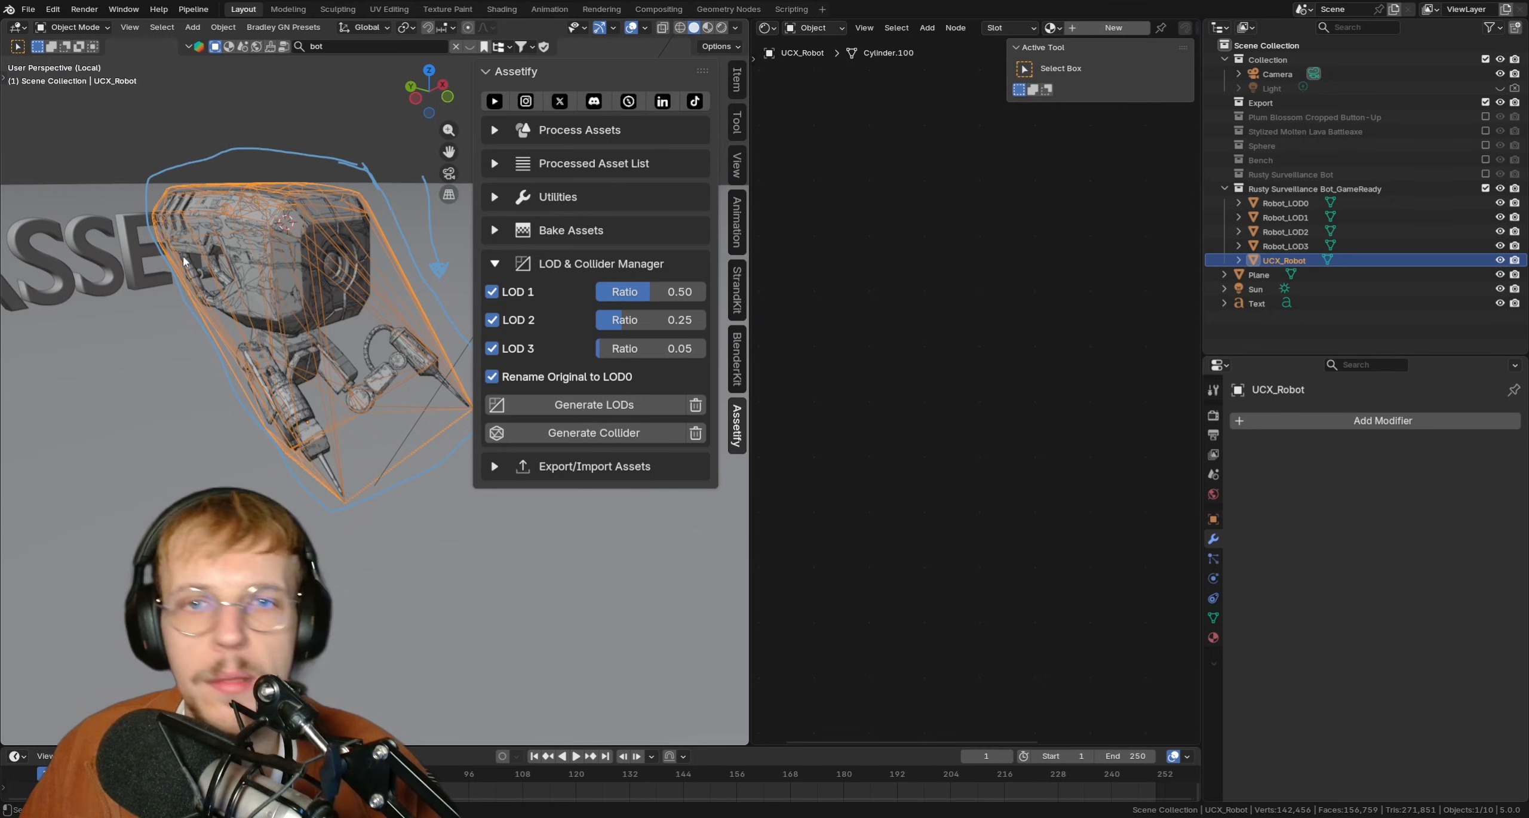
{"action": "left_click", "coordinate": [495, 467]}
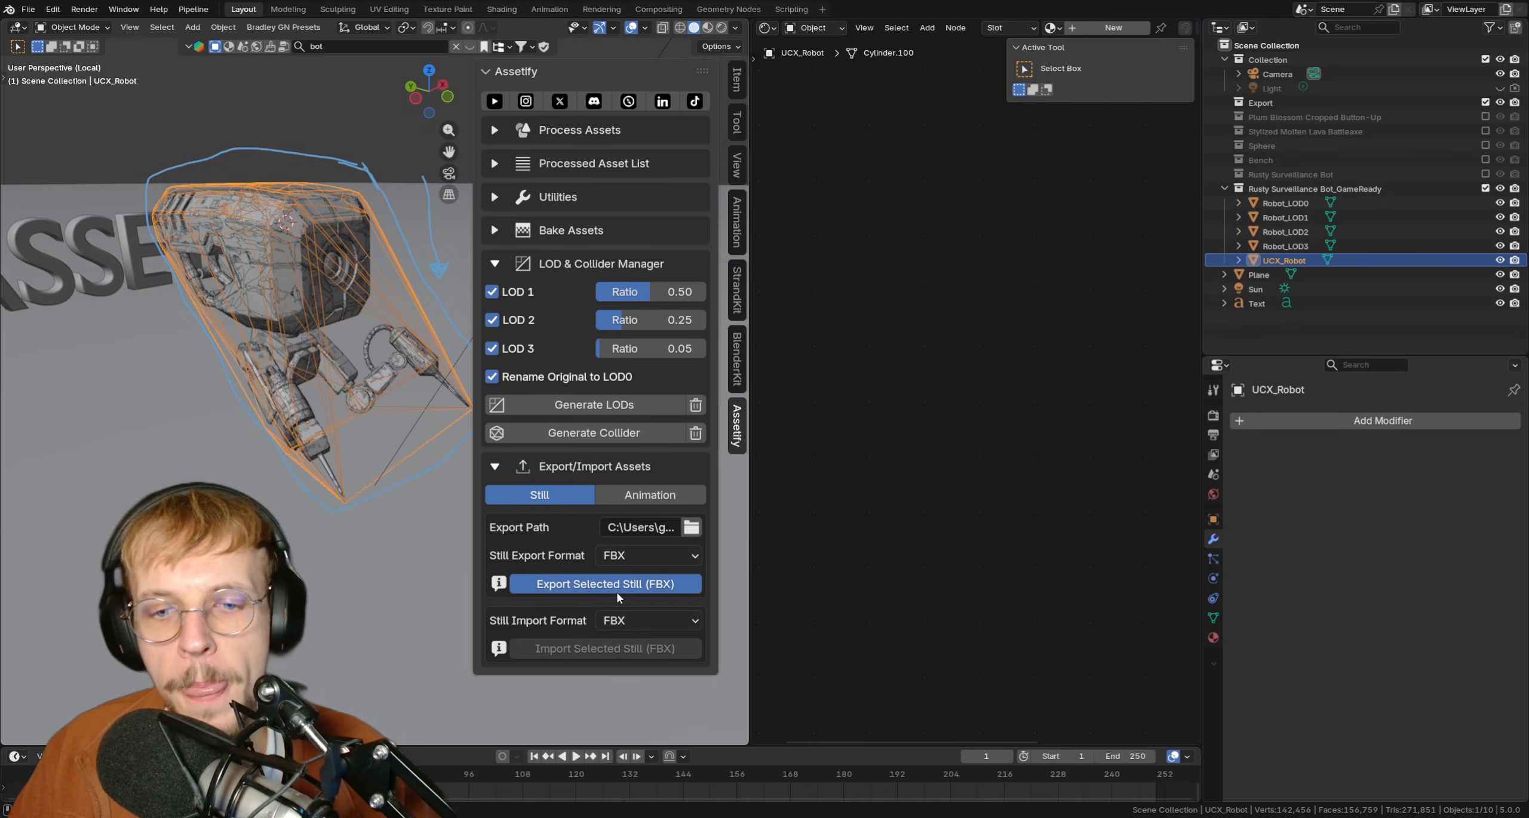
{"action": "left_click", "coordinate": [605, 583]}
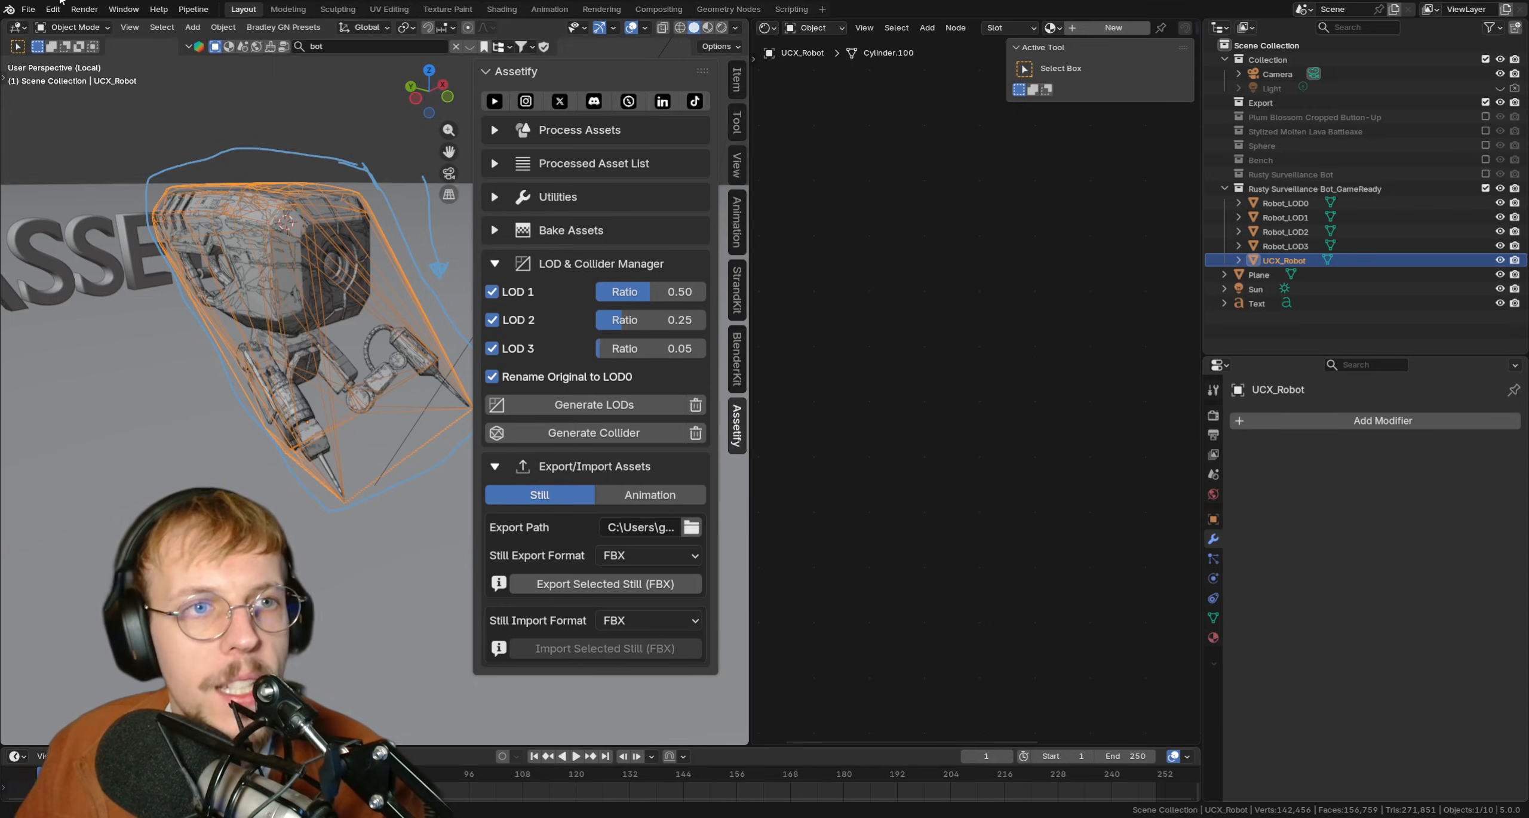
{"action": "left_click", "coordinate": [51, 9]}
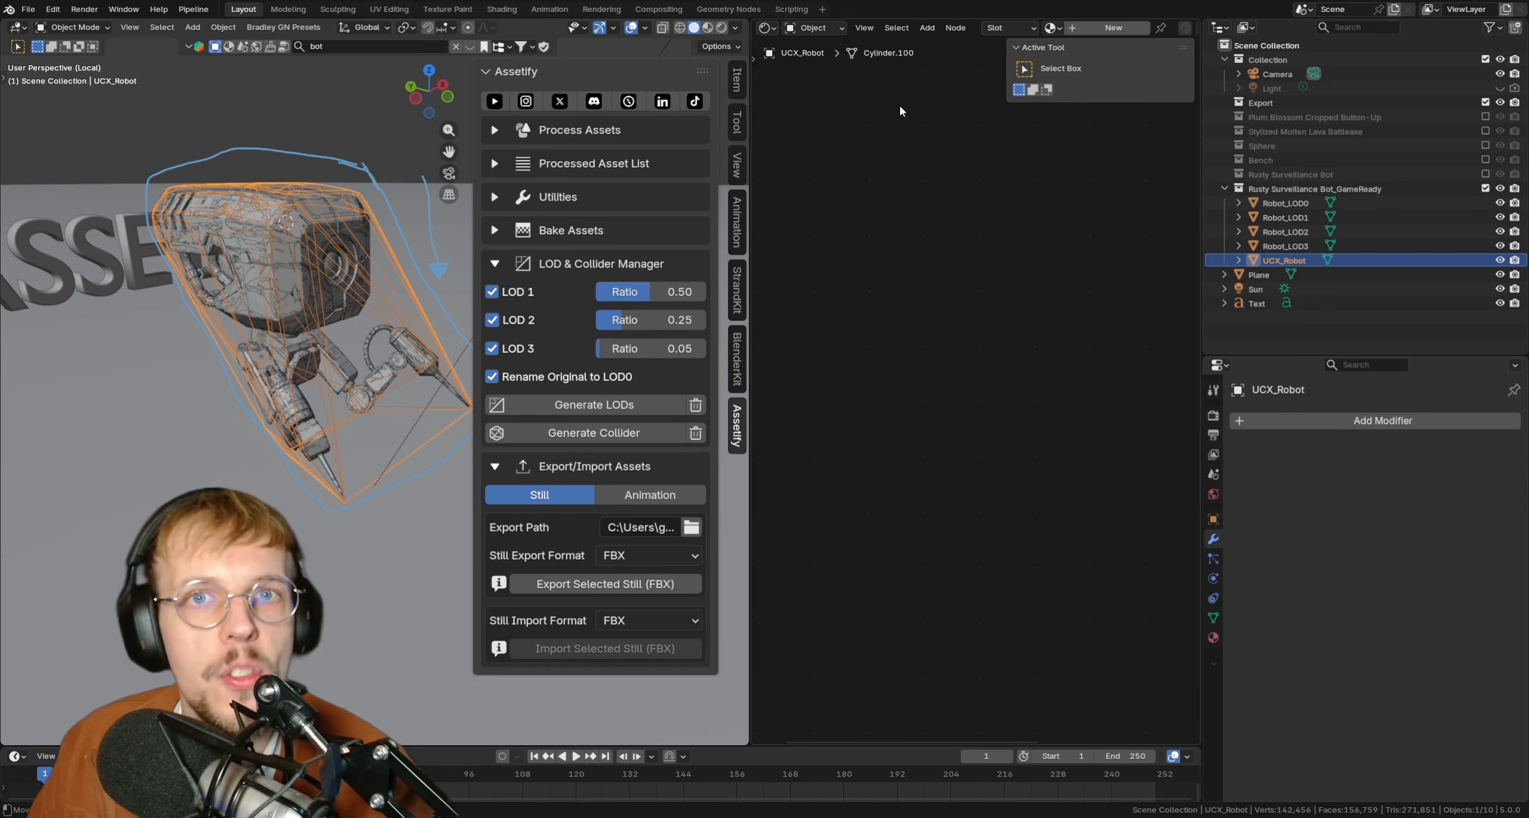
{"action": "mouse_move", "coordinate": [657, 9]}
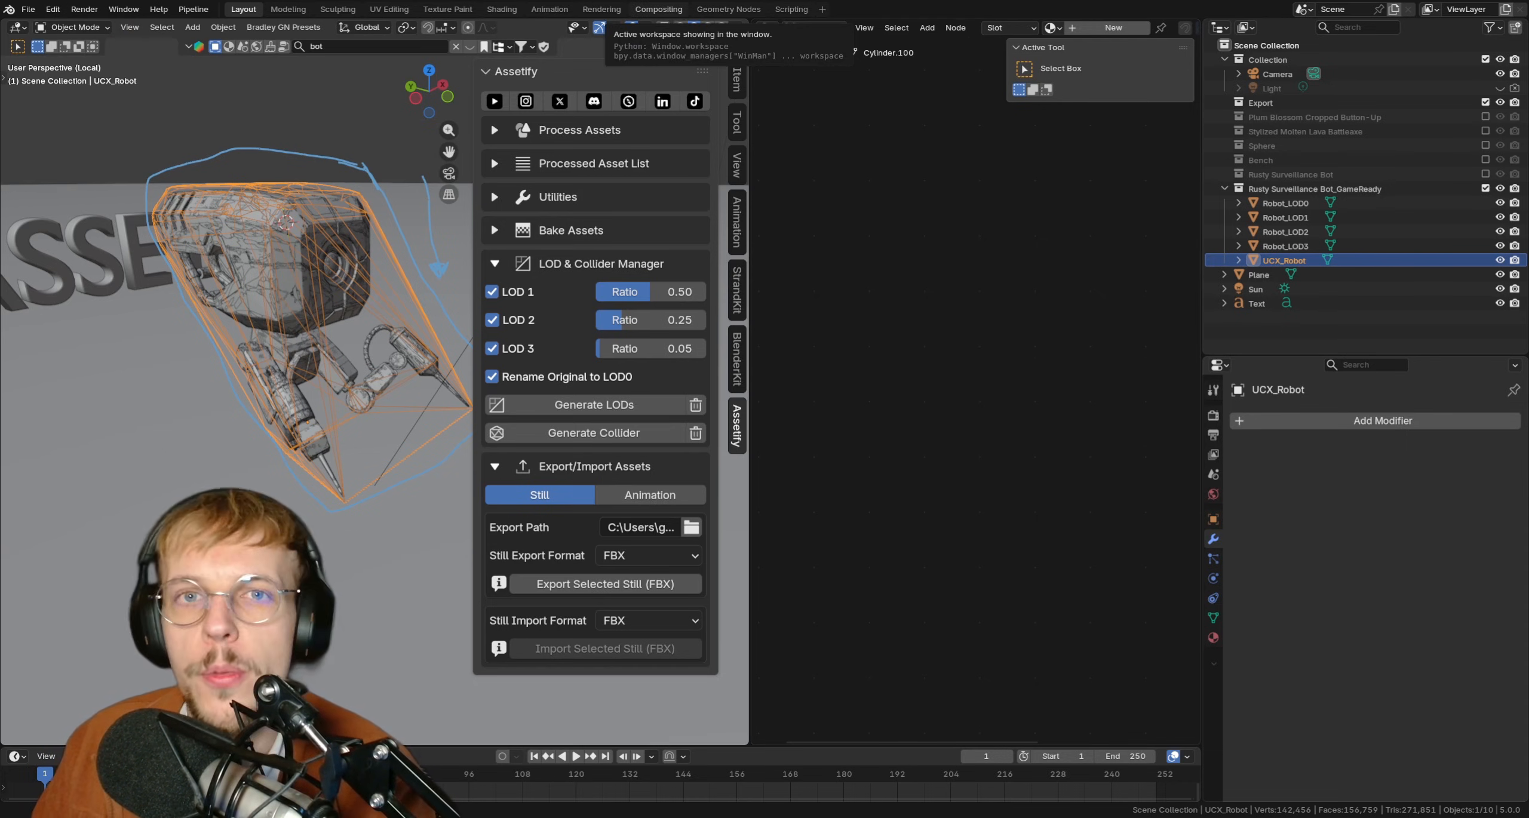